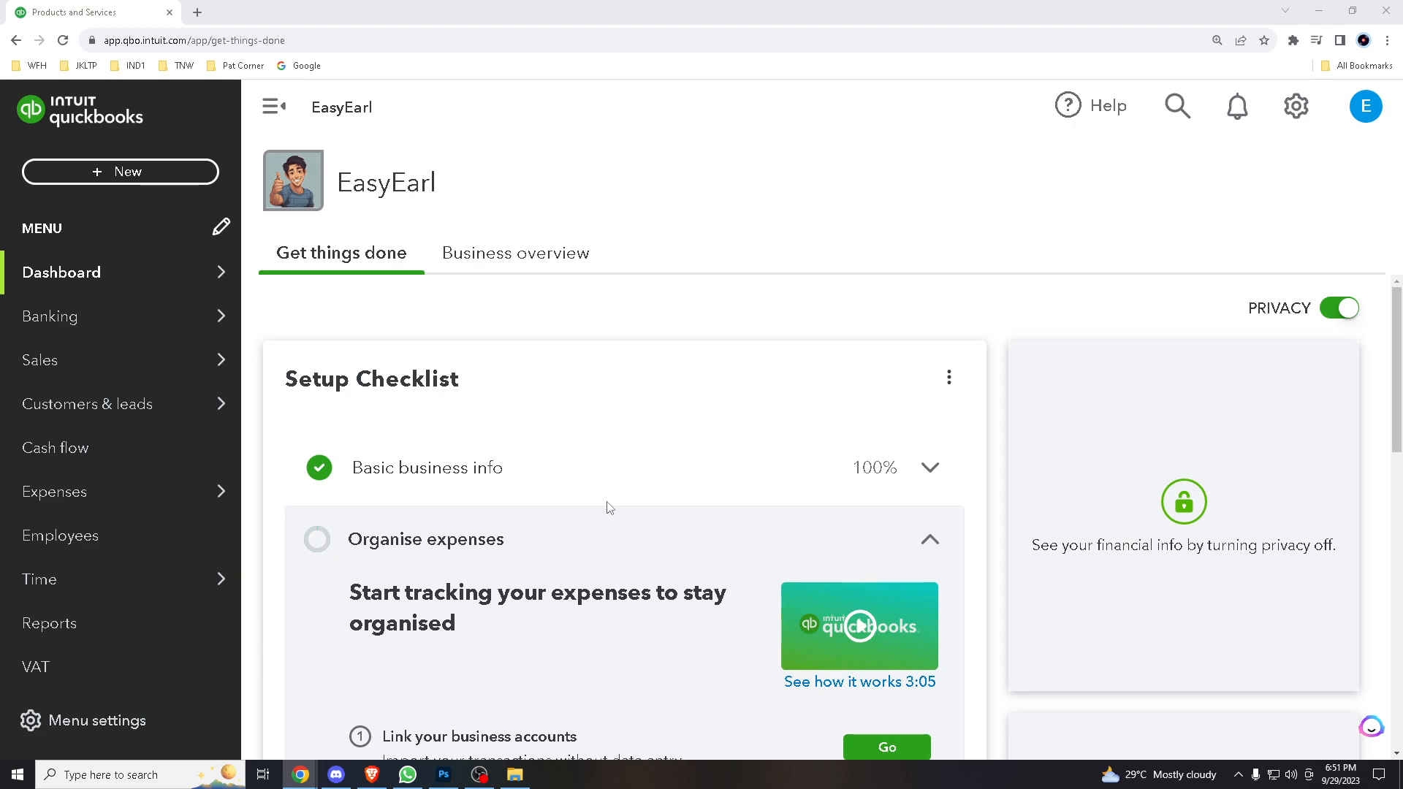
mouse_move(616, 509)
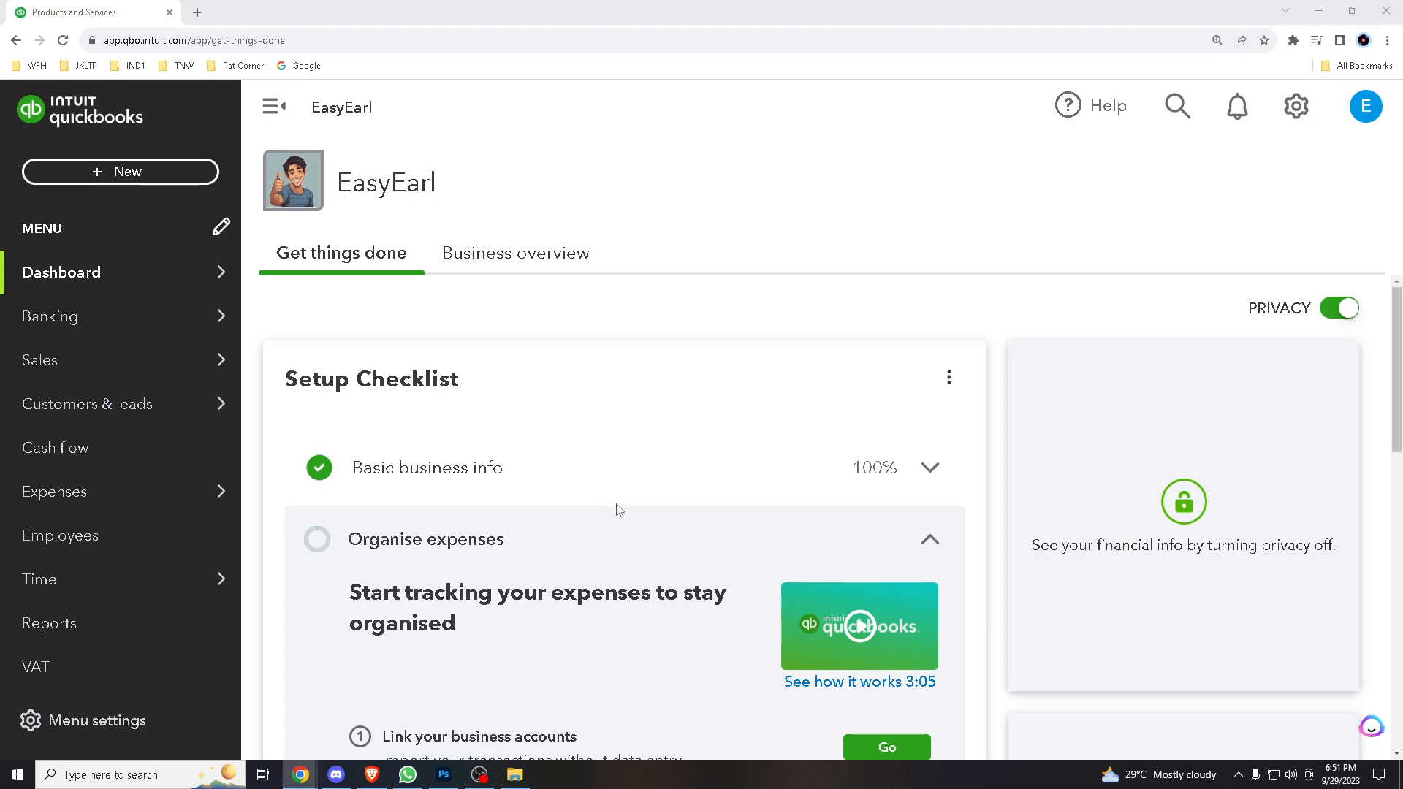
mouse_move(779, 304)
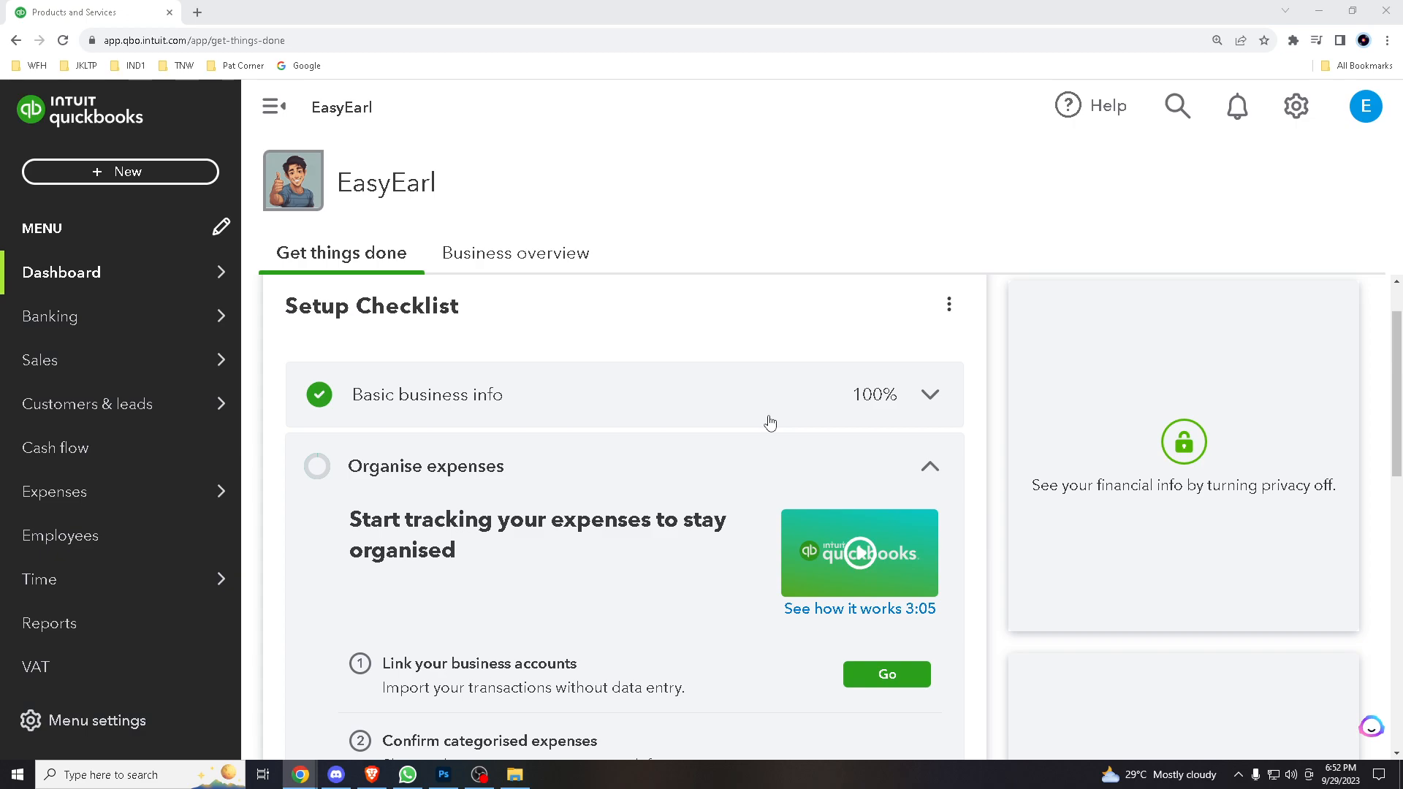
mouse_move(818, 334)
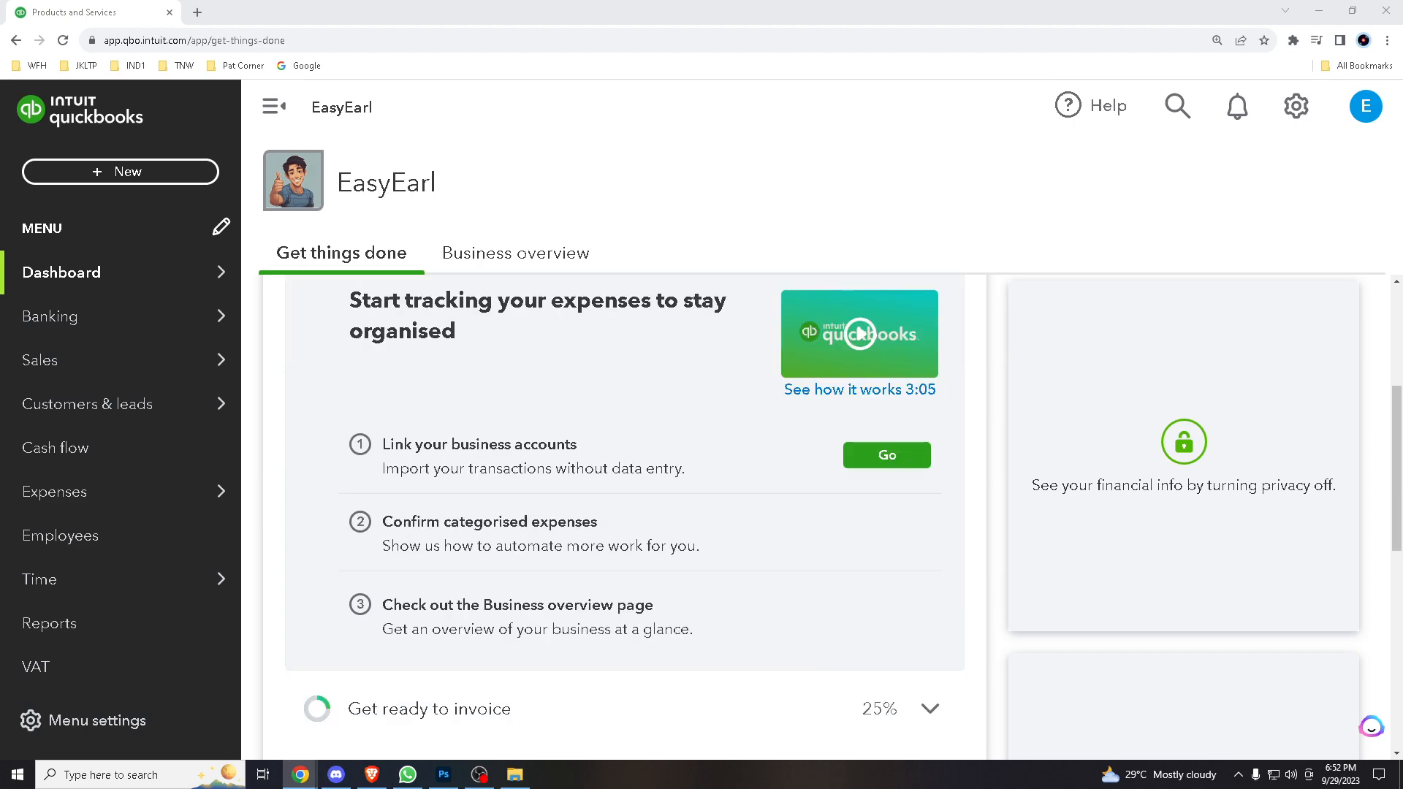
mouse_move(639, 335)
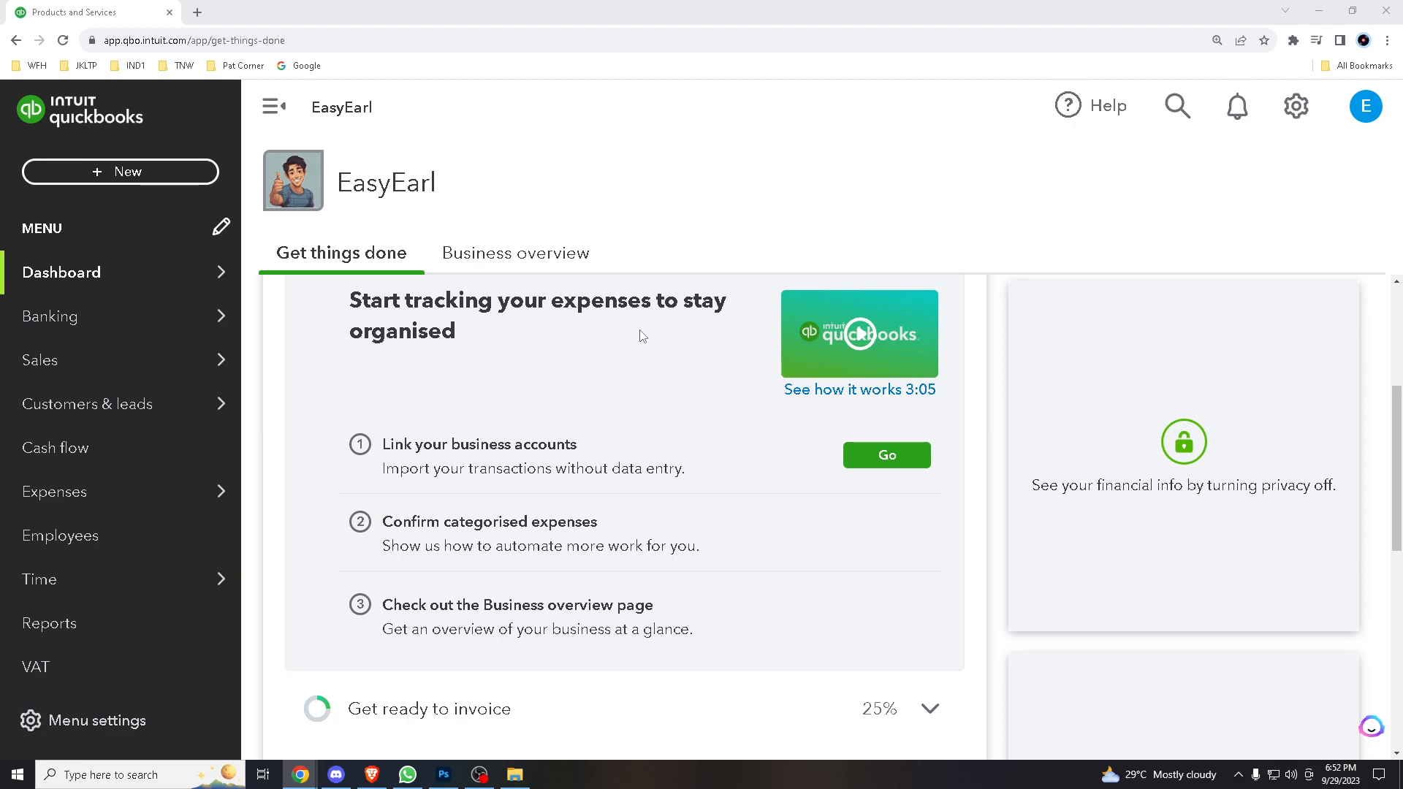
mouse_move(648, 336)
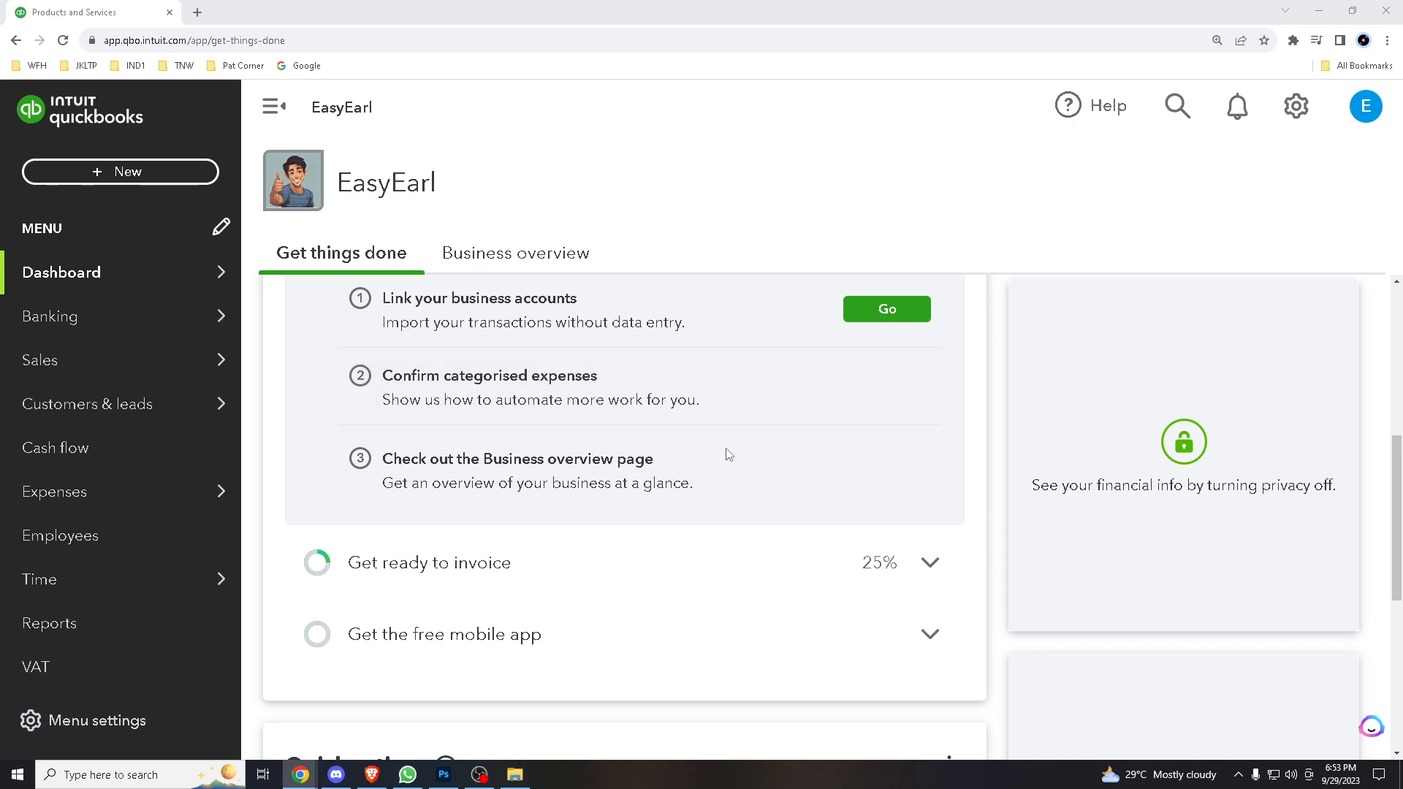
Reach the empty Products and services list from the gear menu's Lists section
scroll(down, 3)
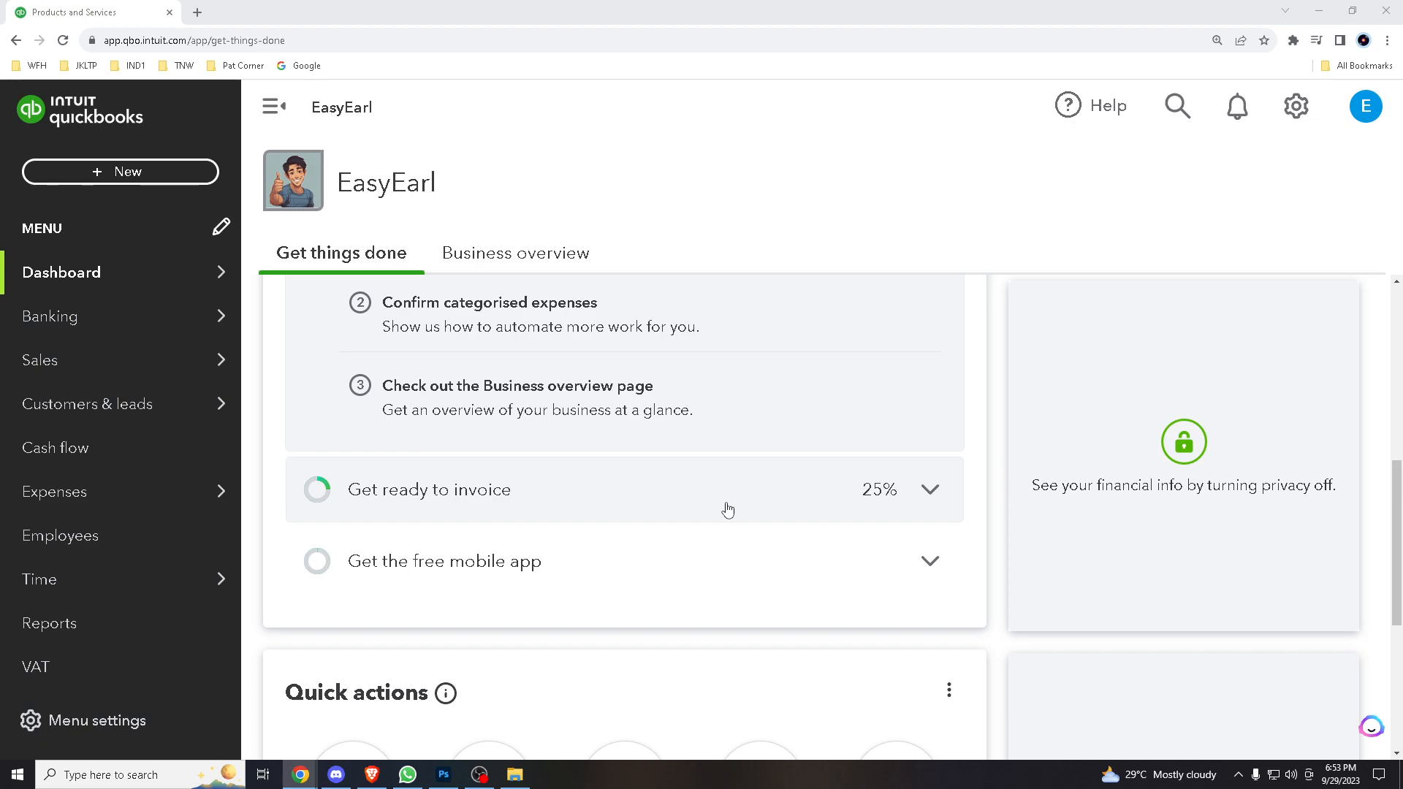
mouse_move(719, 507)
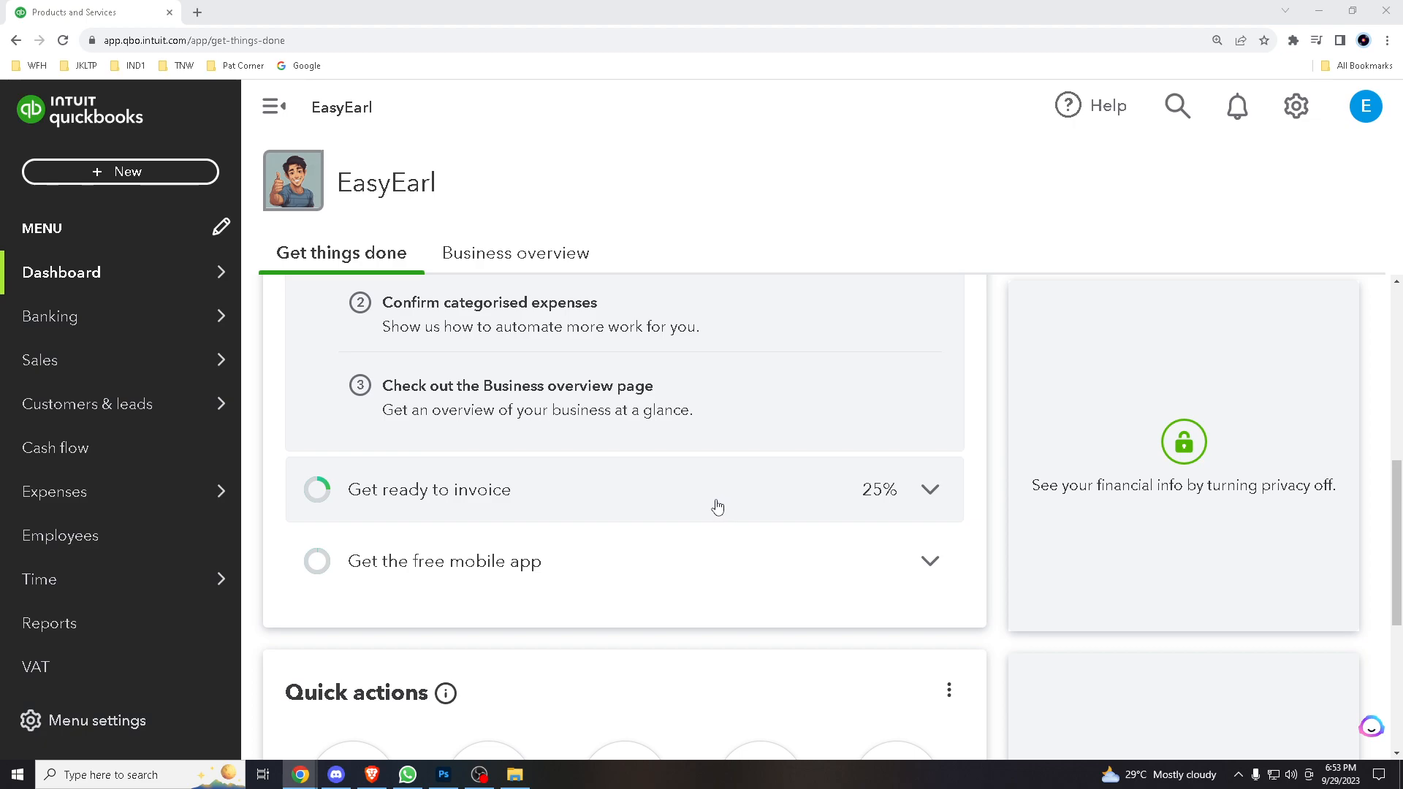
mouse_move(720, 504)
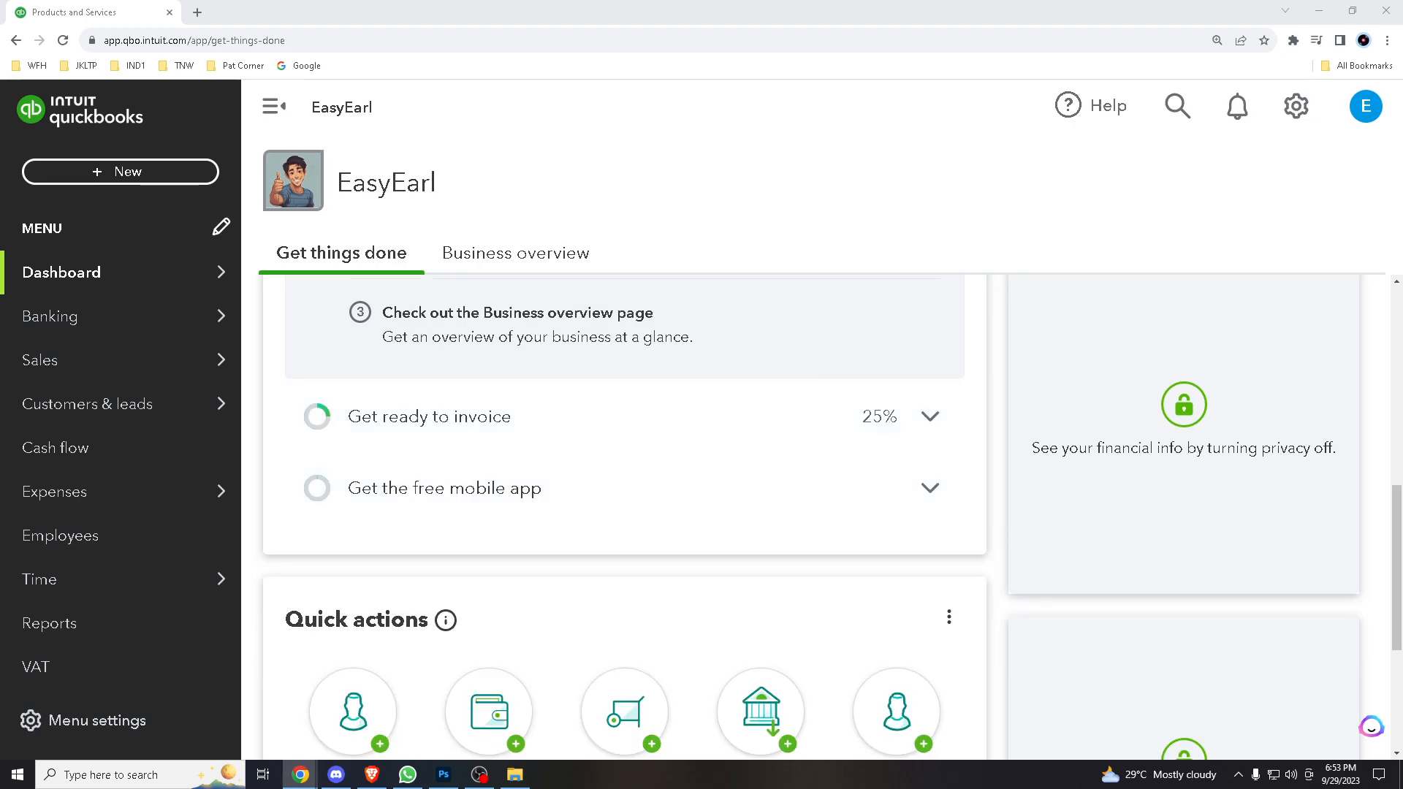
mouse_move(555, 465)
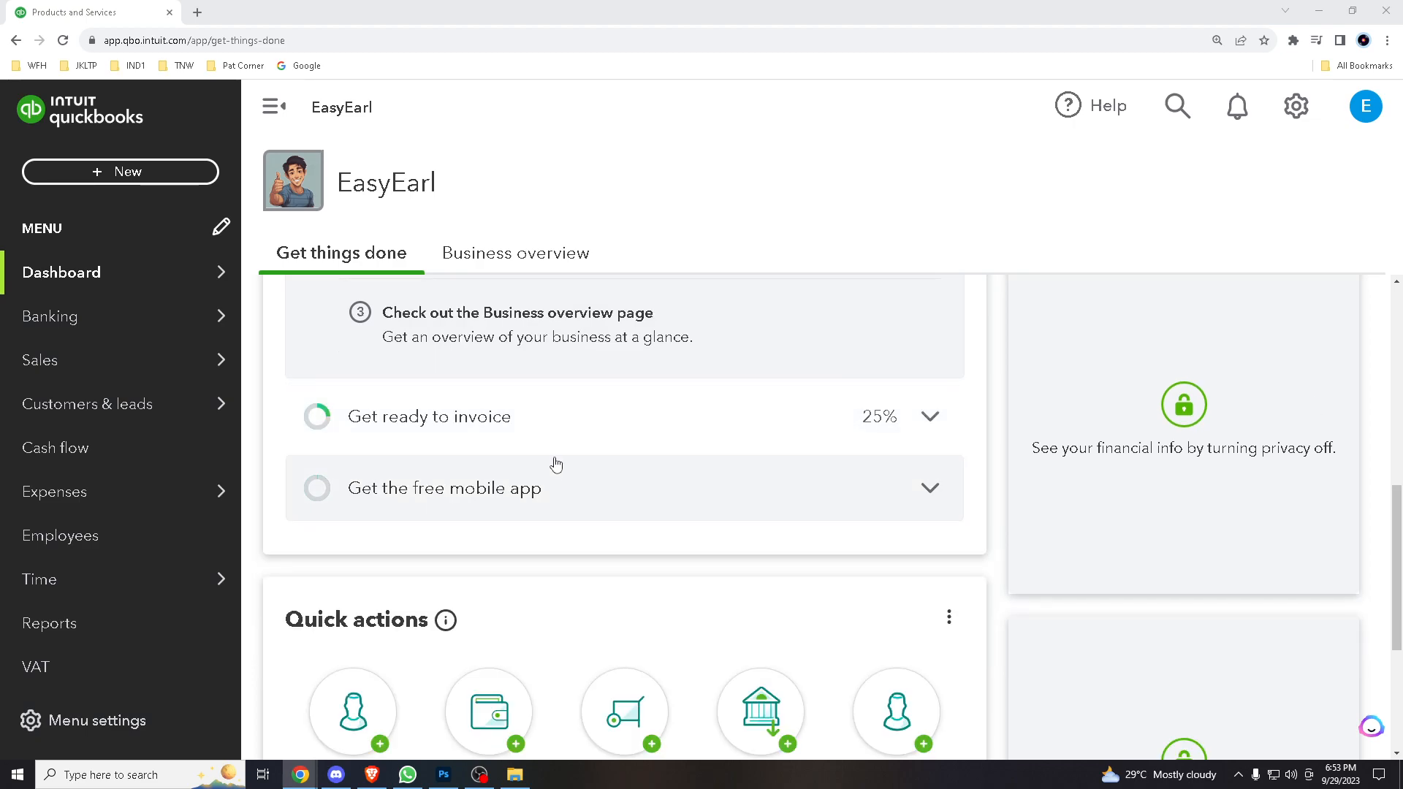
mouse_move(645, 459)
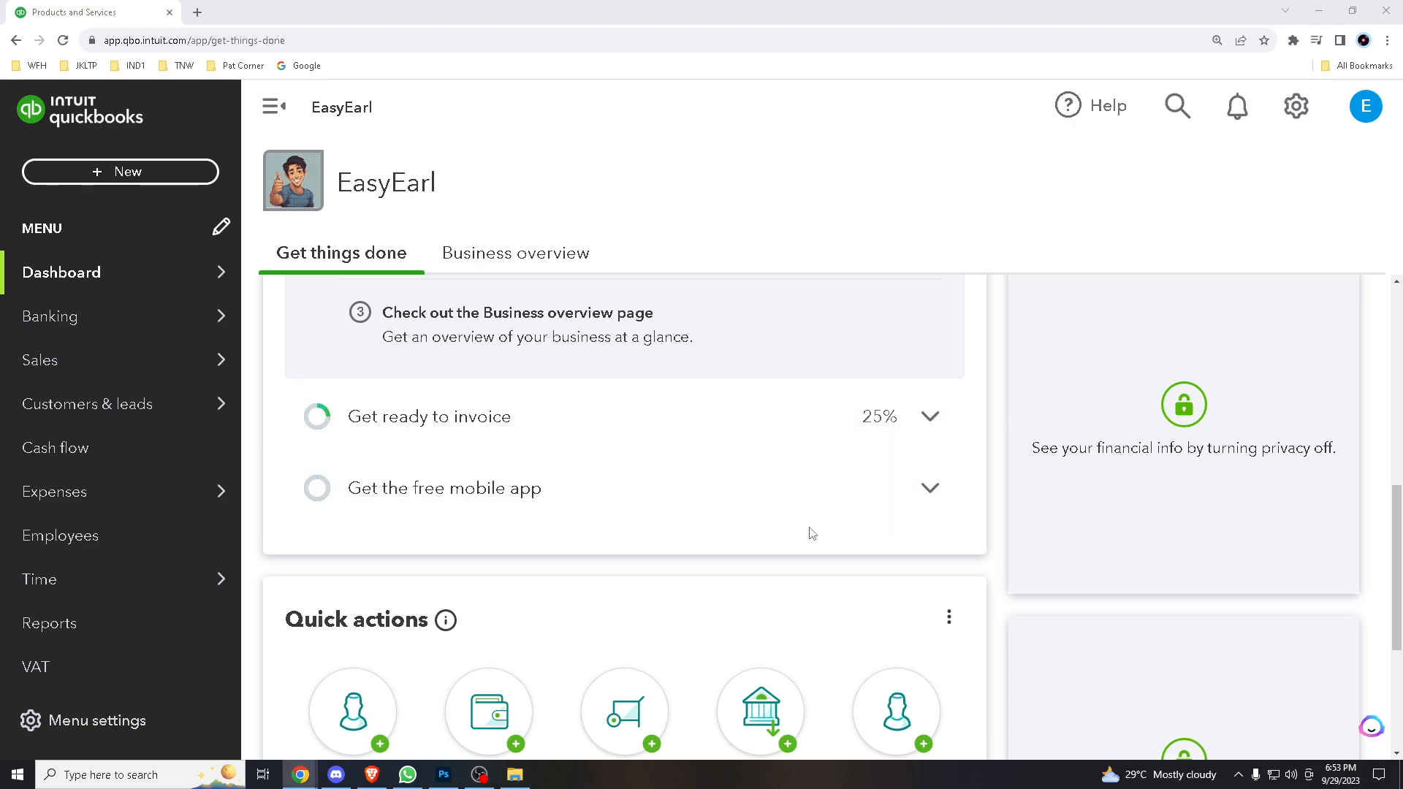
mouse_move(807, 567)
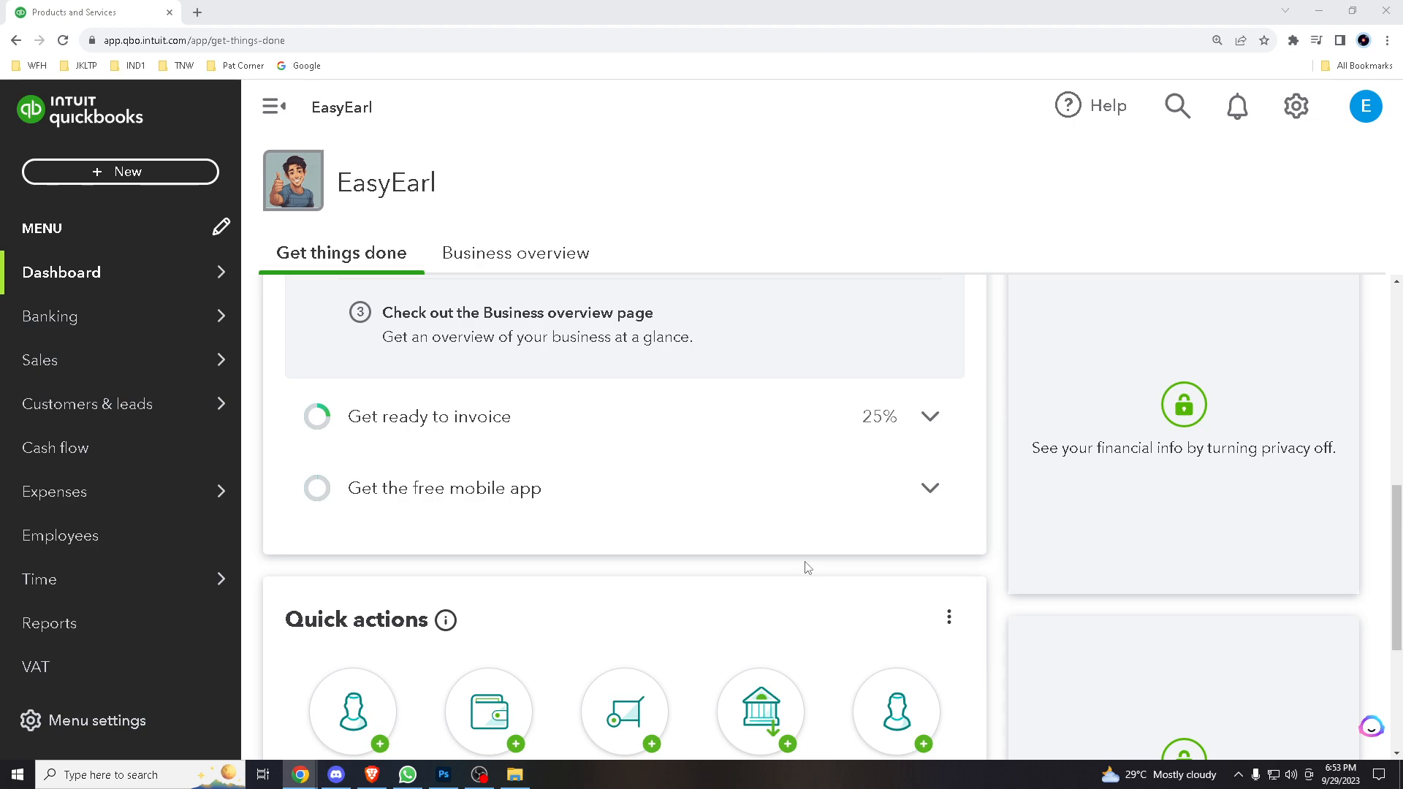
mouse_move(868, 392)
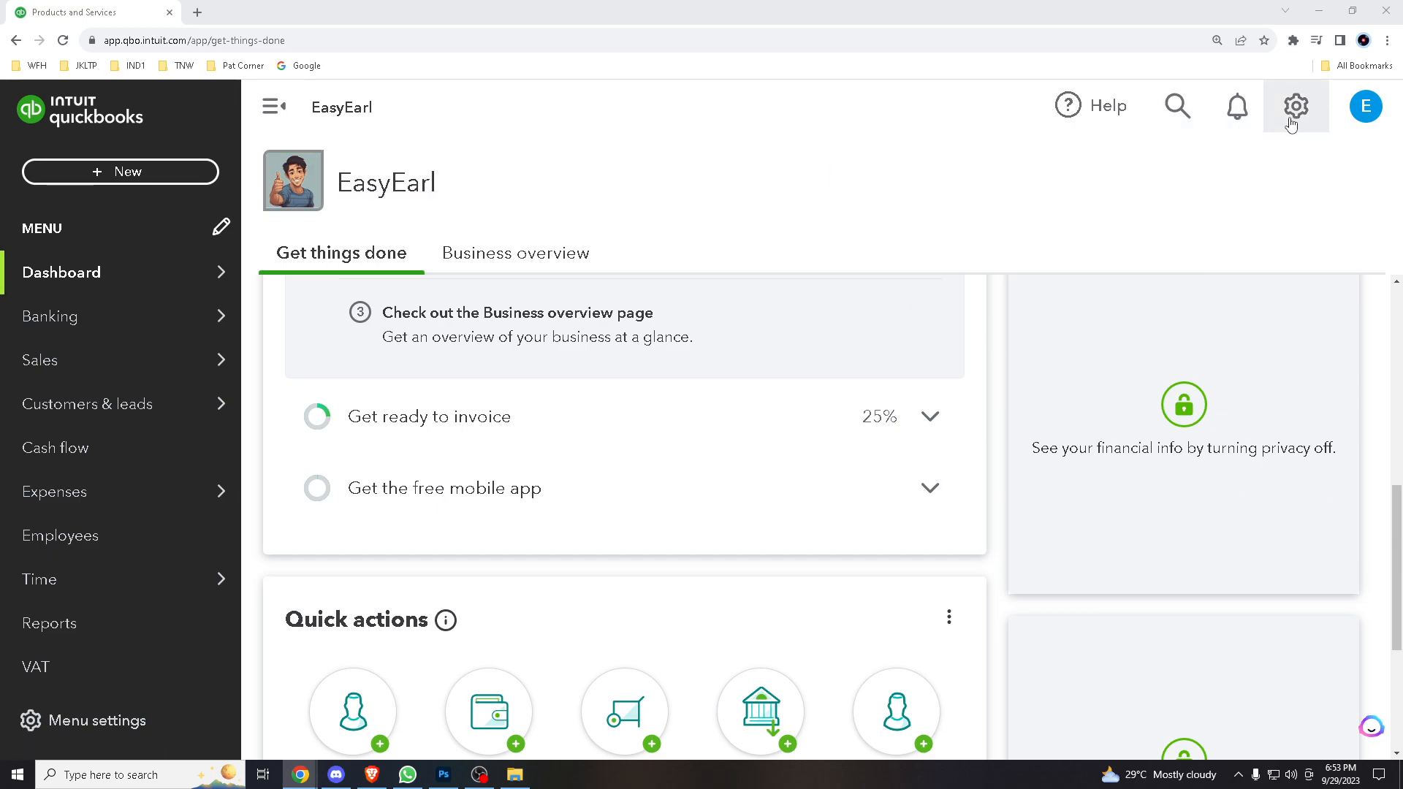
click(1294, 107)
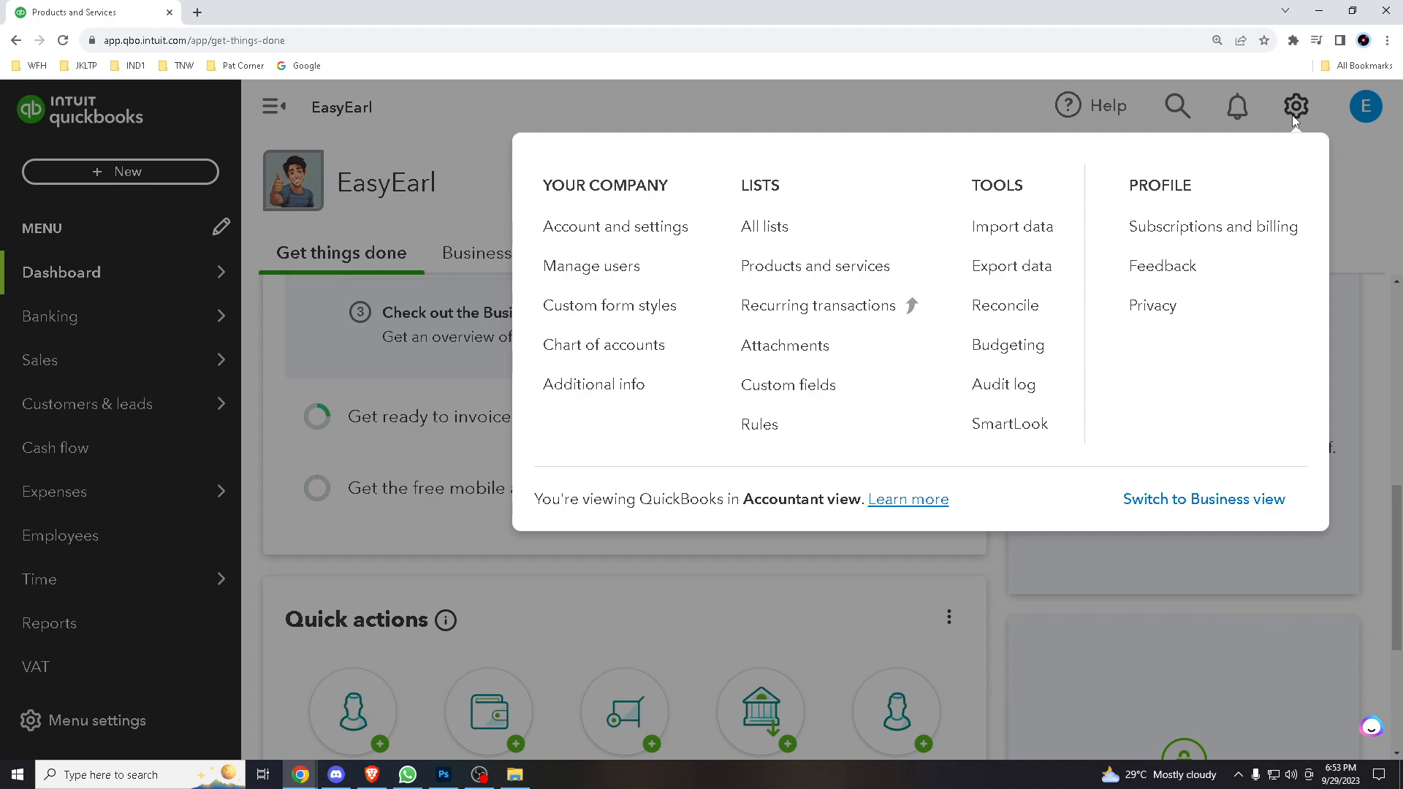
mouse_move(711, 186)
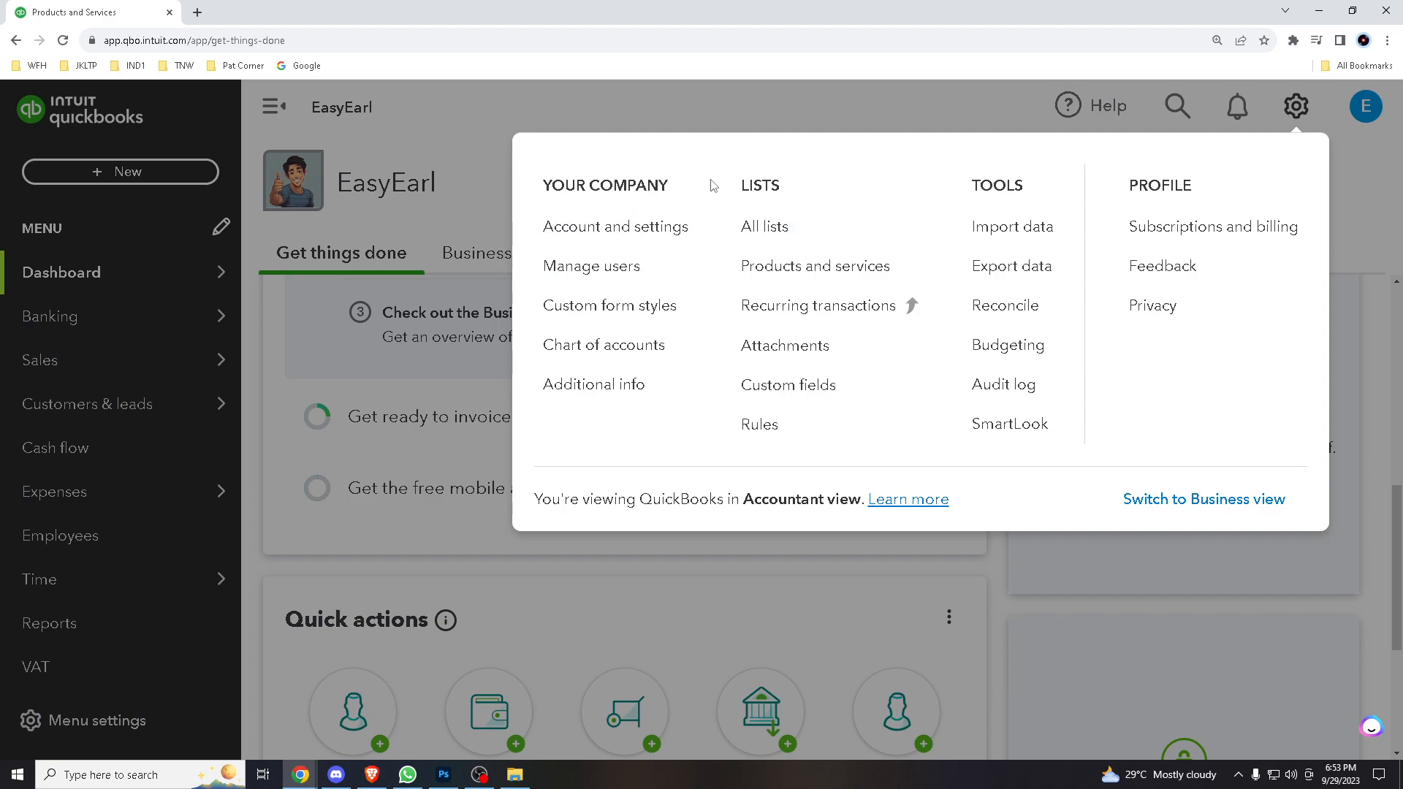
mouse_move(755, 185)
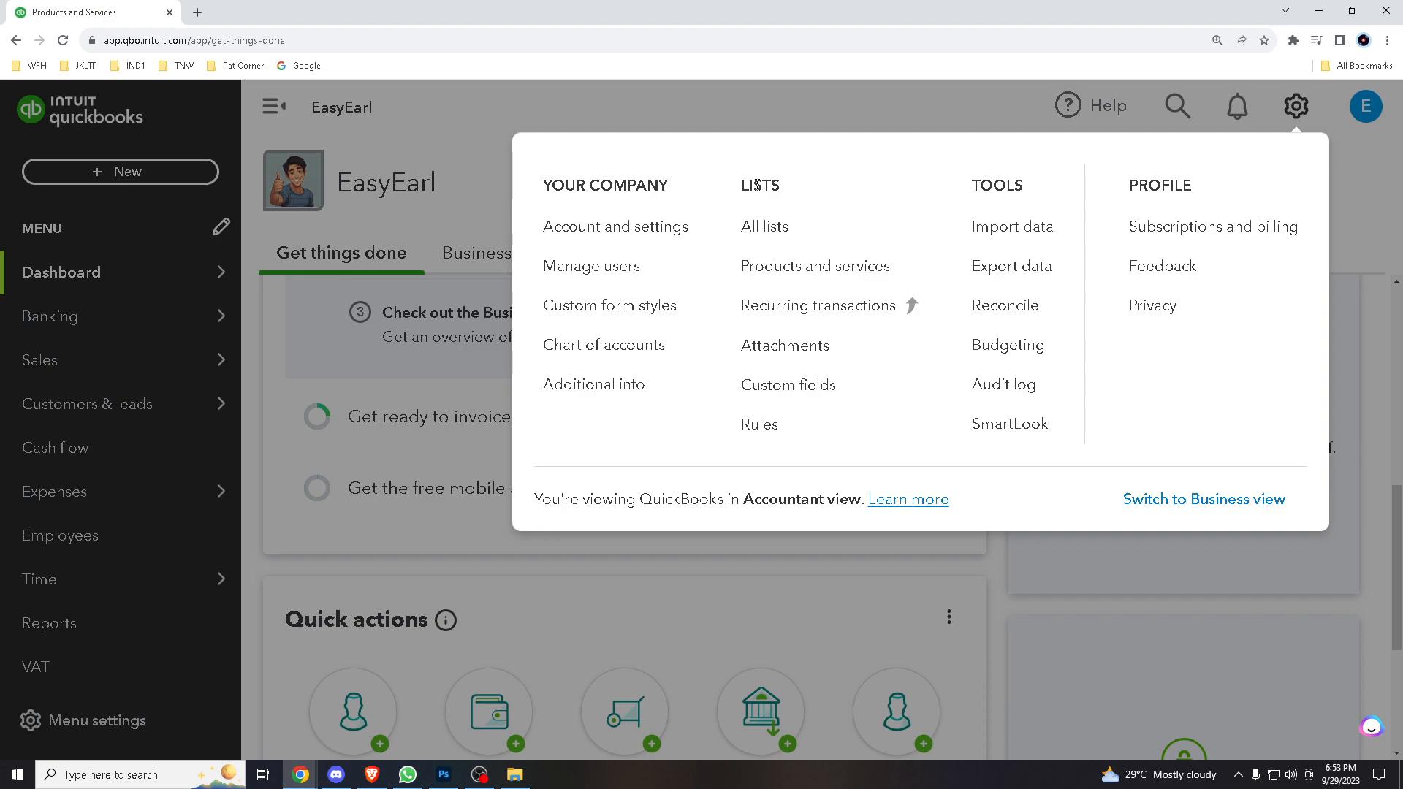
mouse_move(814, 266)
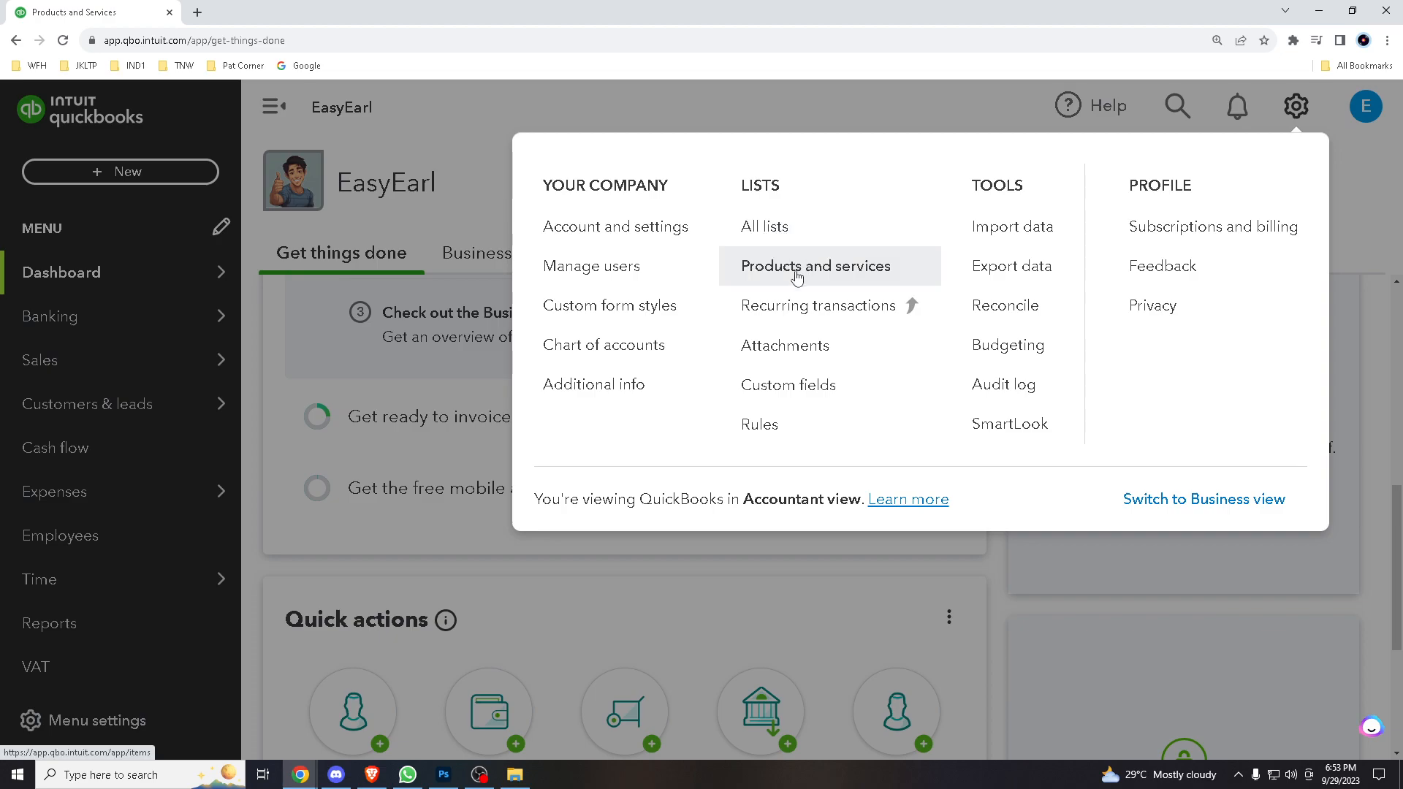
click(814, 265)
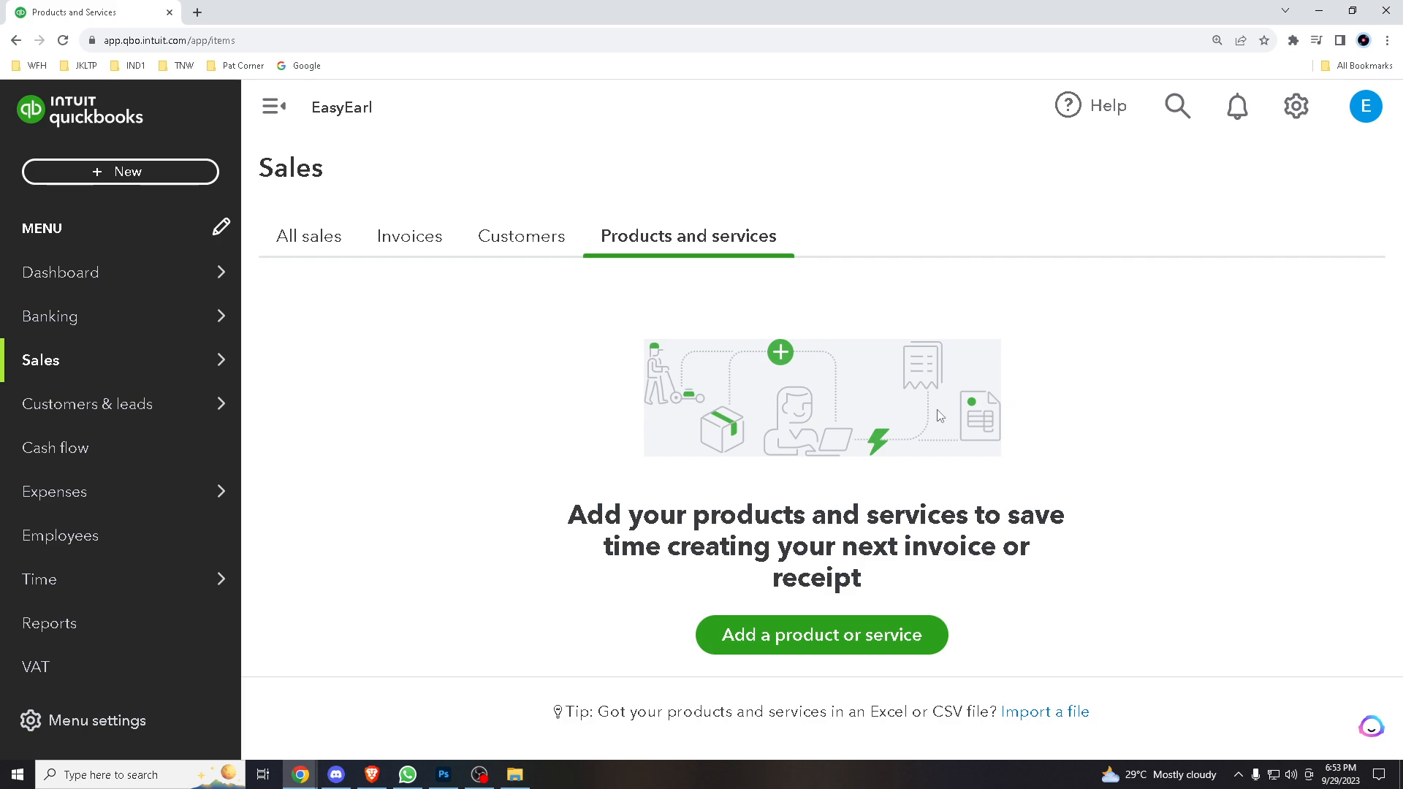
mouse_move(874, 504)
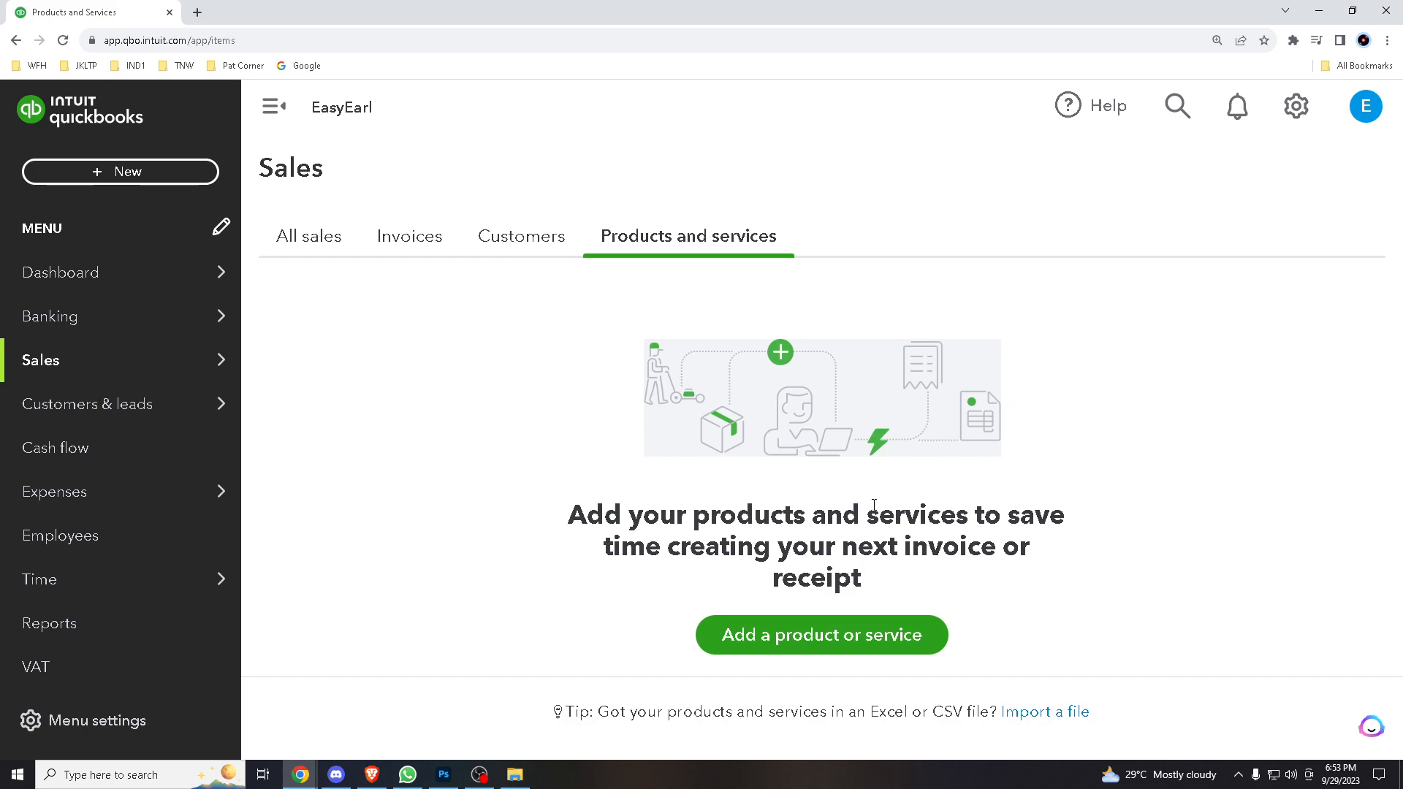
mouse_move(846, 606)
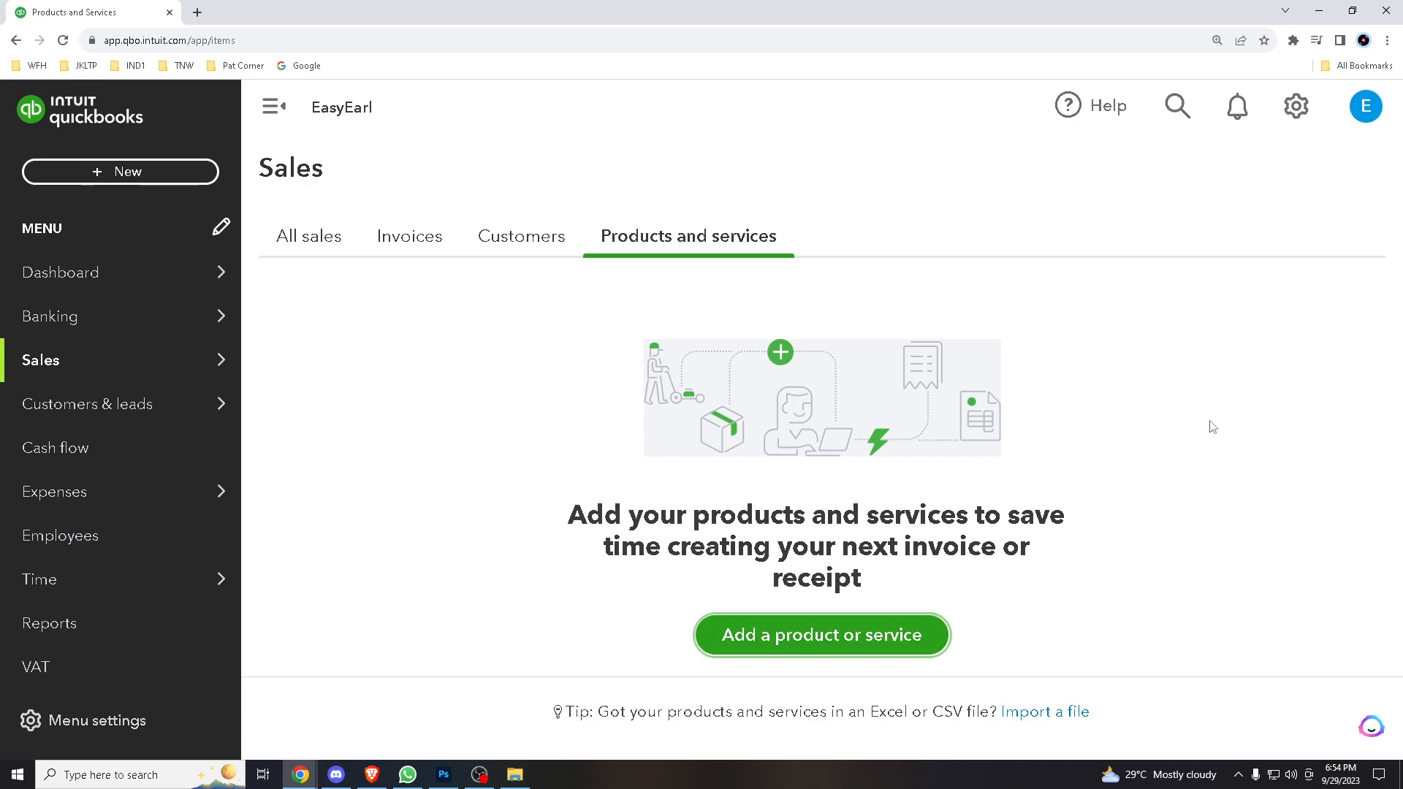
Start a new Service item and name it 'Bounce Check'
click(820, 634)
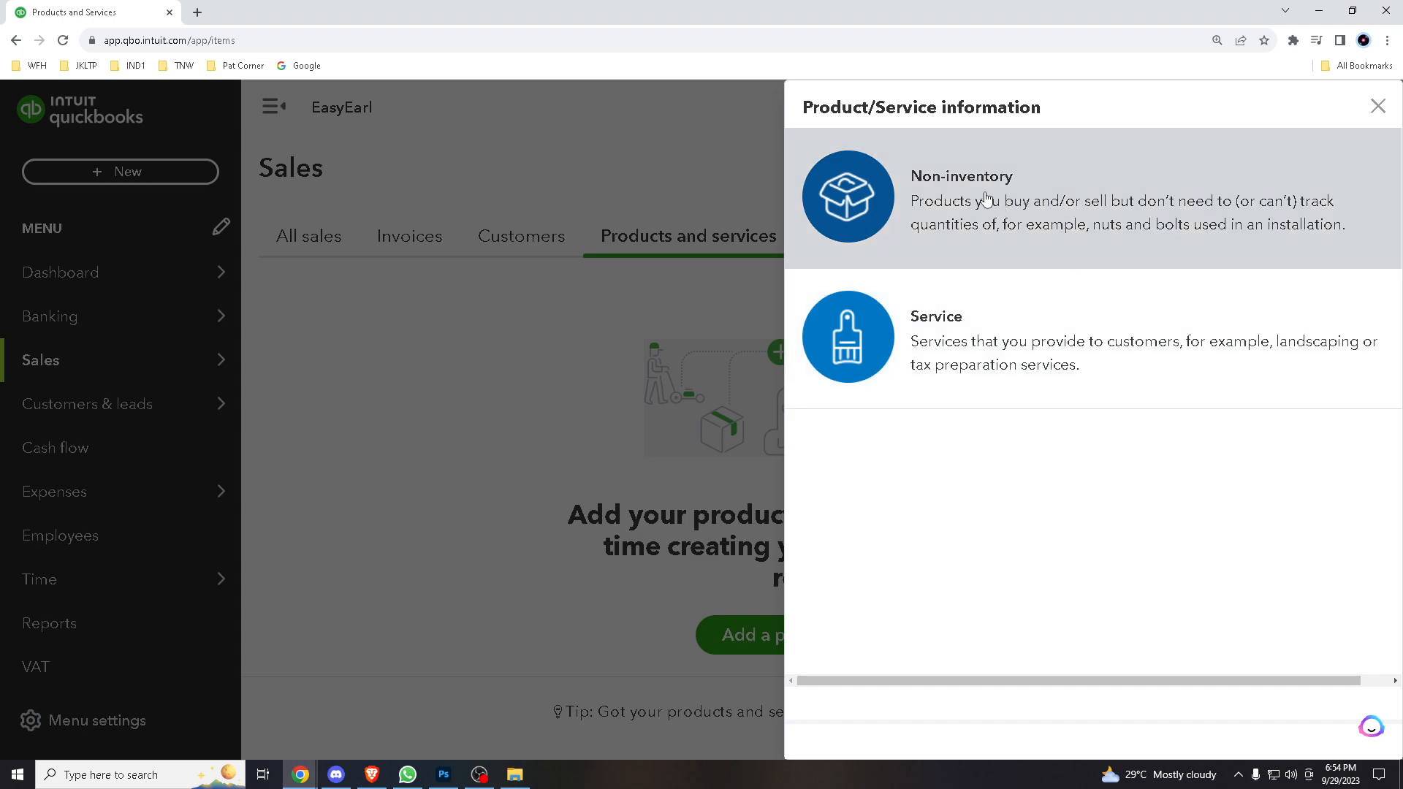
mouse_move(1023, 274)
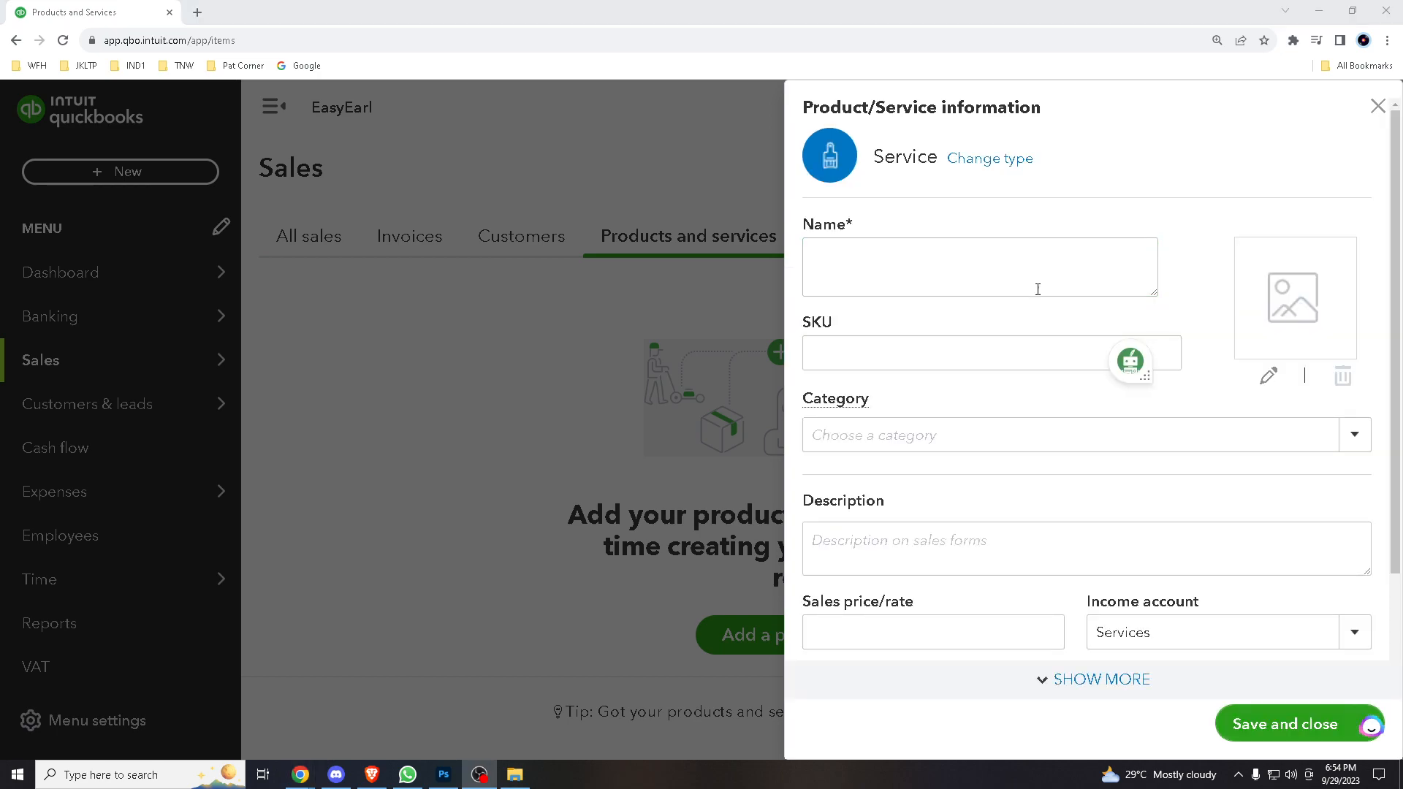
click(979, 266)
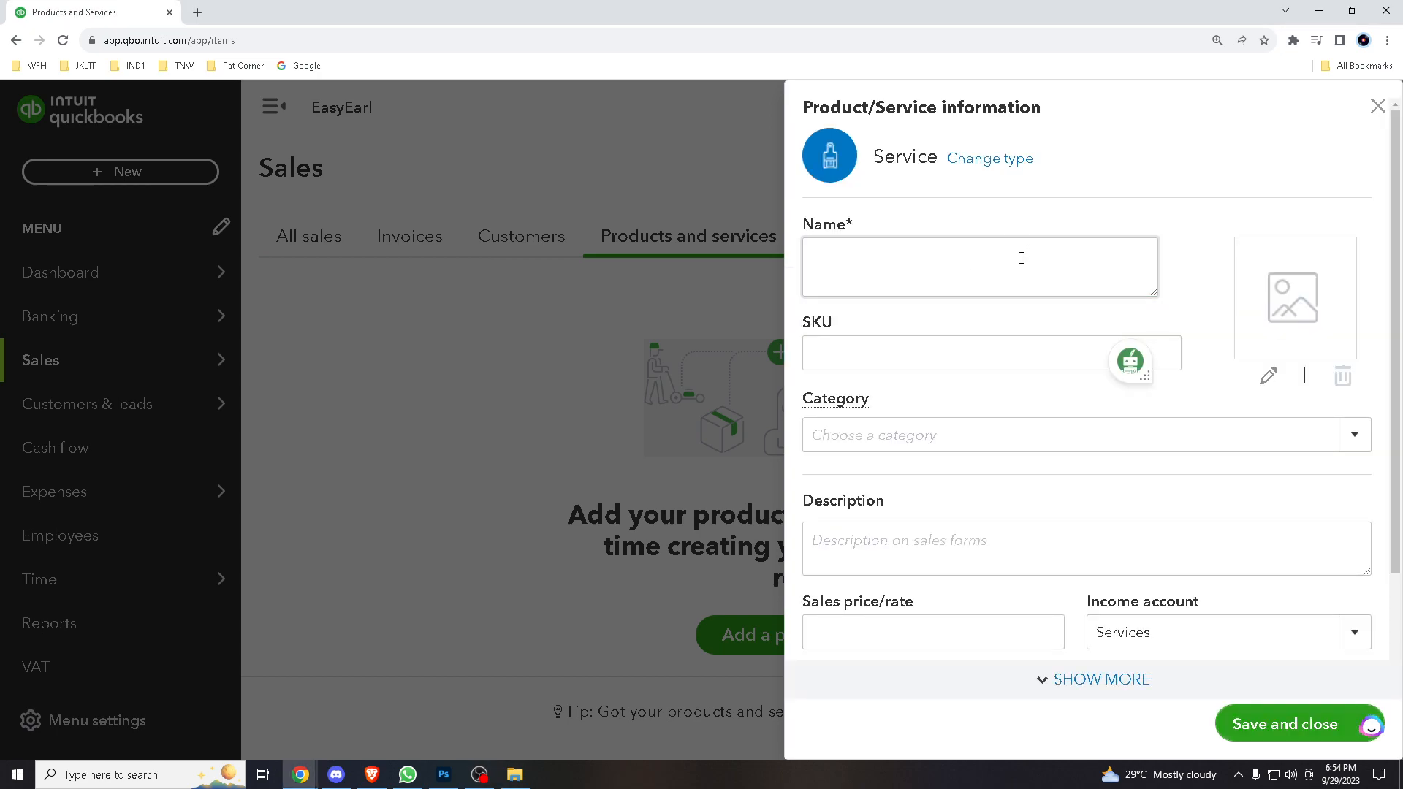
click(979, 266)
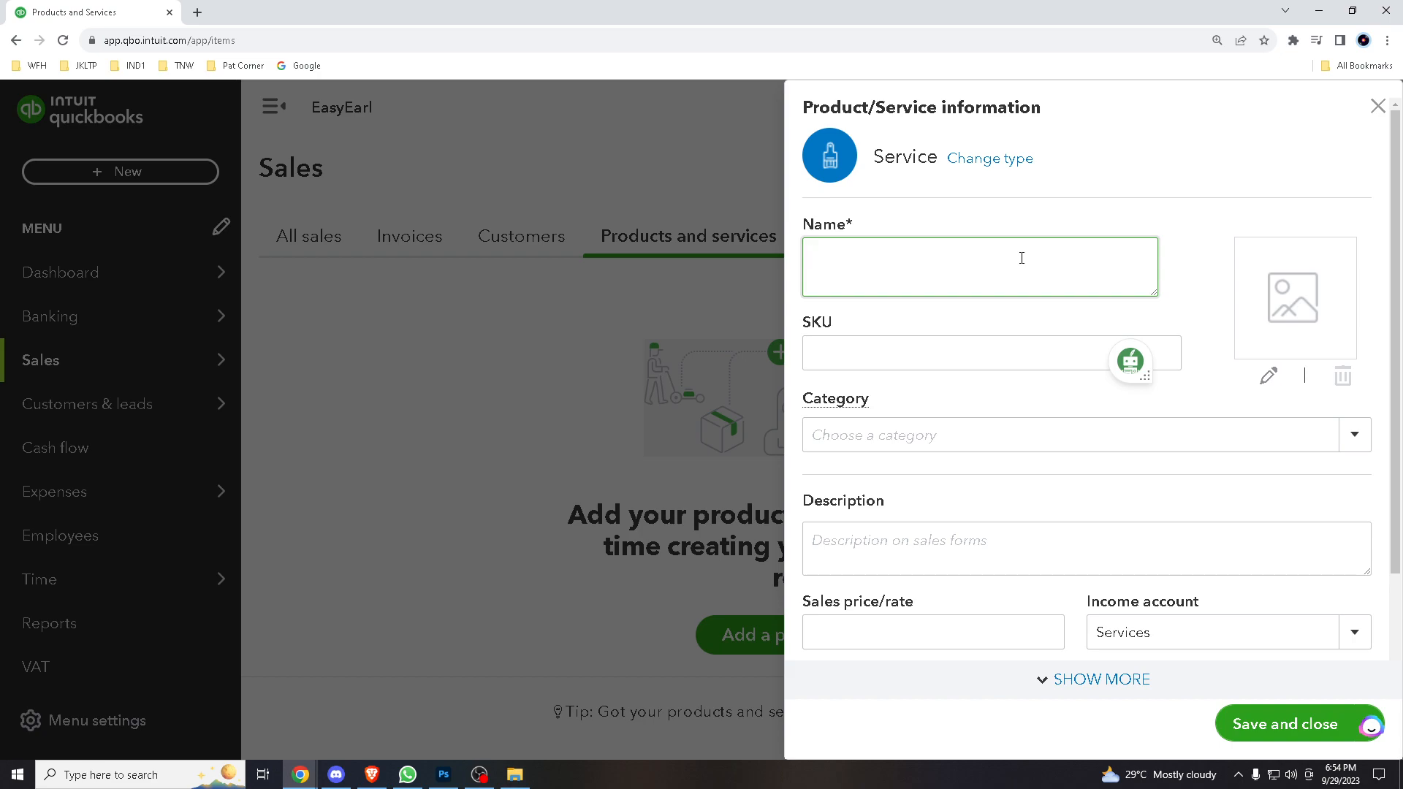
text(Bounce)
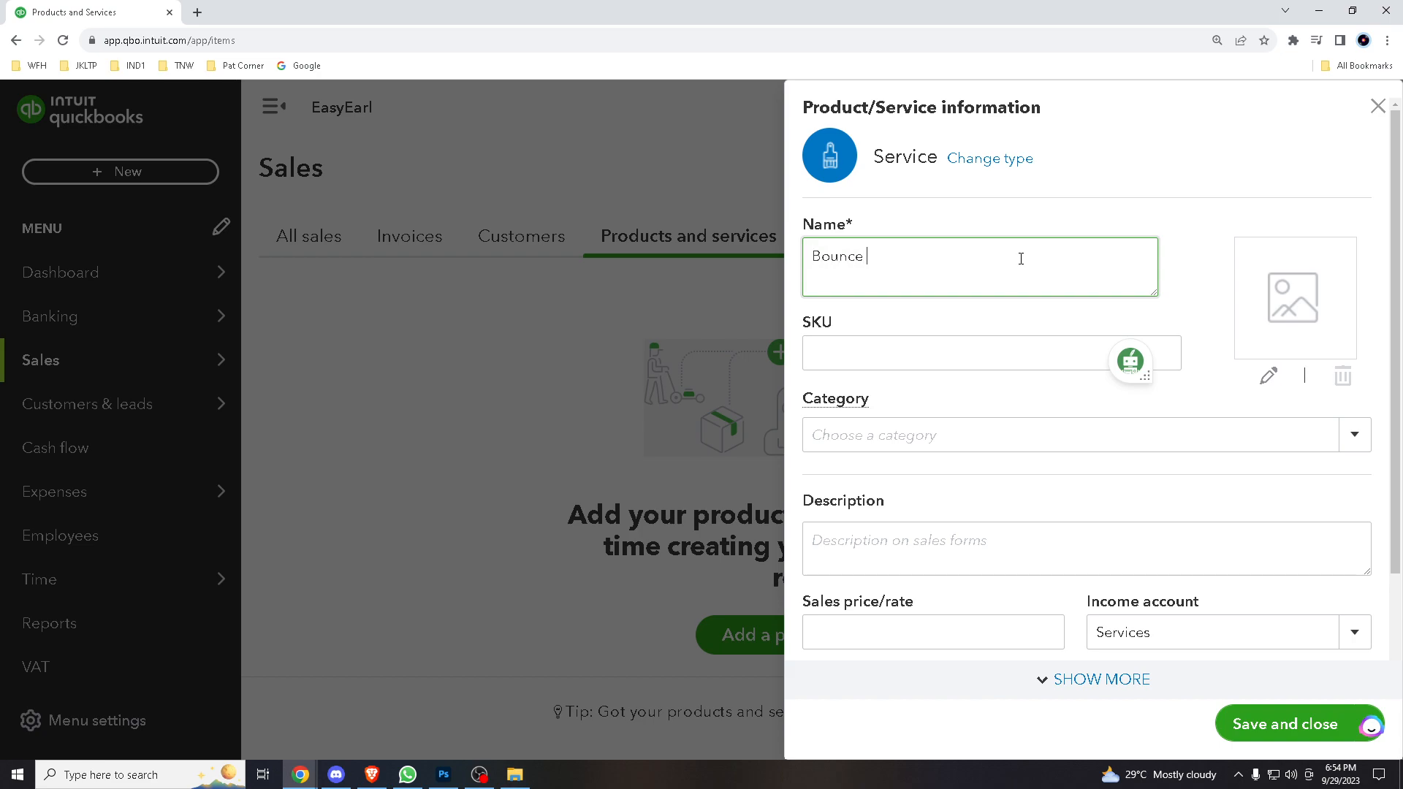
text(Check)
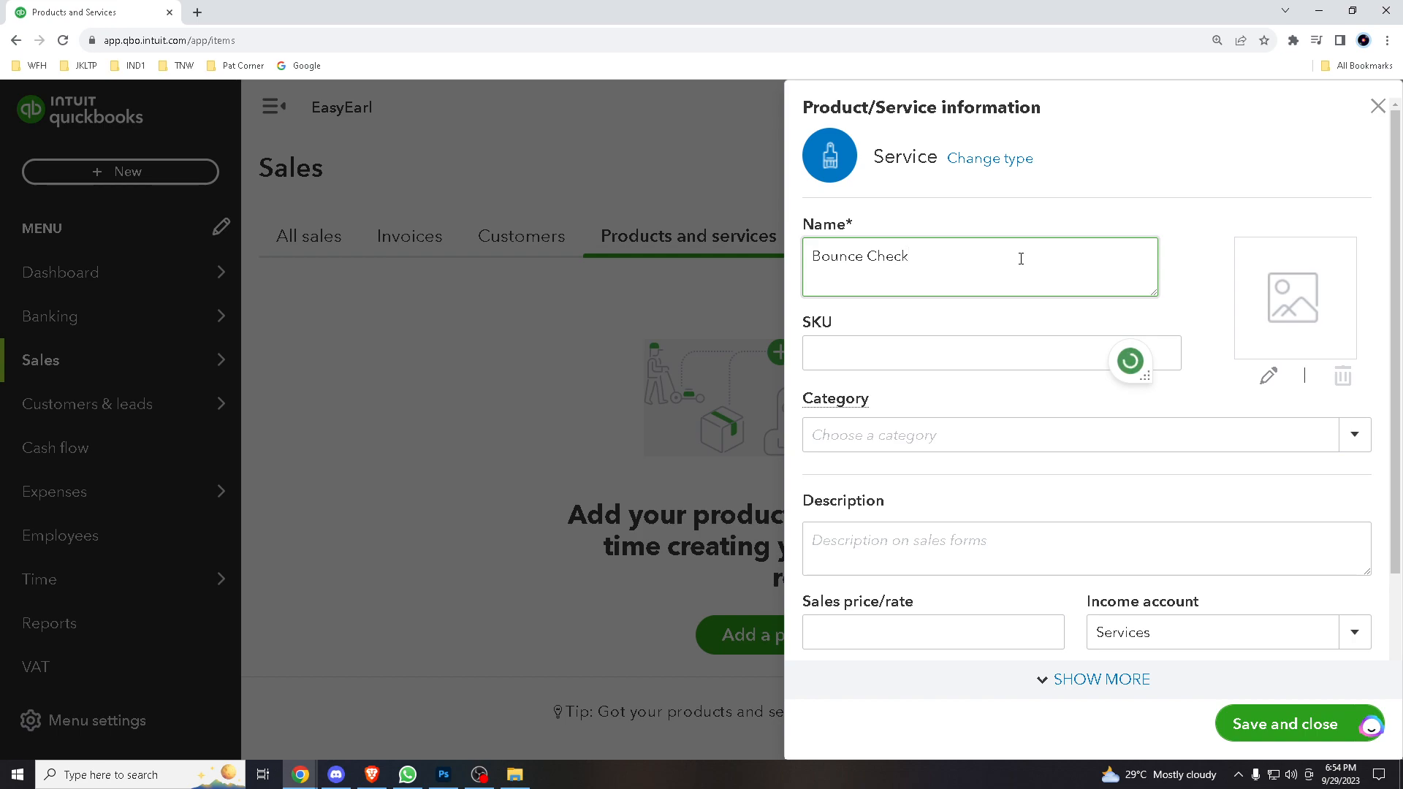
click(974, 352)
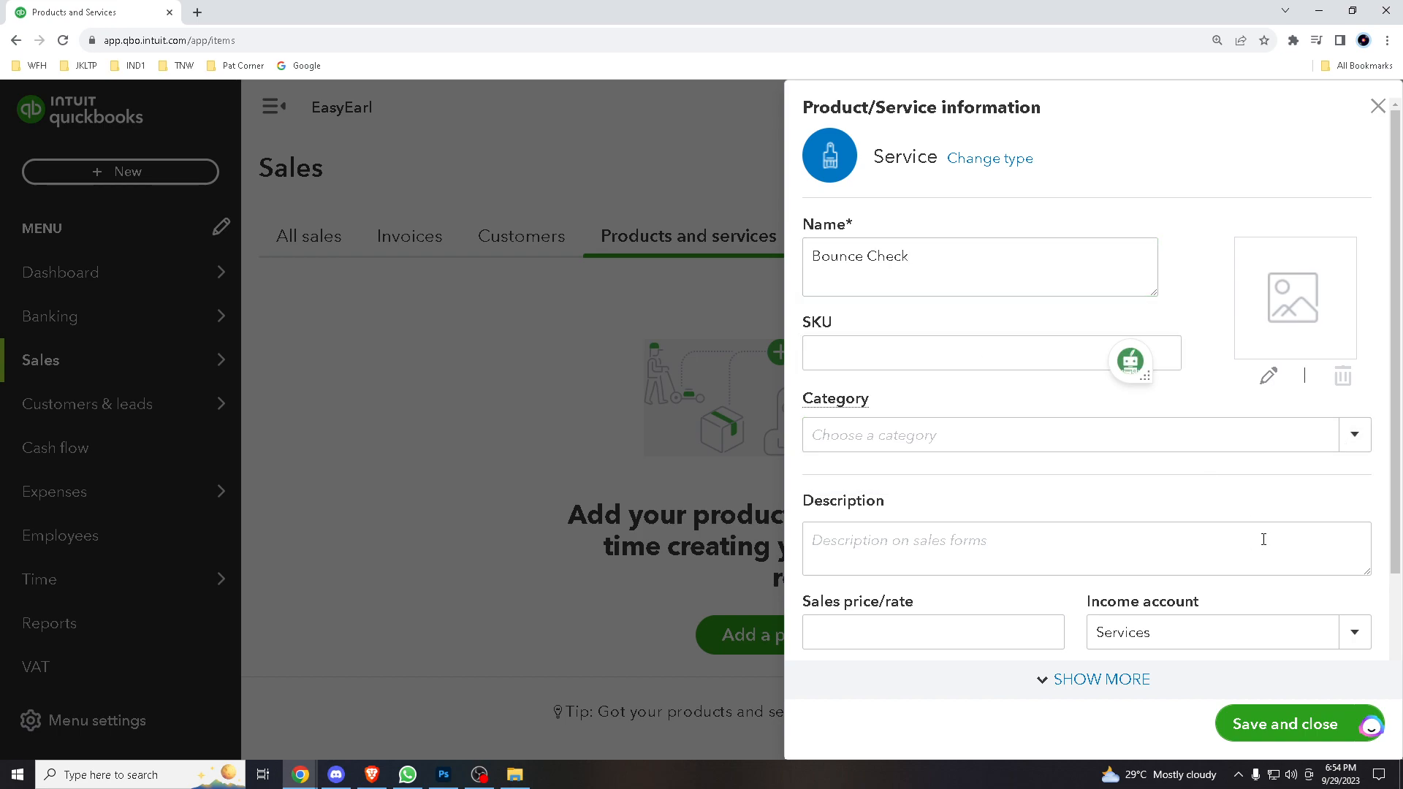
Browse the Income account list for the Bounce Check item, leaving it on Services
scroll(down, 3)
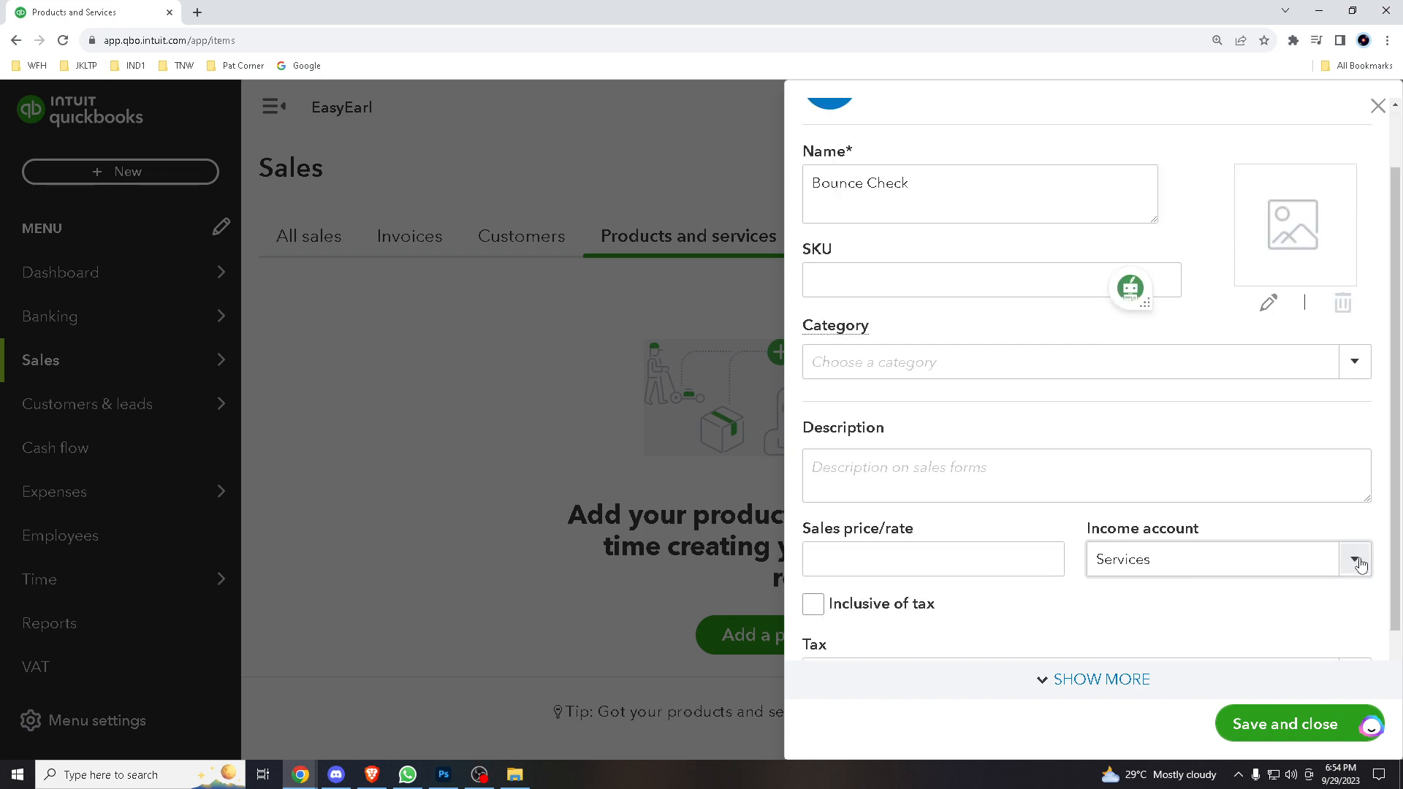
click(1353, 560)
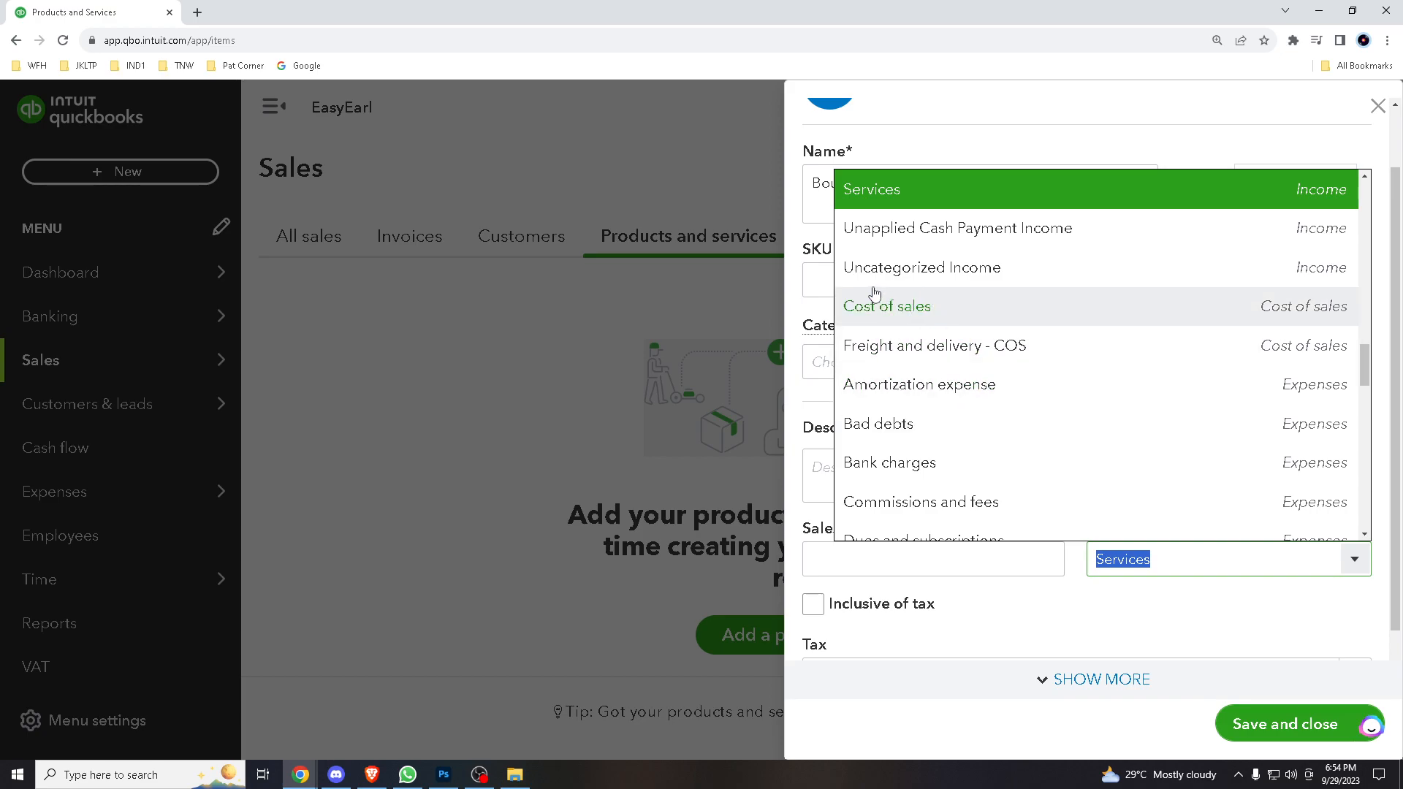
mouse_move(884, 235)
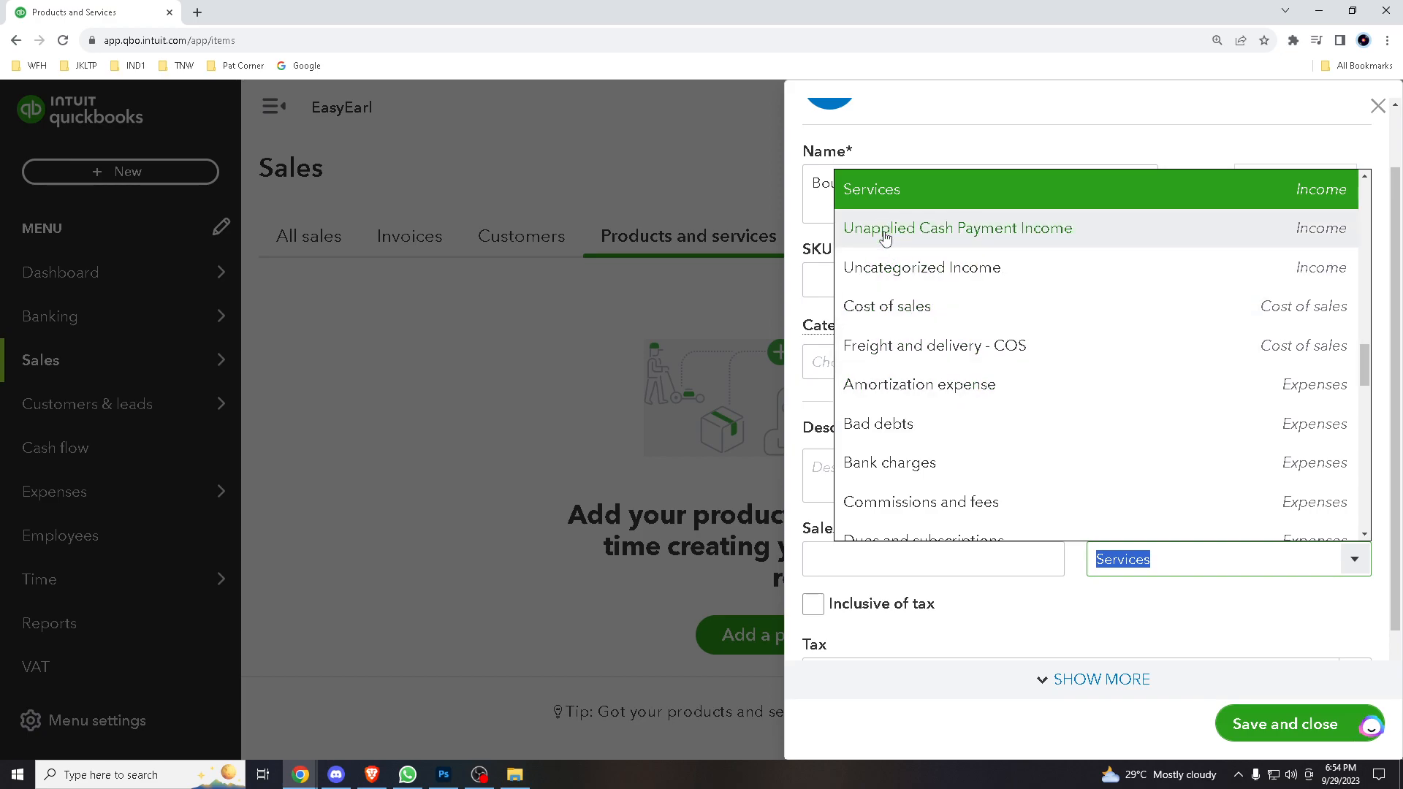
mouse_move(922, 267)
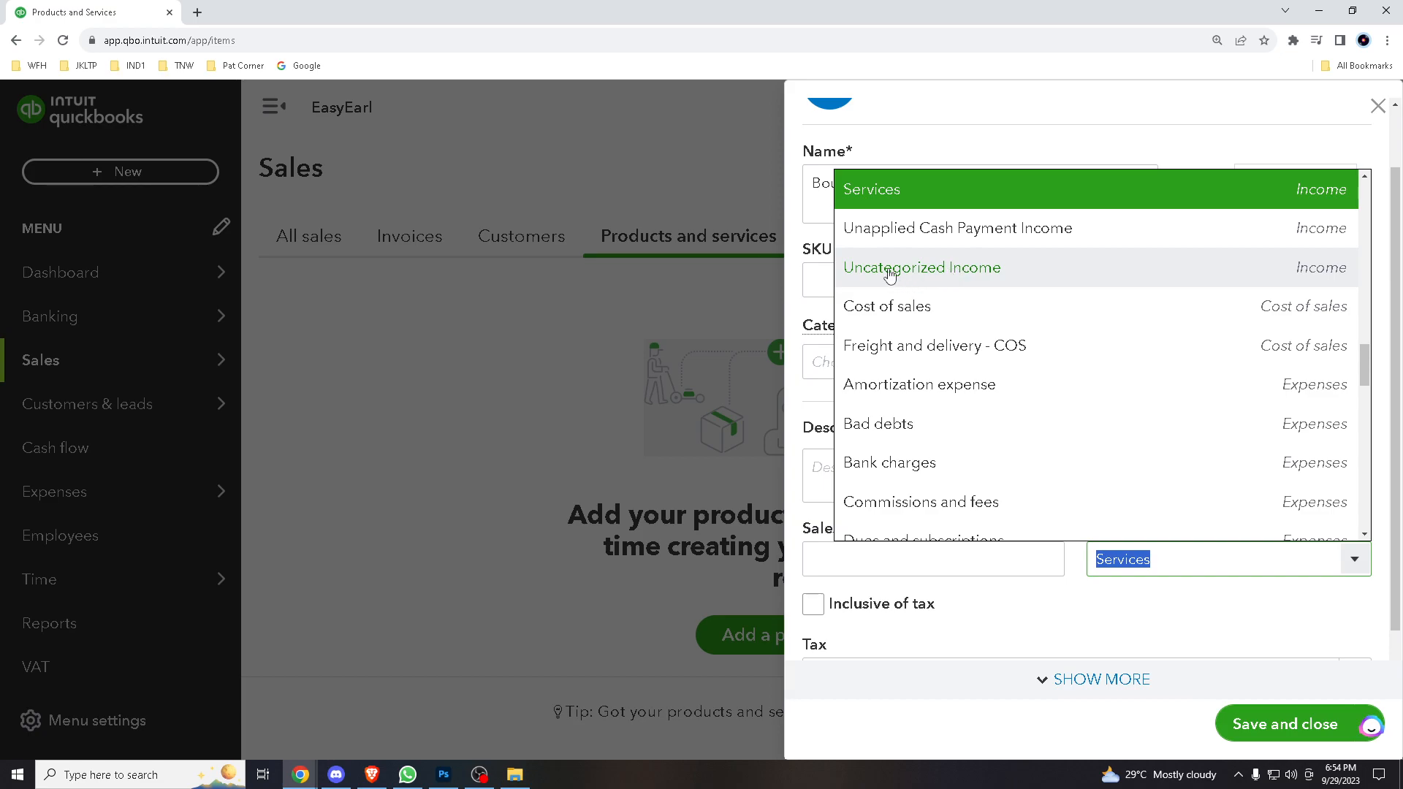
mouse_move(906, 344)
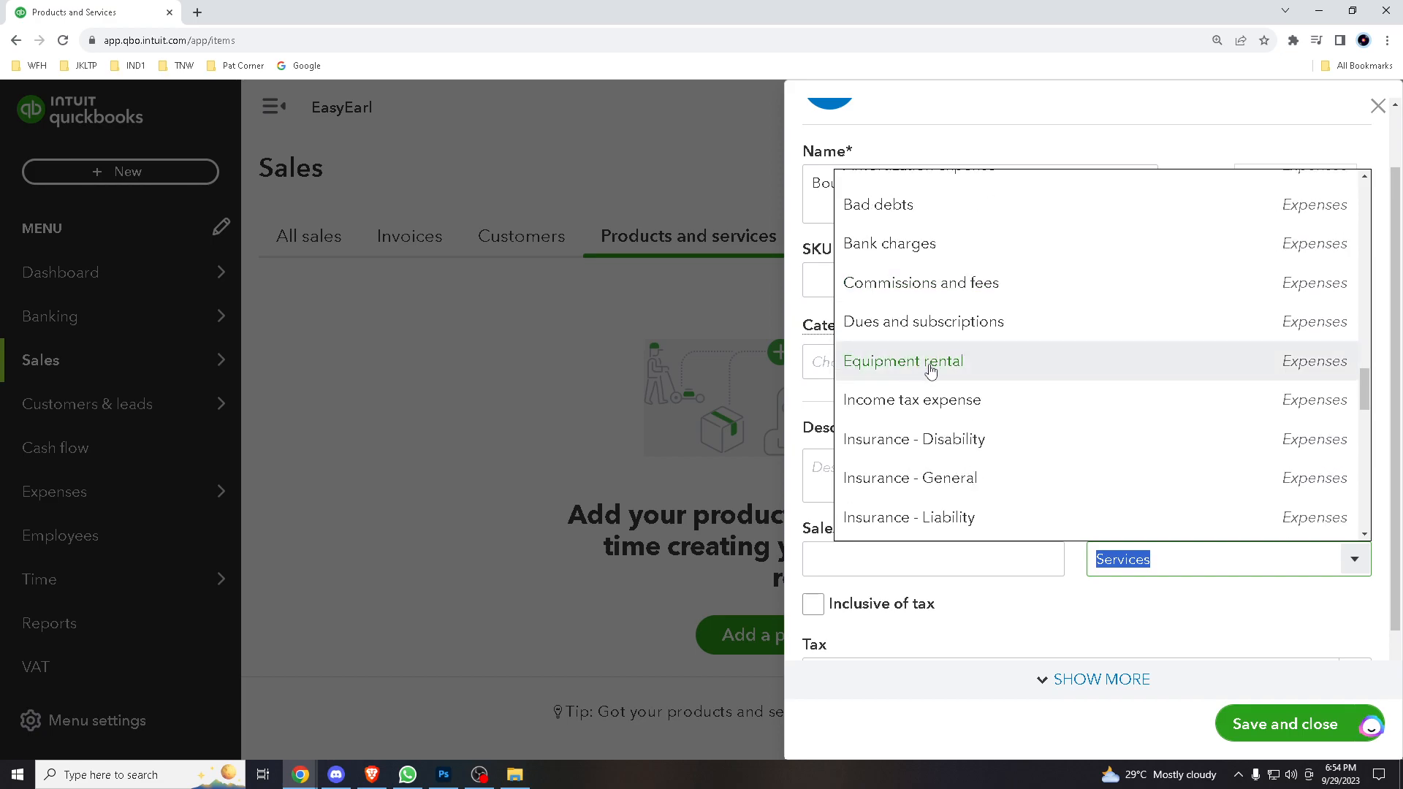
scroll(down, 3)
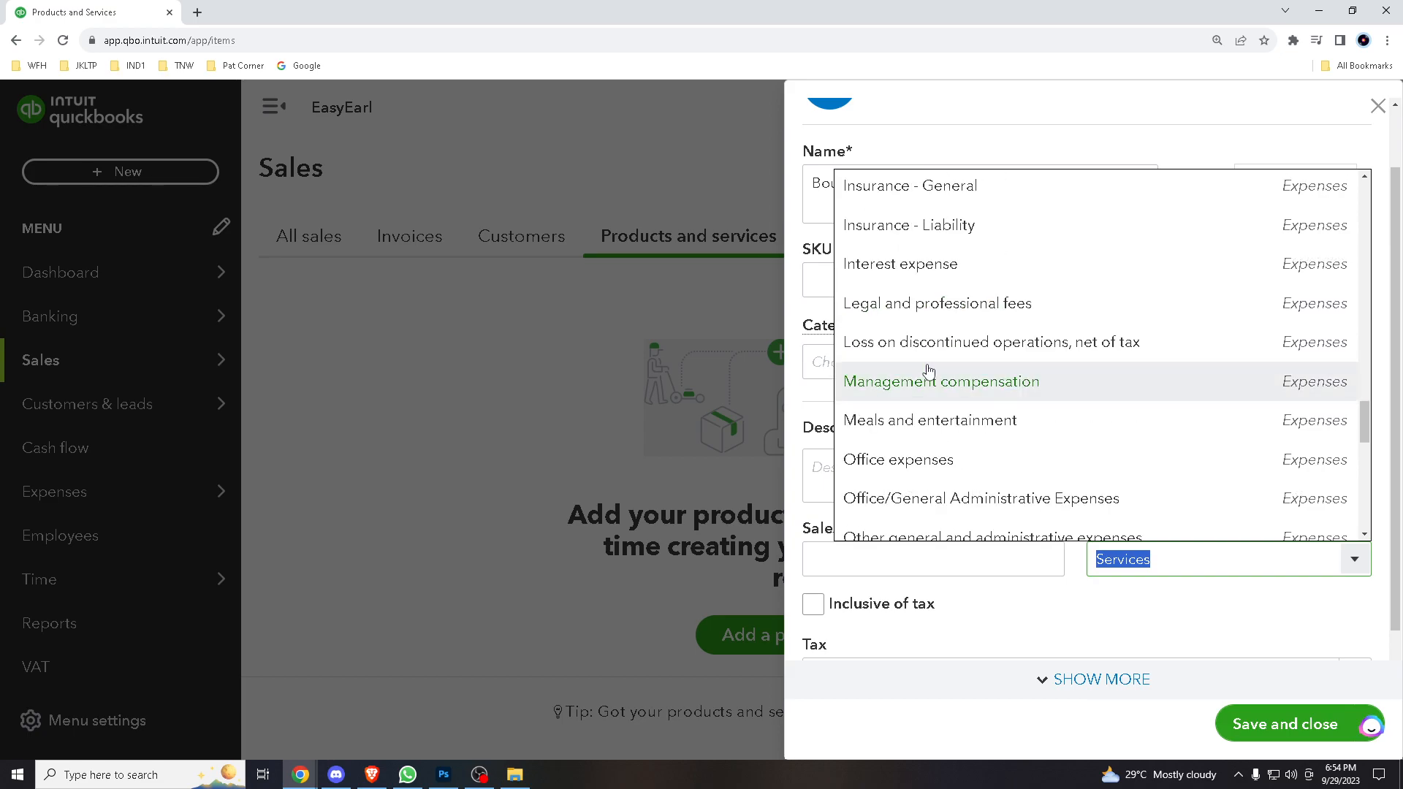
scroll(down, 3)
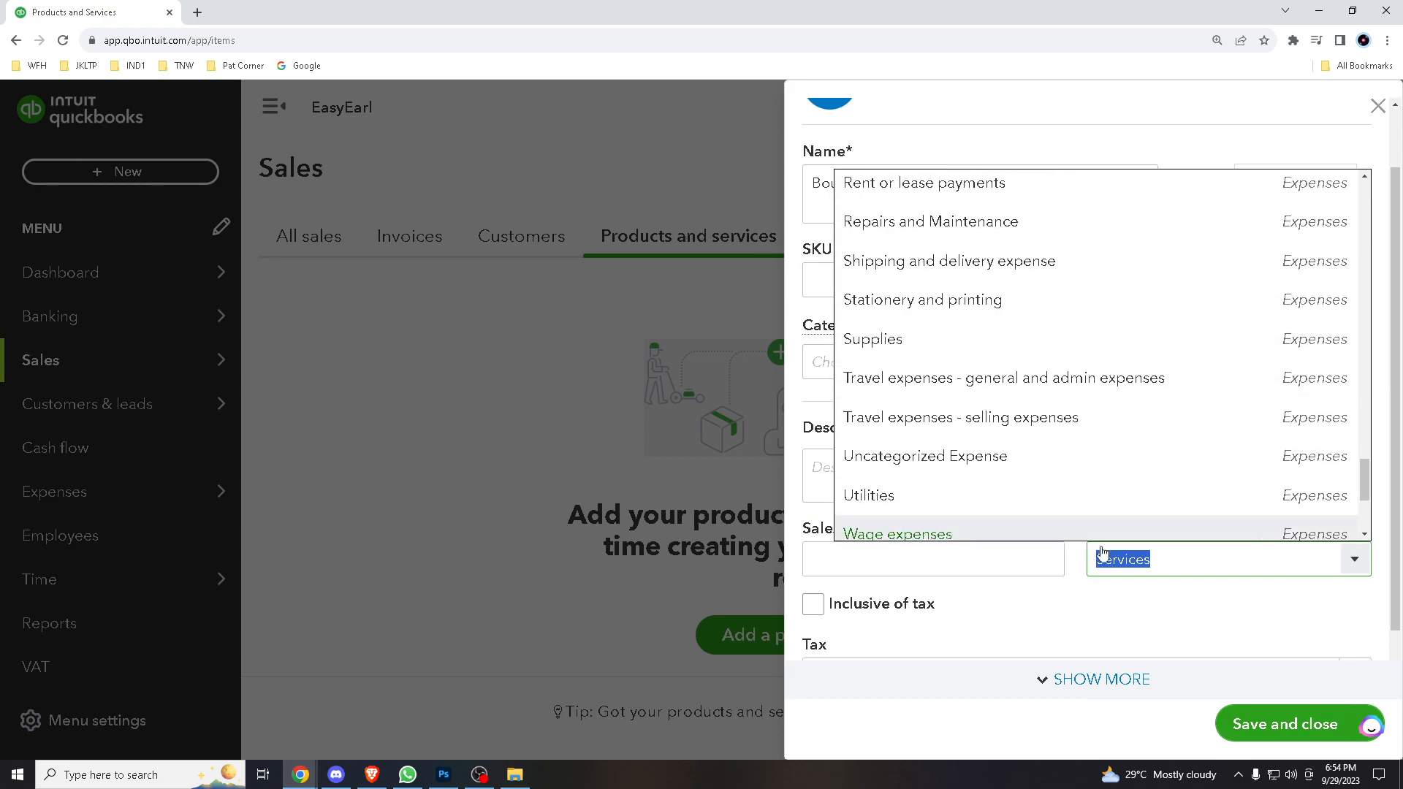
scroll(down, 3)
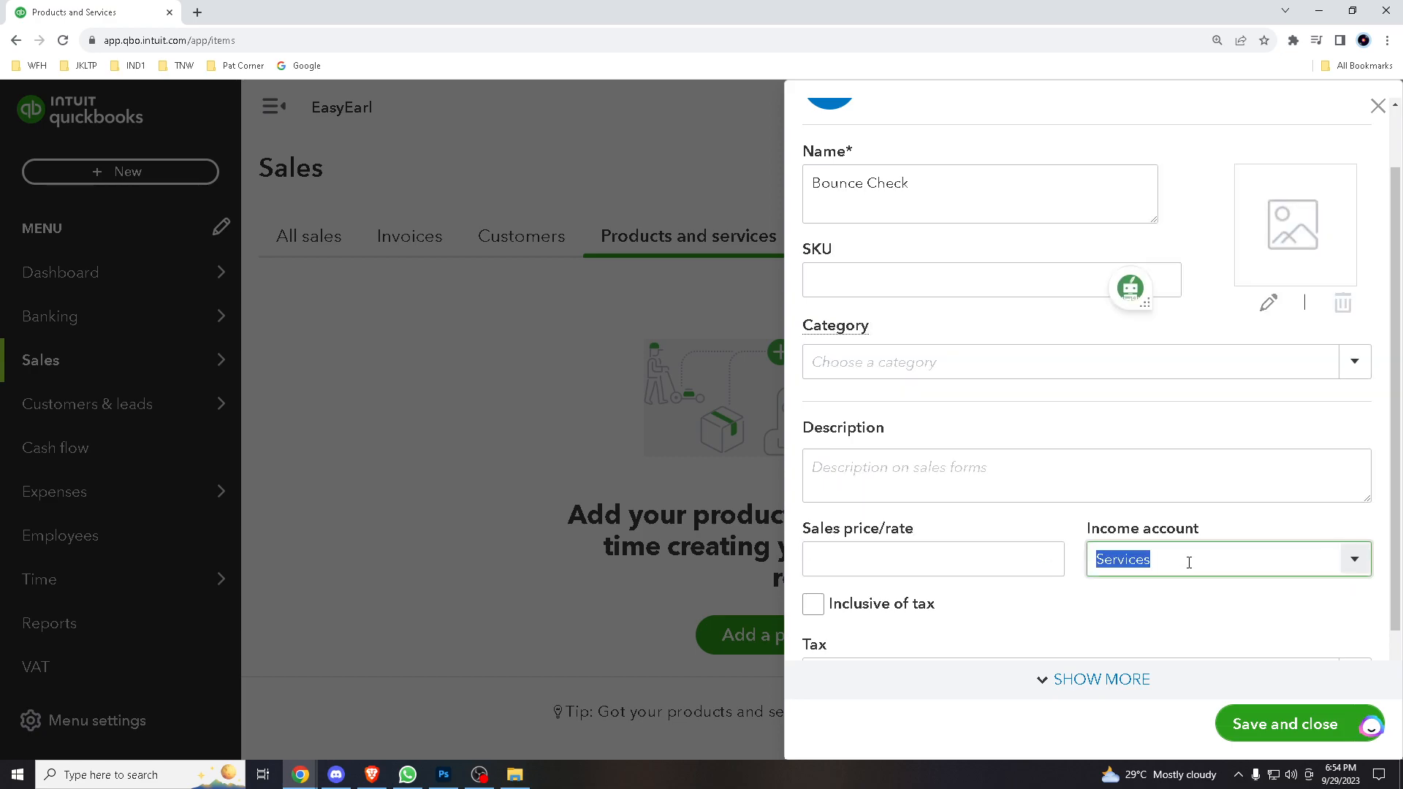
Create a Checking income account, assign it to Bounce Check, and save the service
text(Checking)
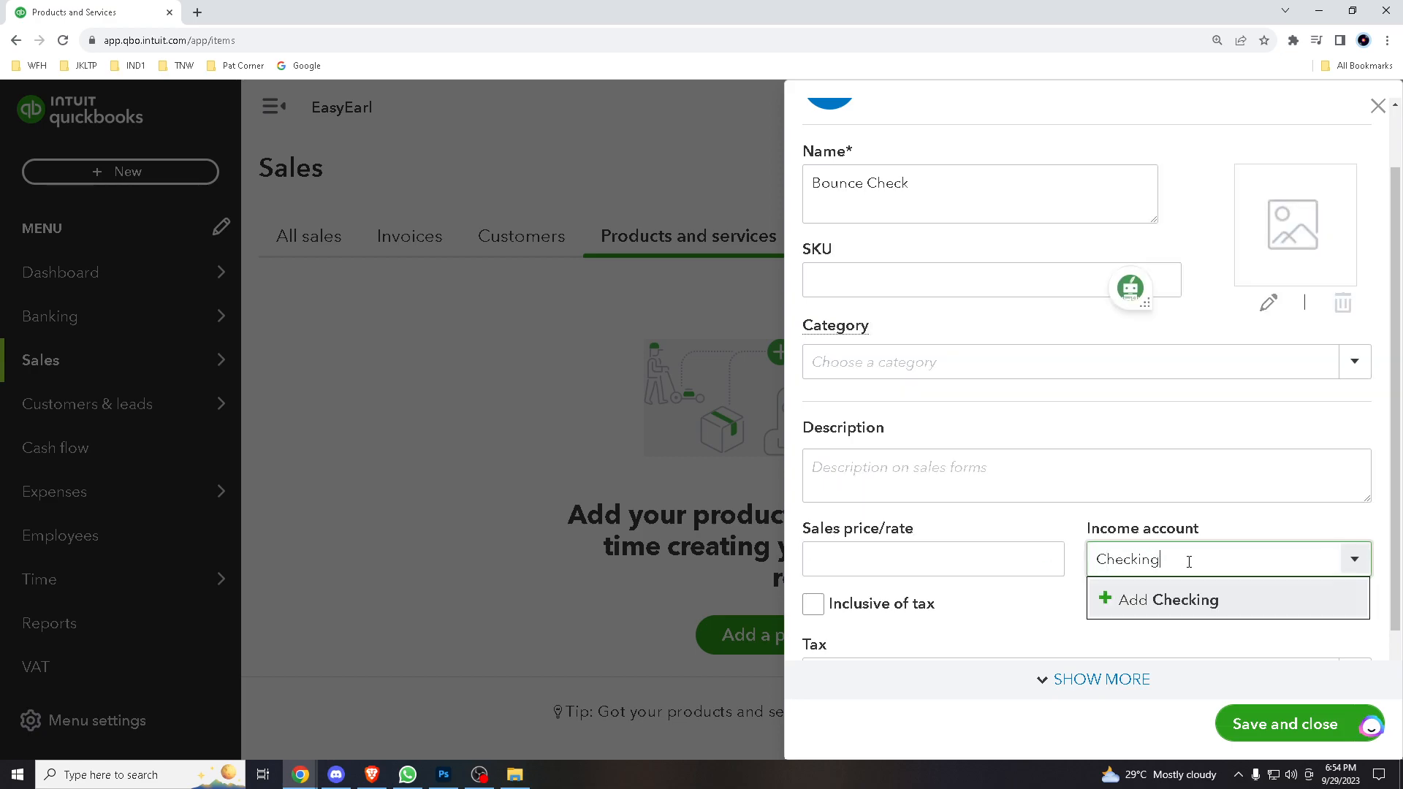
click(1167, 599)
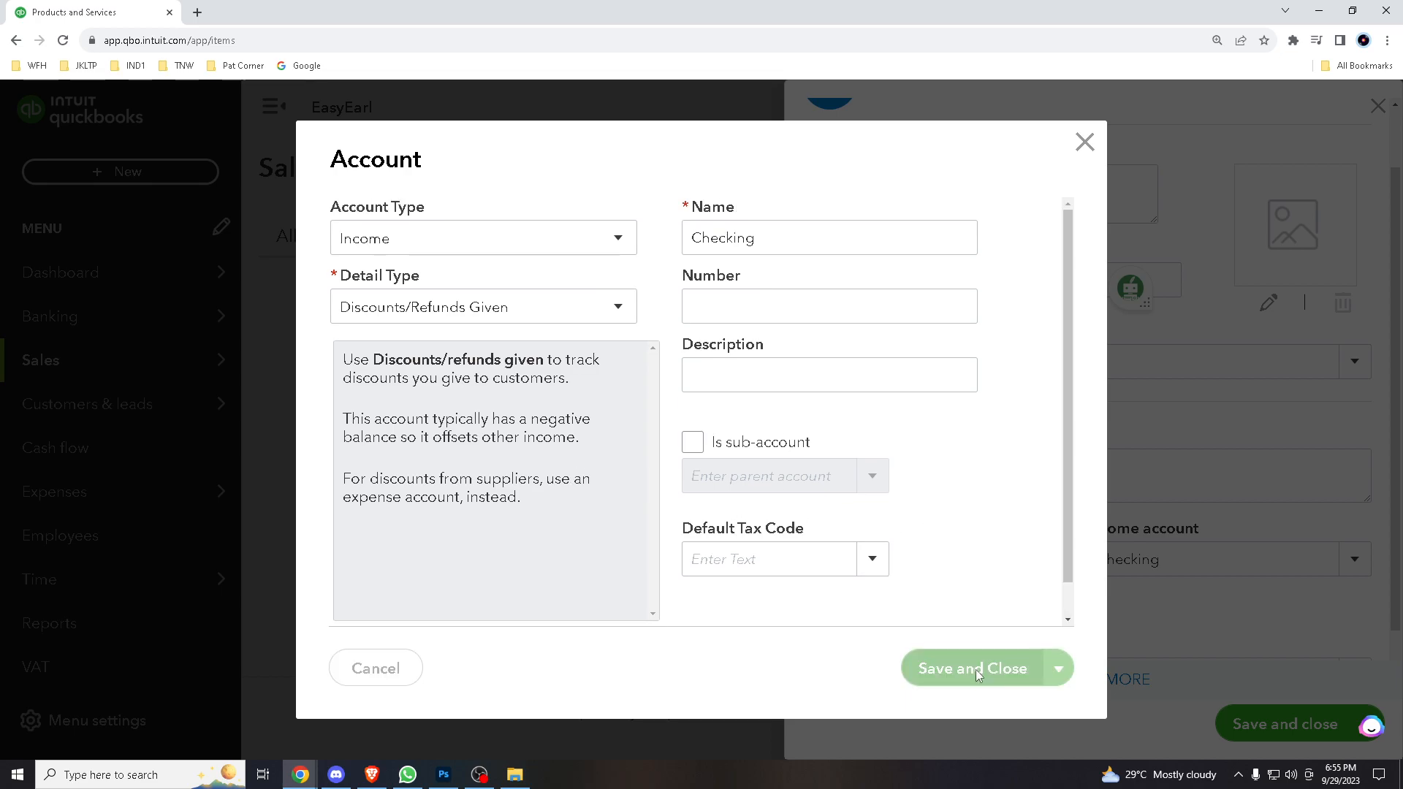
click(970, 668)
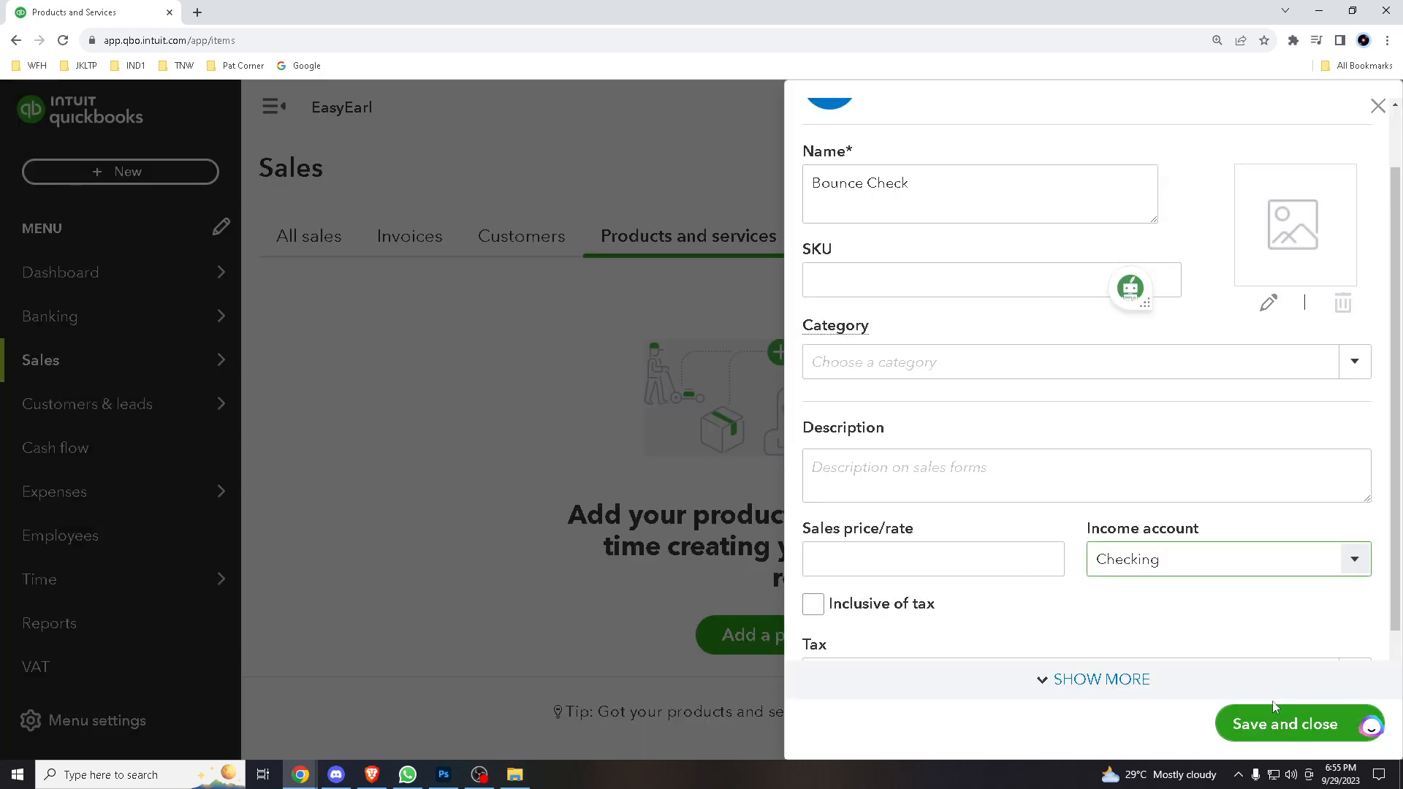
click(1285, 723)
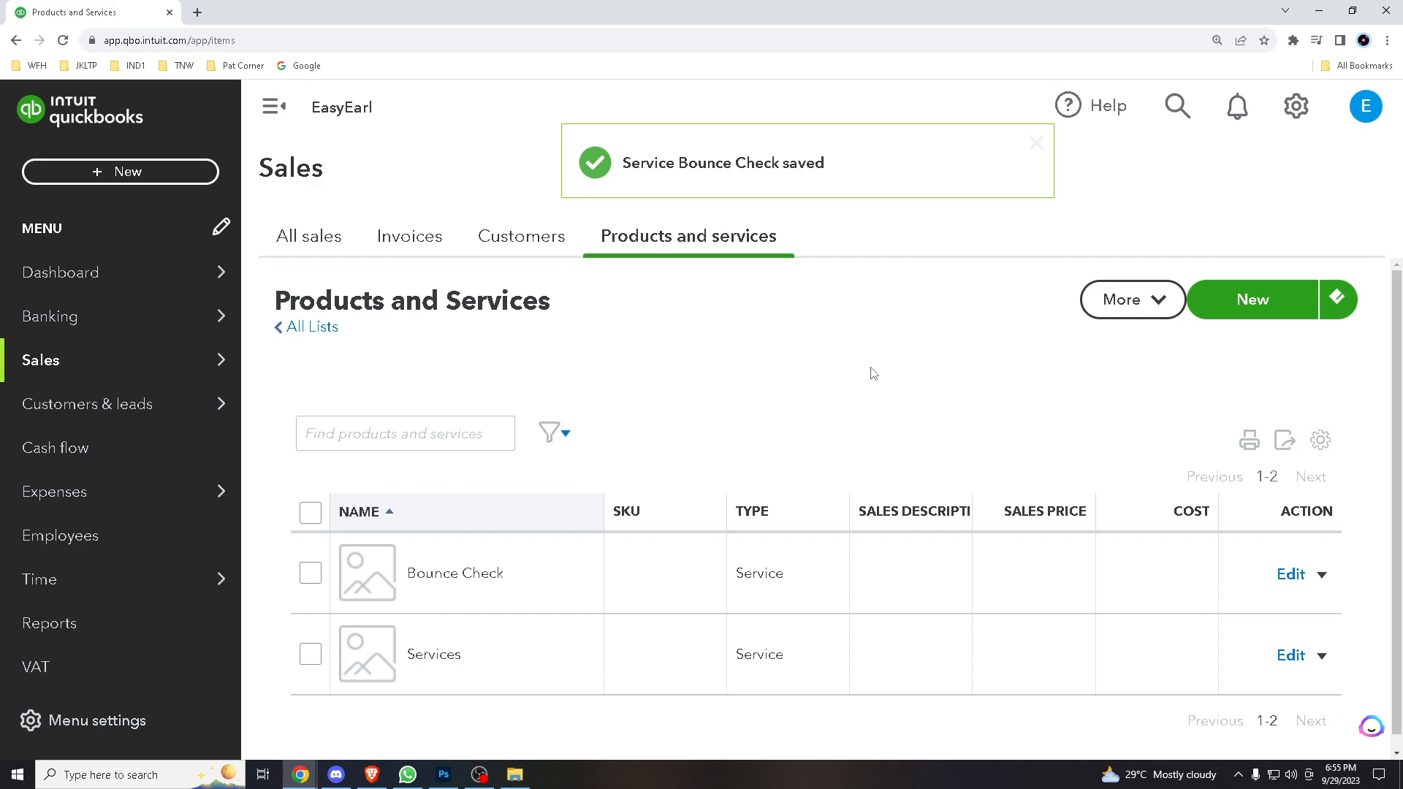
mouse_move(864, 348)
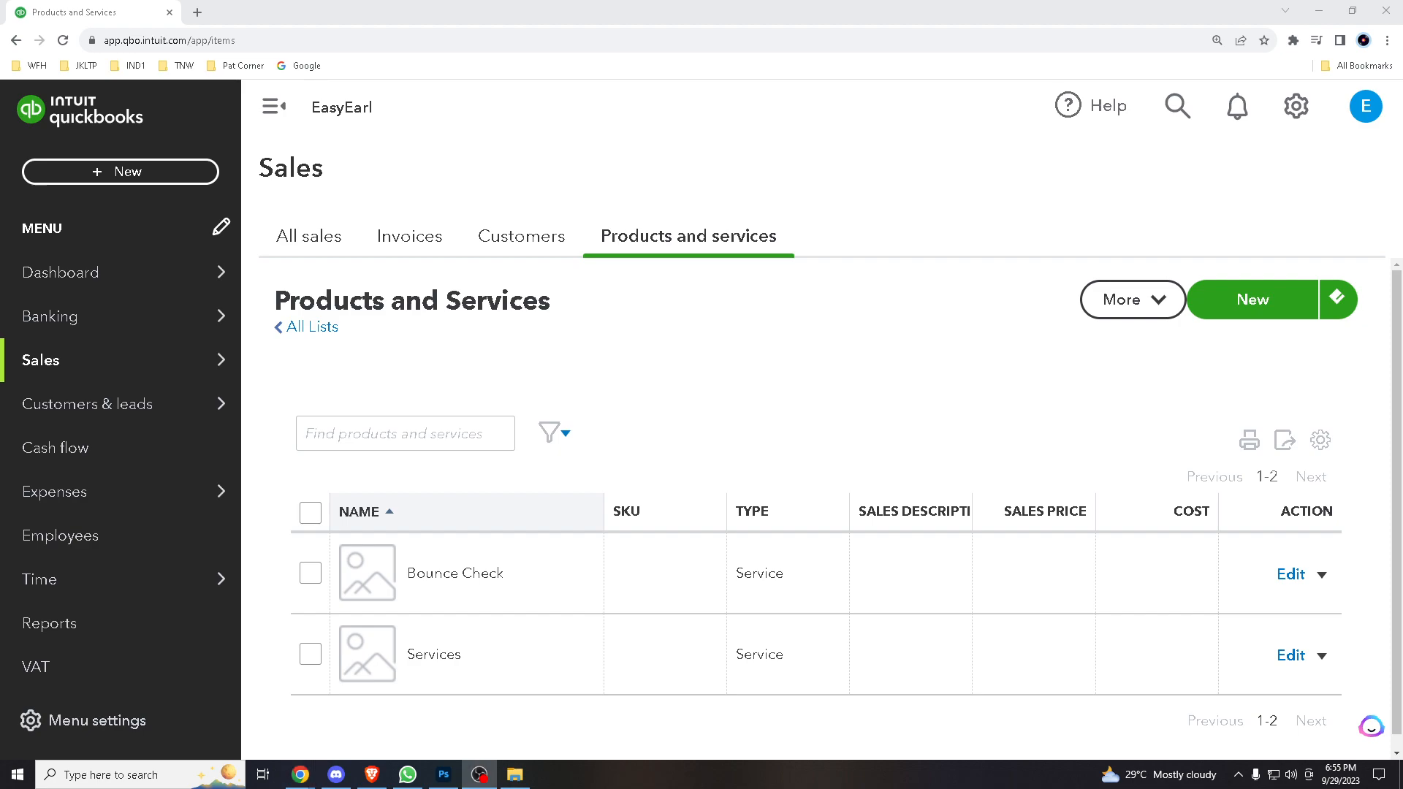
mouse_move(655, 333)
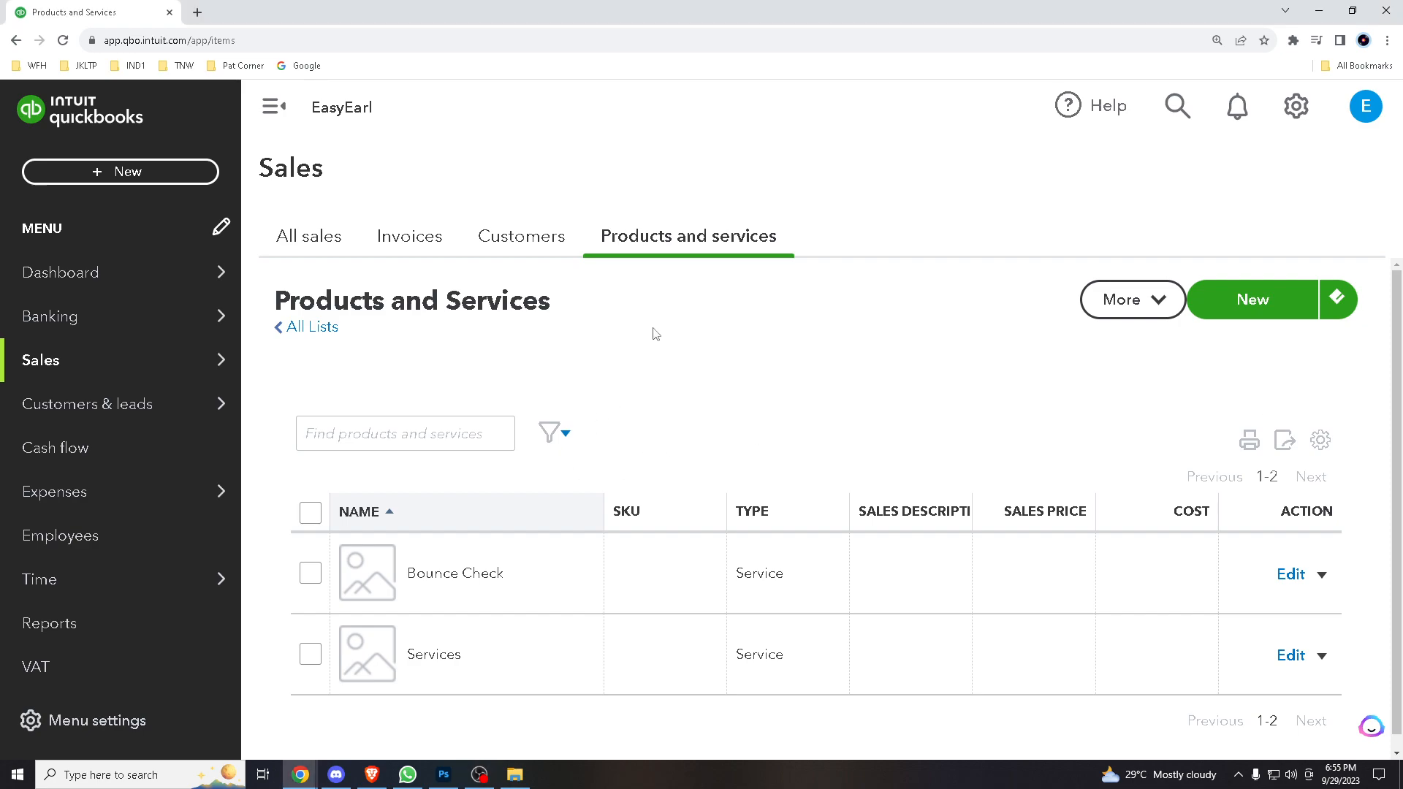
Bring up the + New menu of transaction types
click(119, 171)
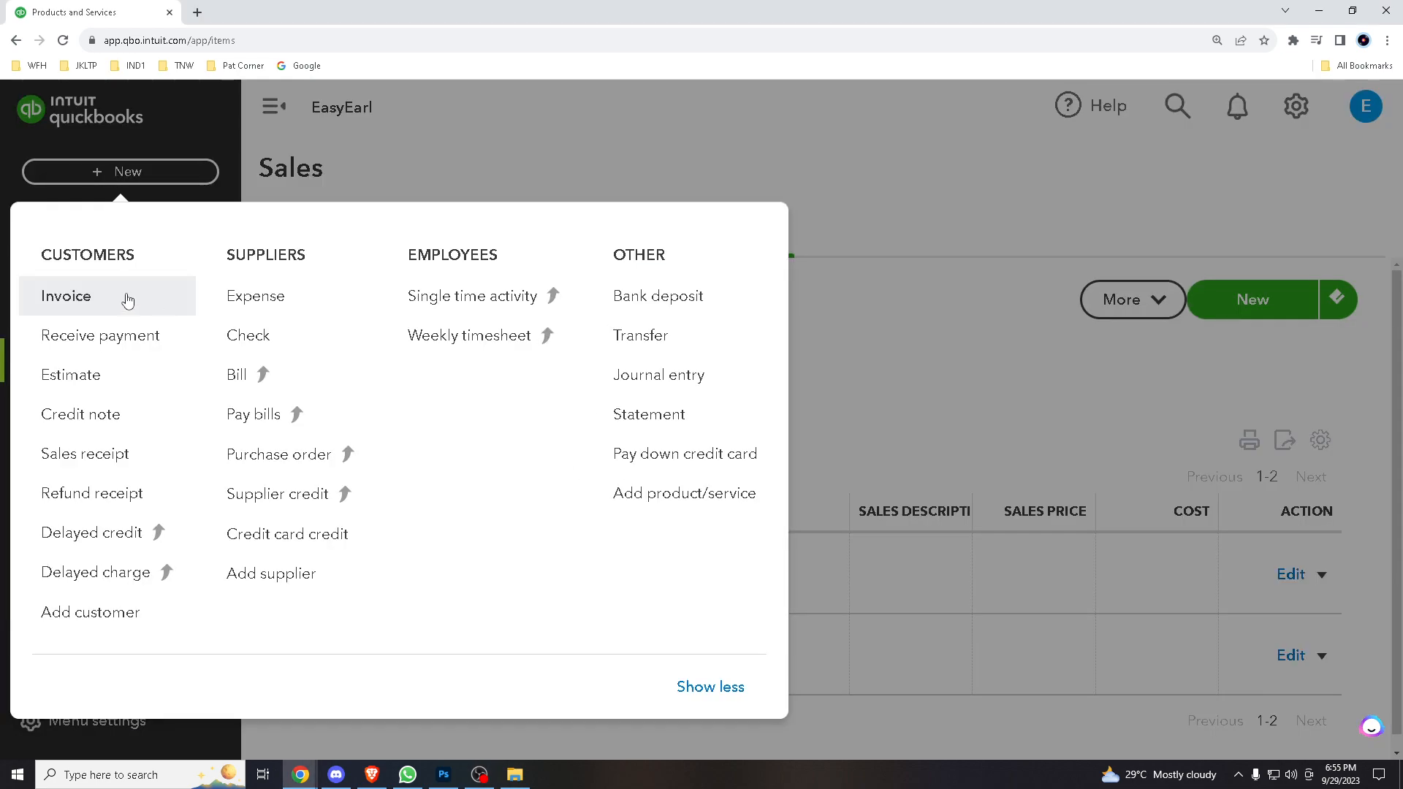
Start invoice no. 1003 and put Bounce Check on its first line
click(65, 297)
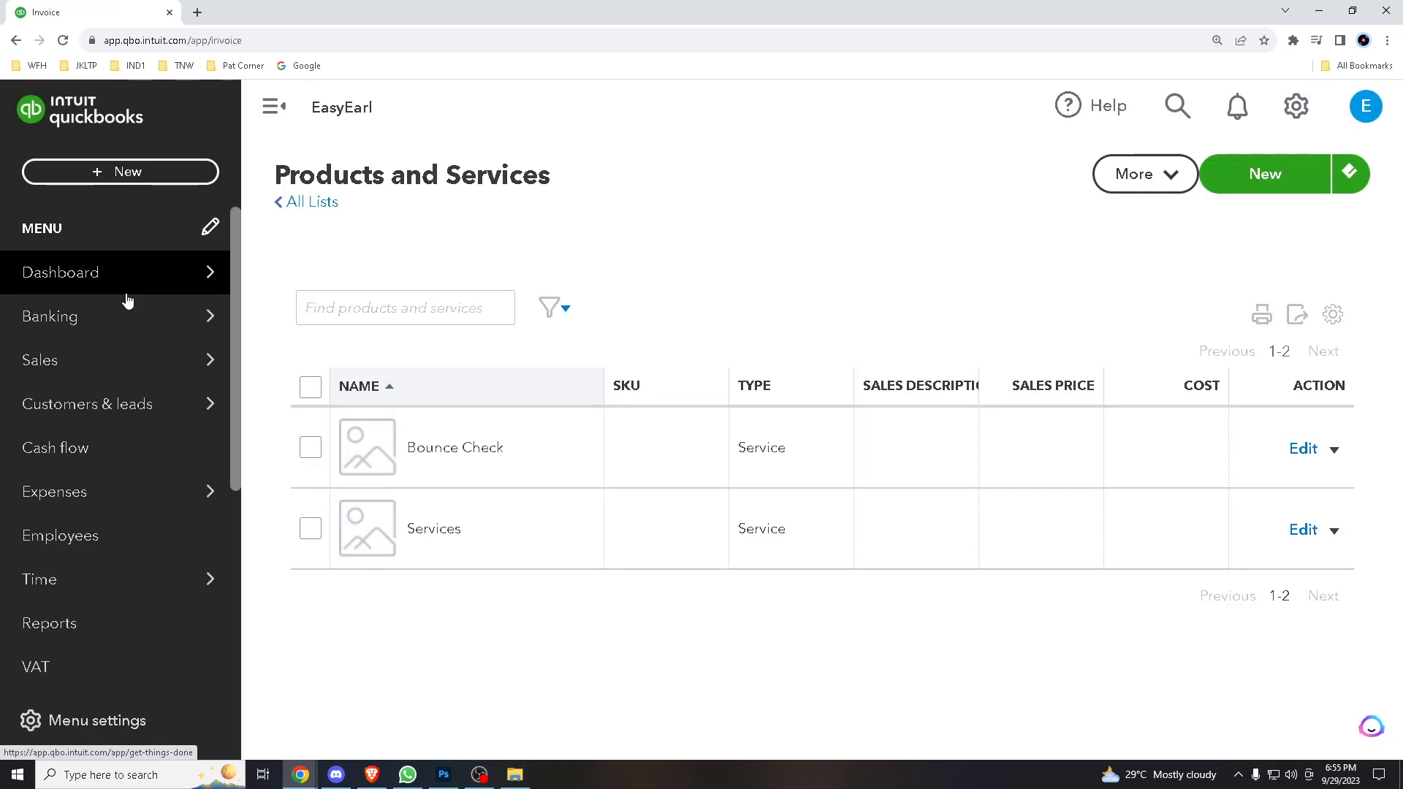
click(1266, 174)
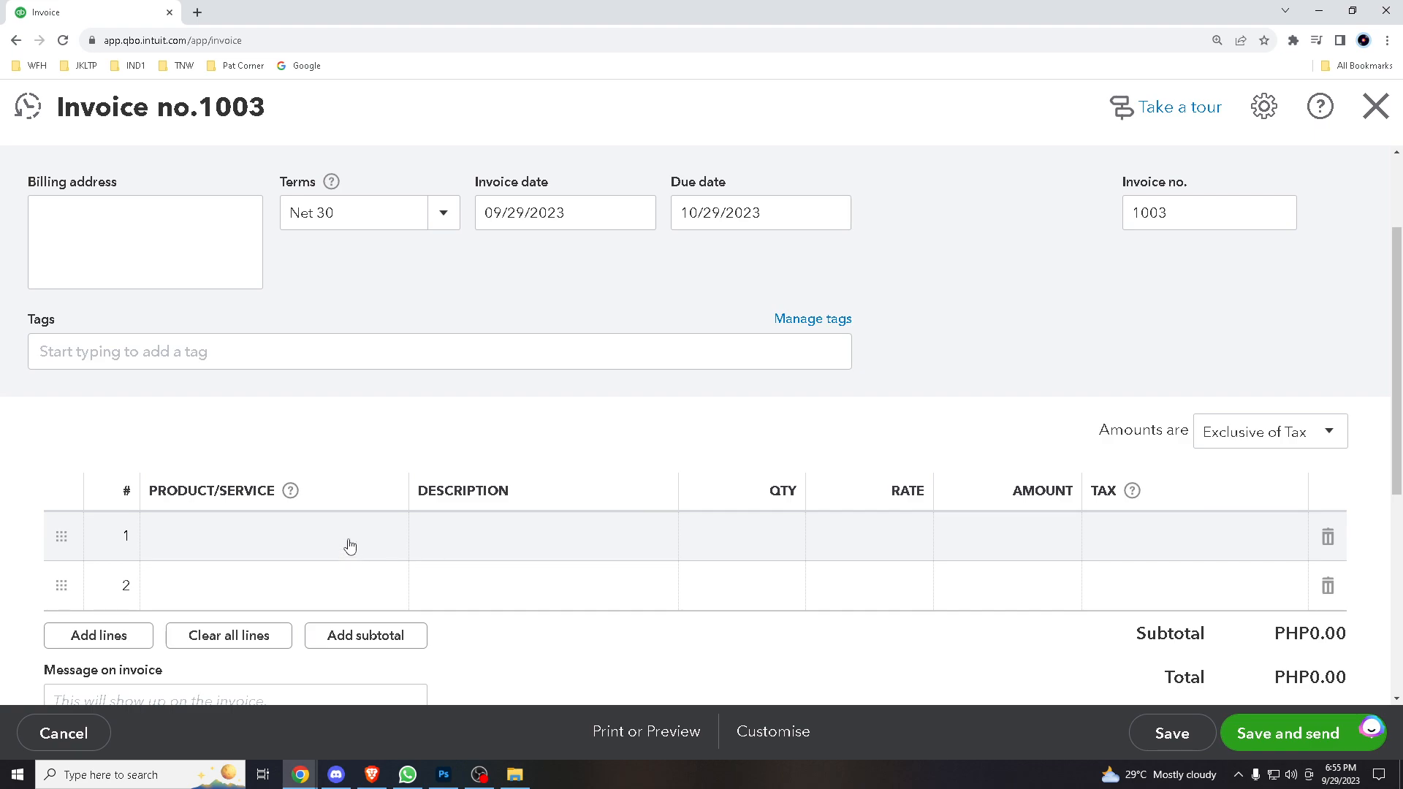
click(269, 537)
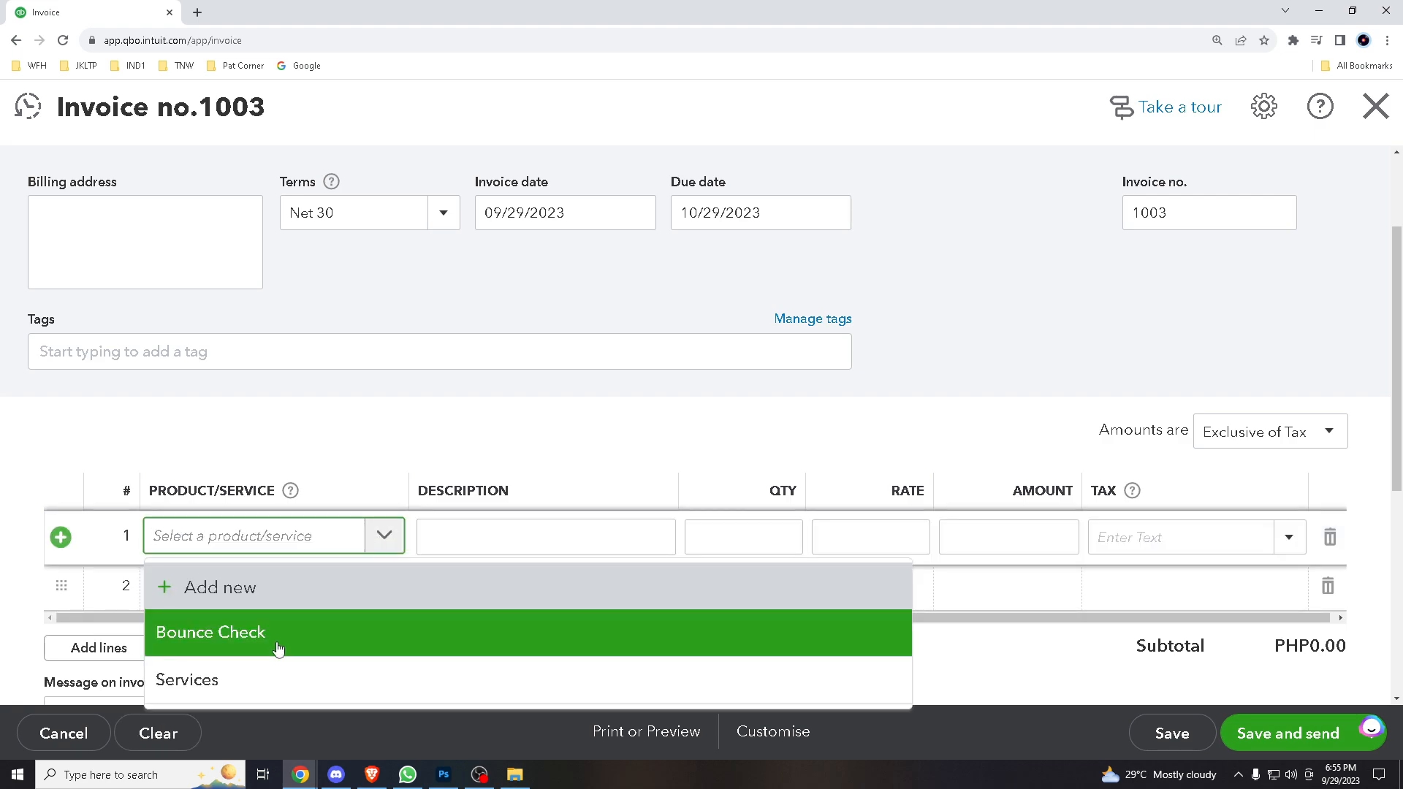
click(210, 633)
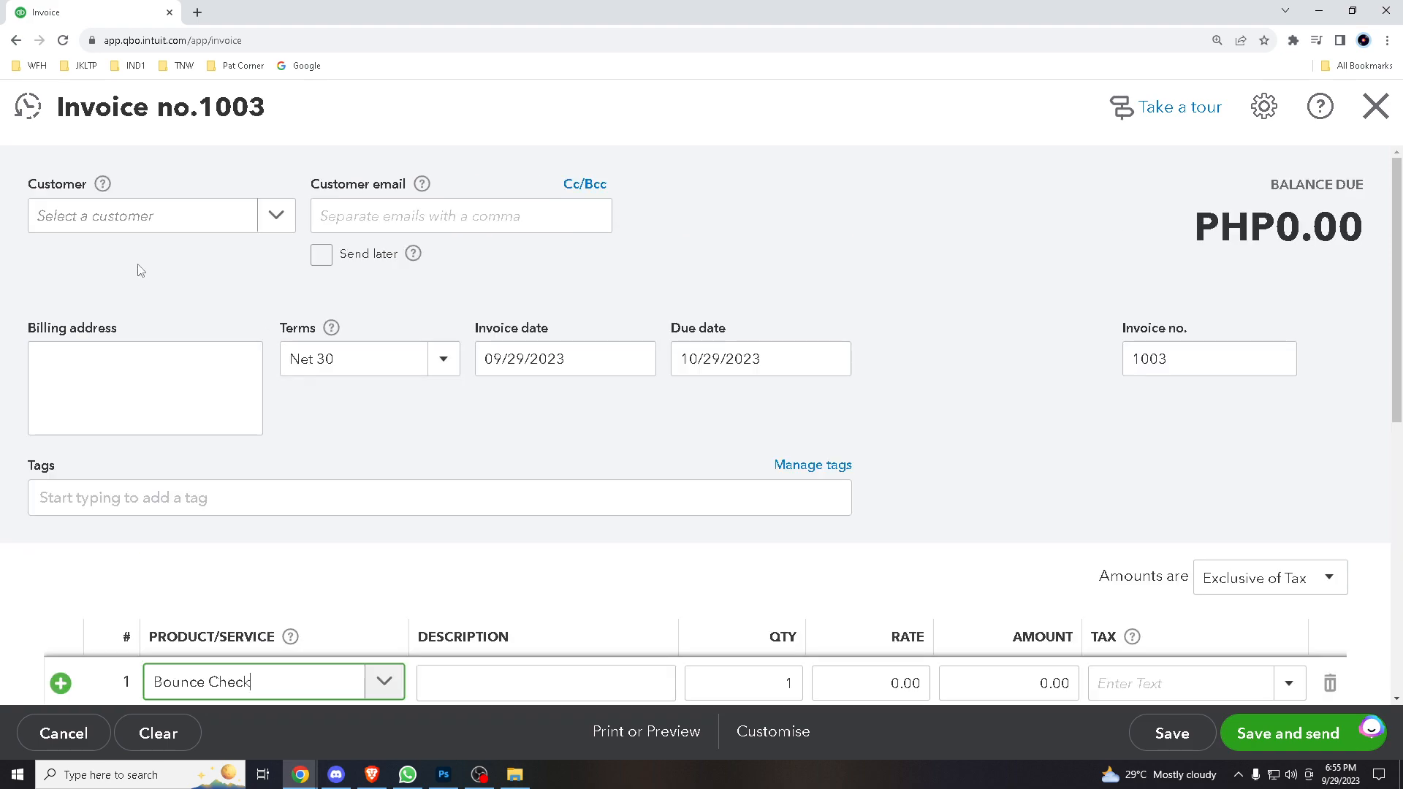
Make CREATE INVOICE the customer, auto-filling email, billing address and Net 30 terms
click(142, 215)
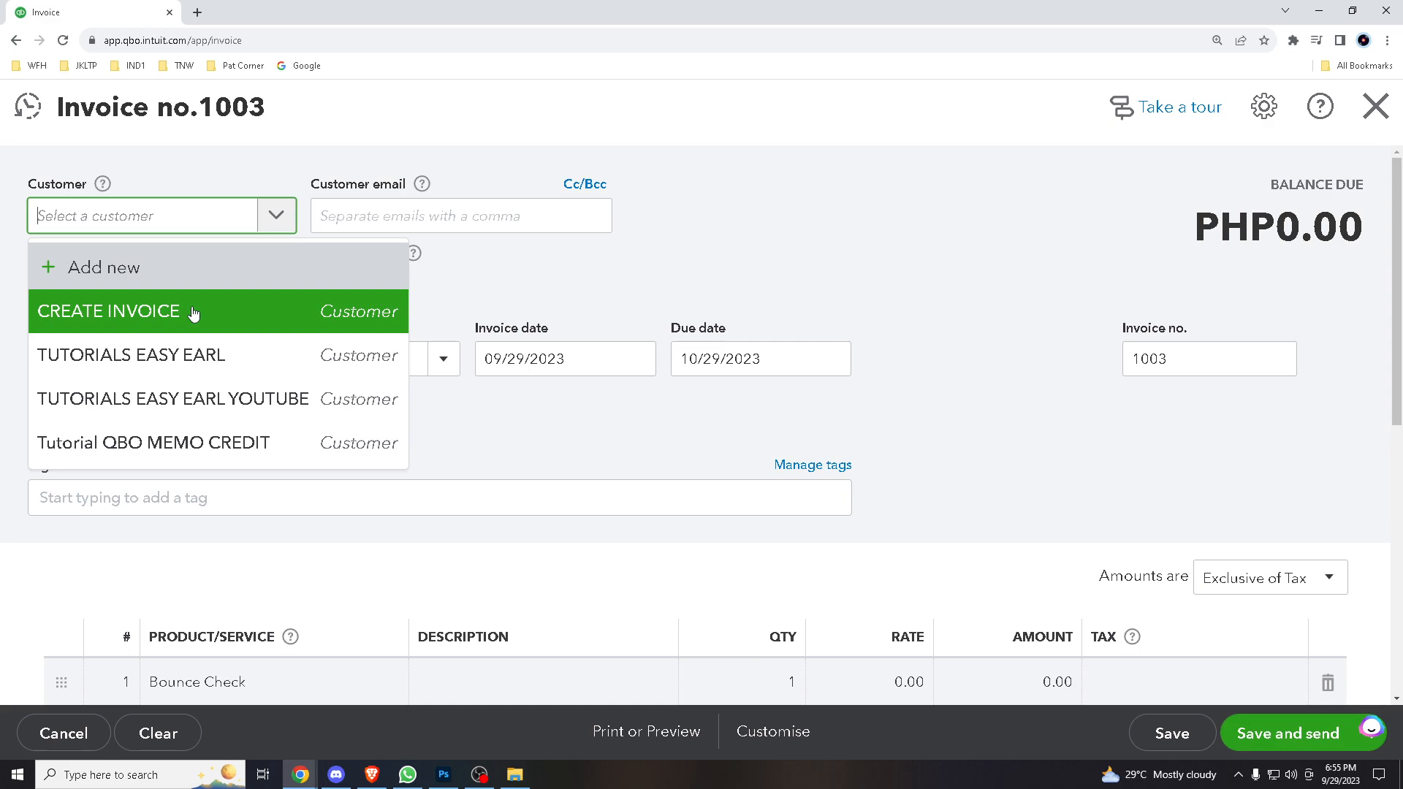
click(109, 310)
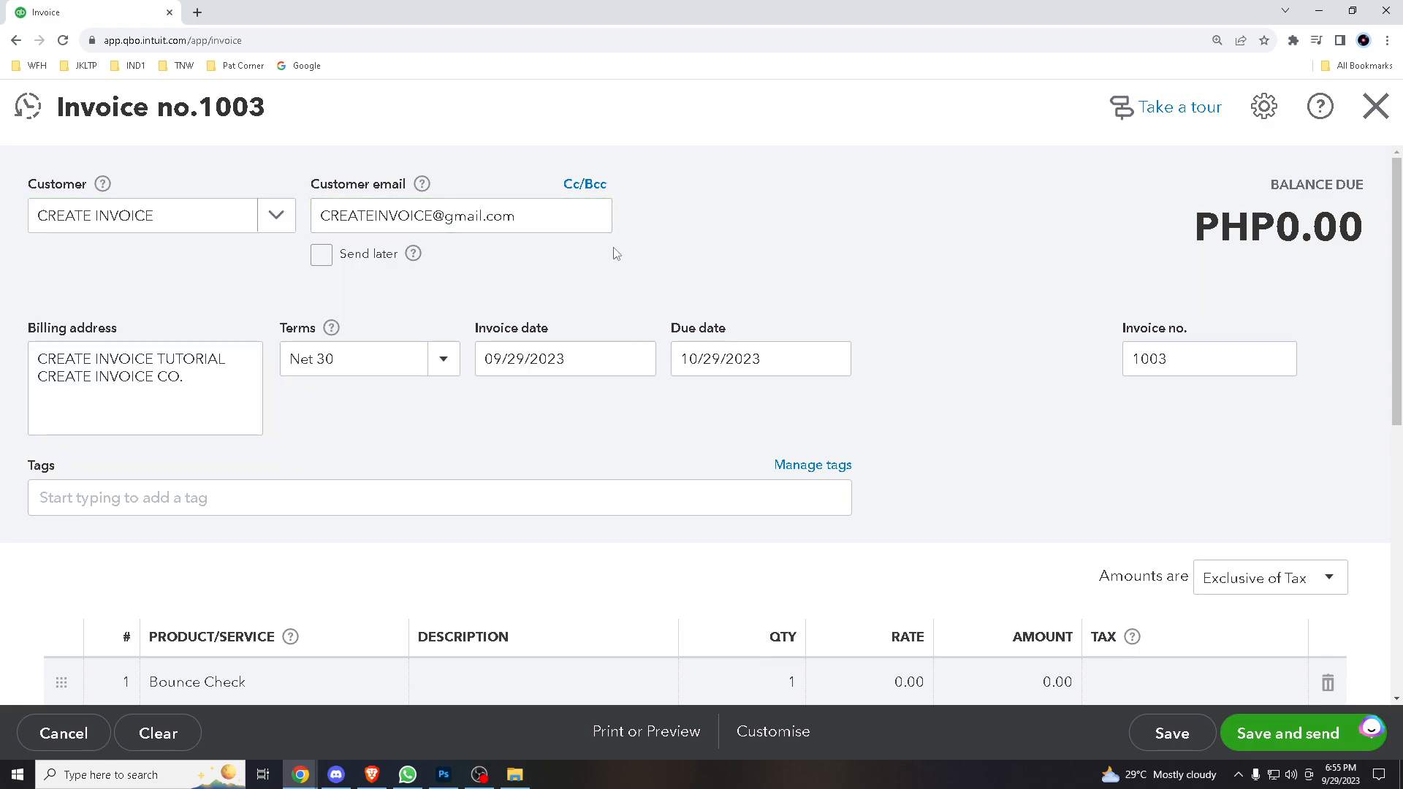
mouse_move(804, 261)
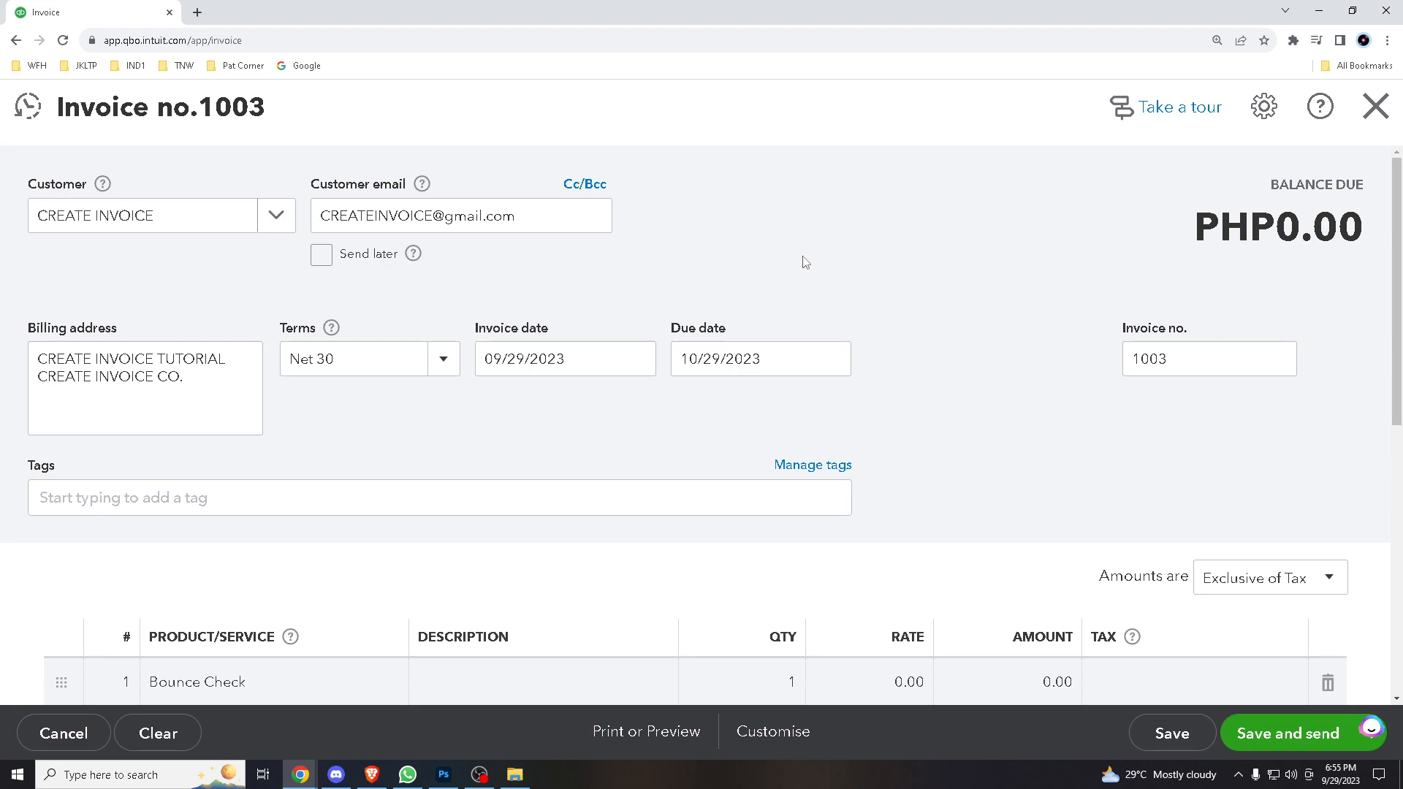
mouse_move(852, 249)
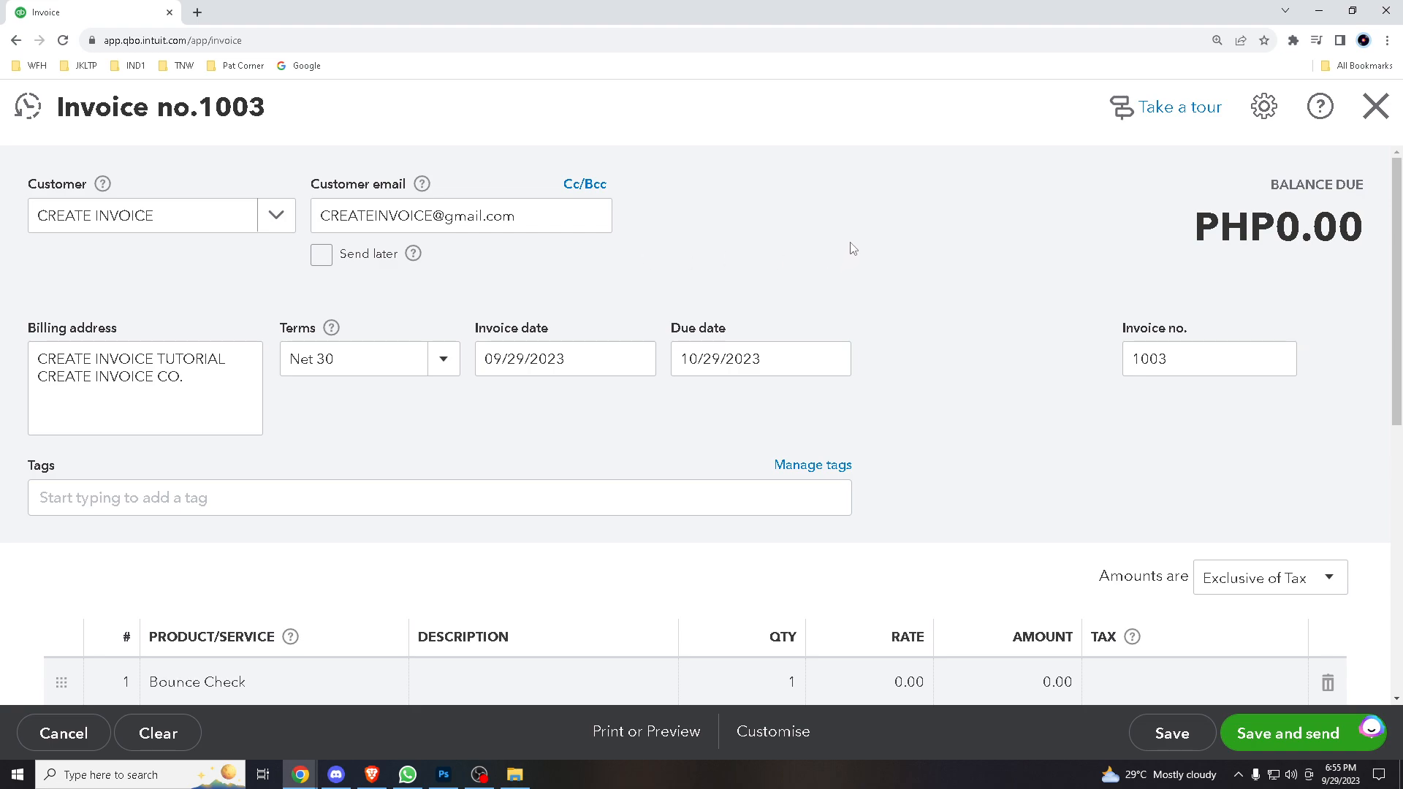
mouse_move(564, 452)
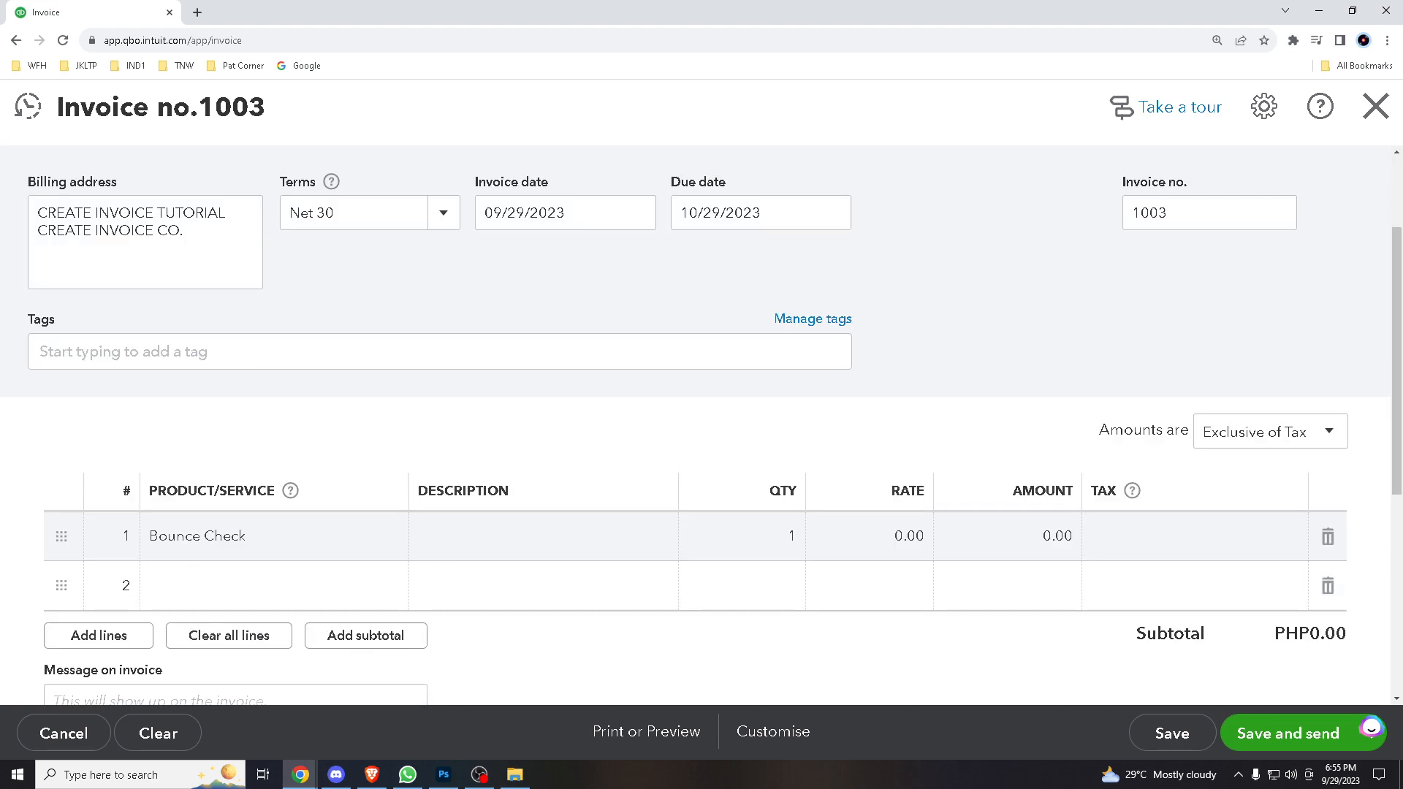
mouse_move(796, 250)
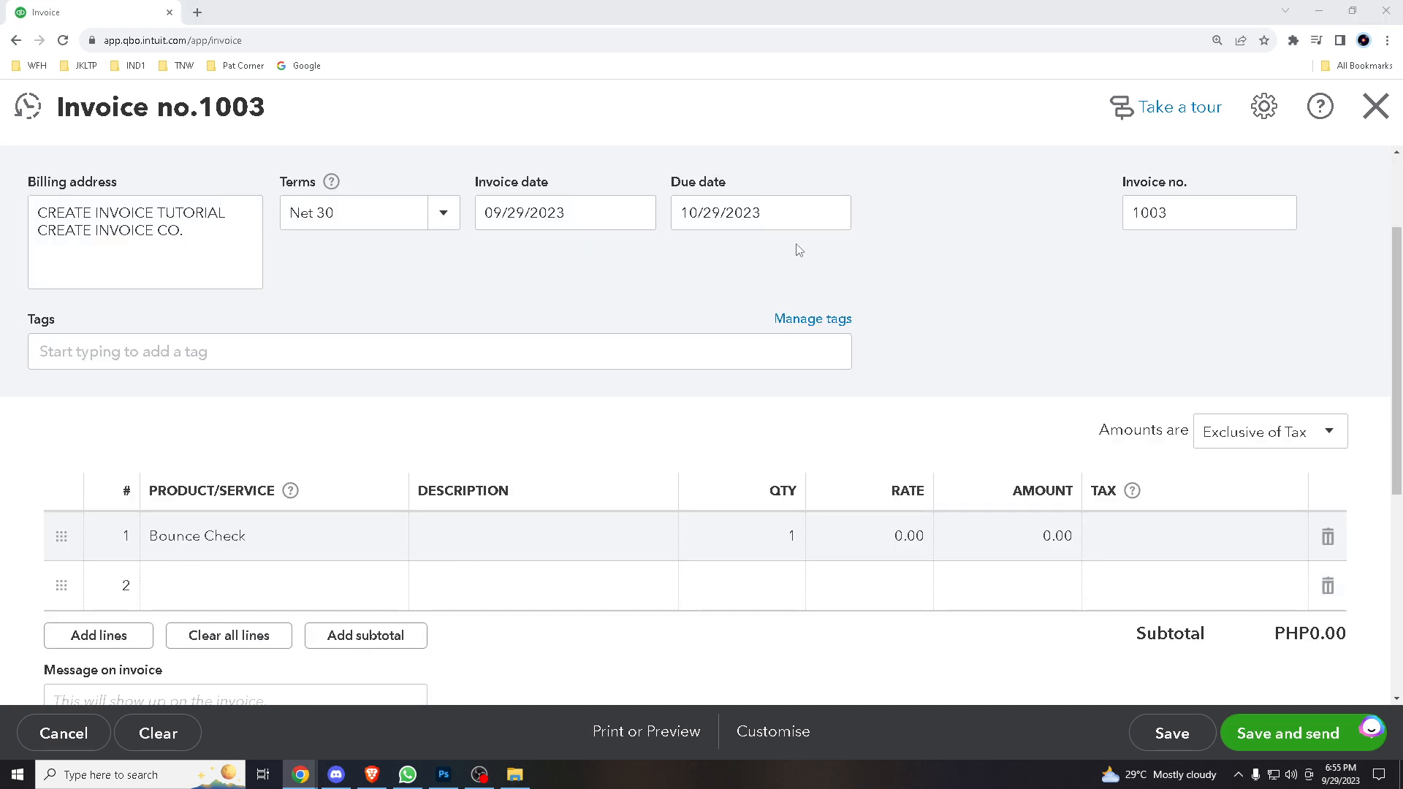
scroll(down, 3)
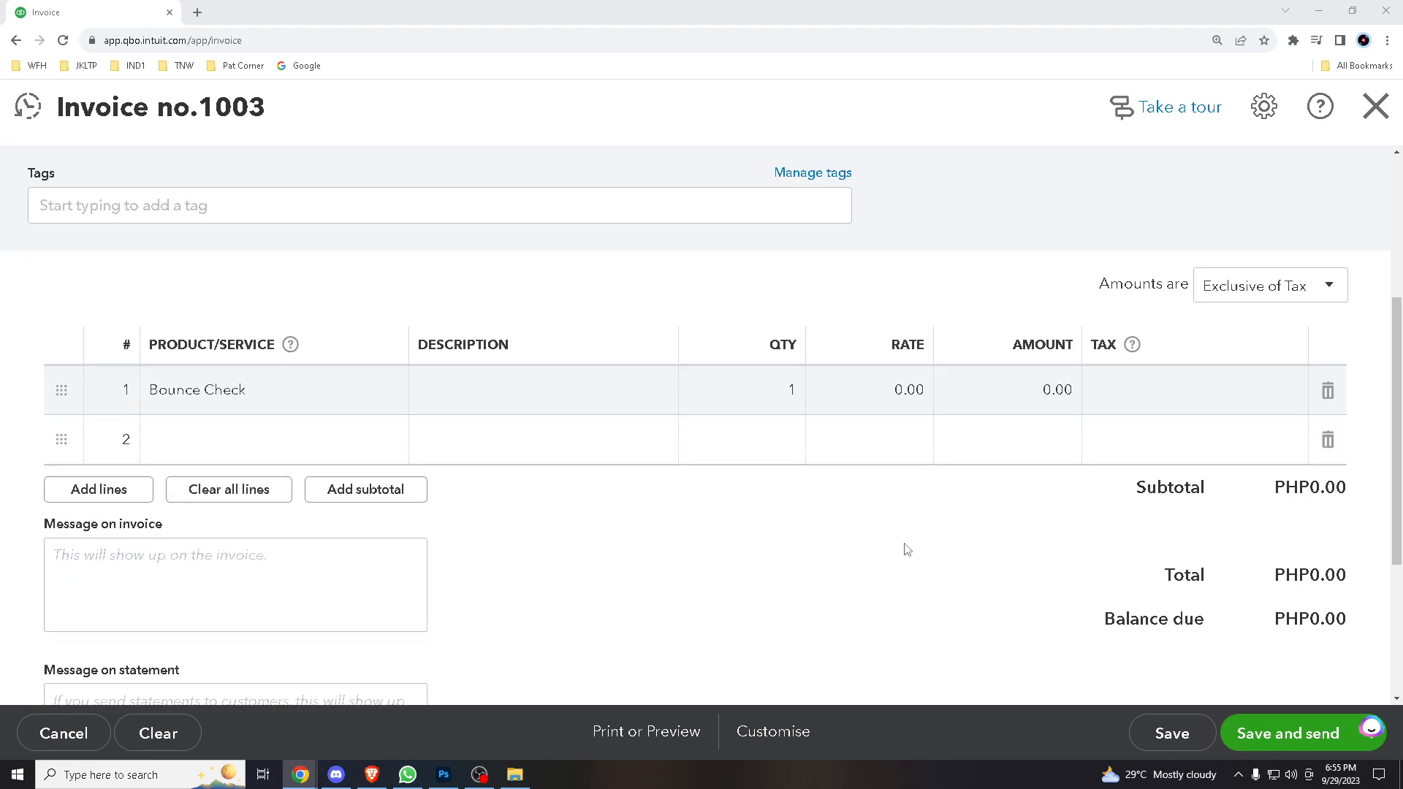
scroll(down, 3)
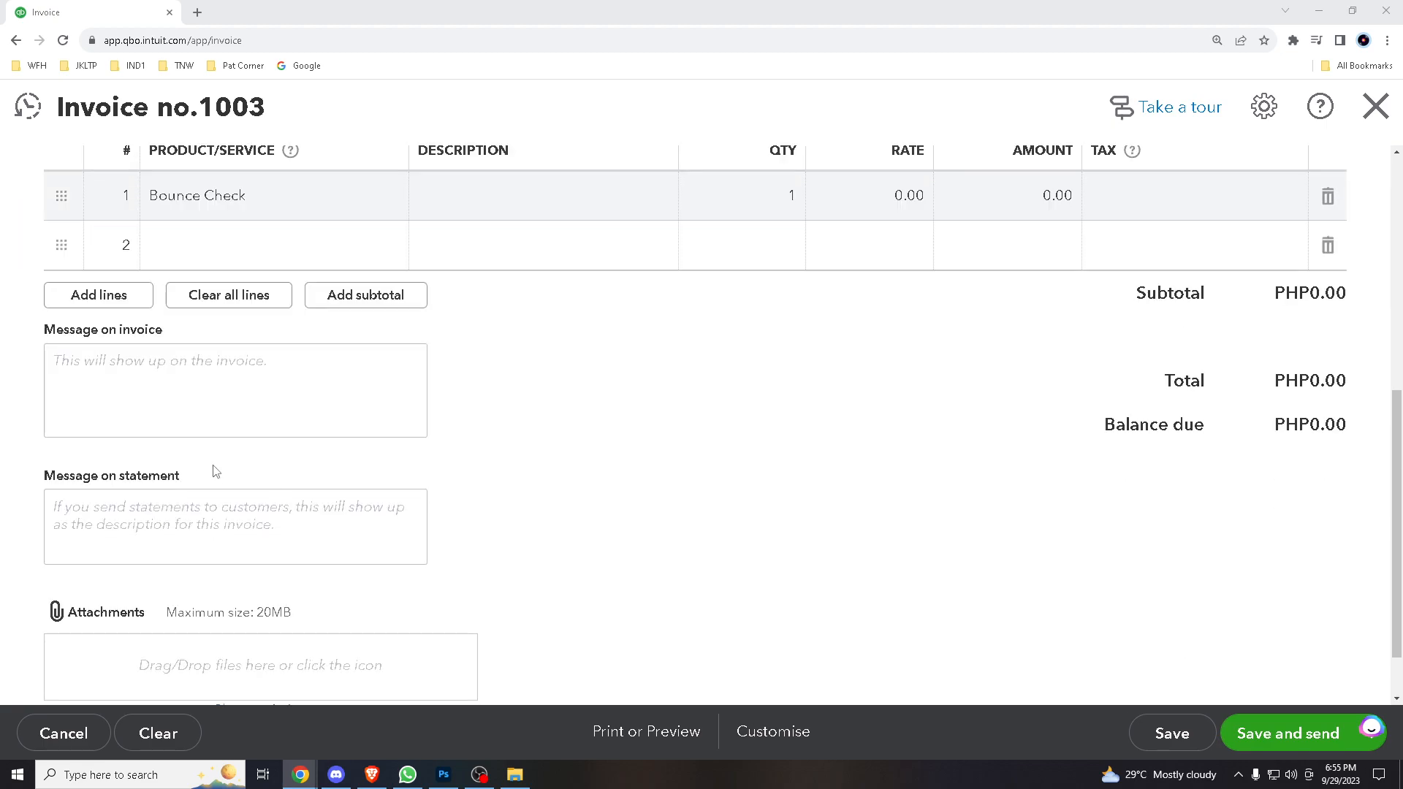
click(235, 390)
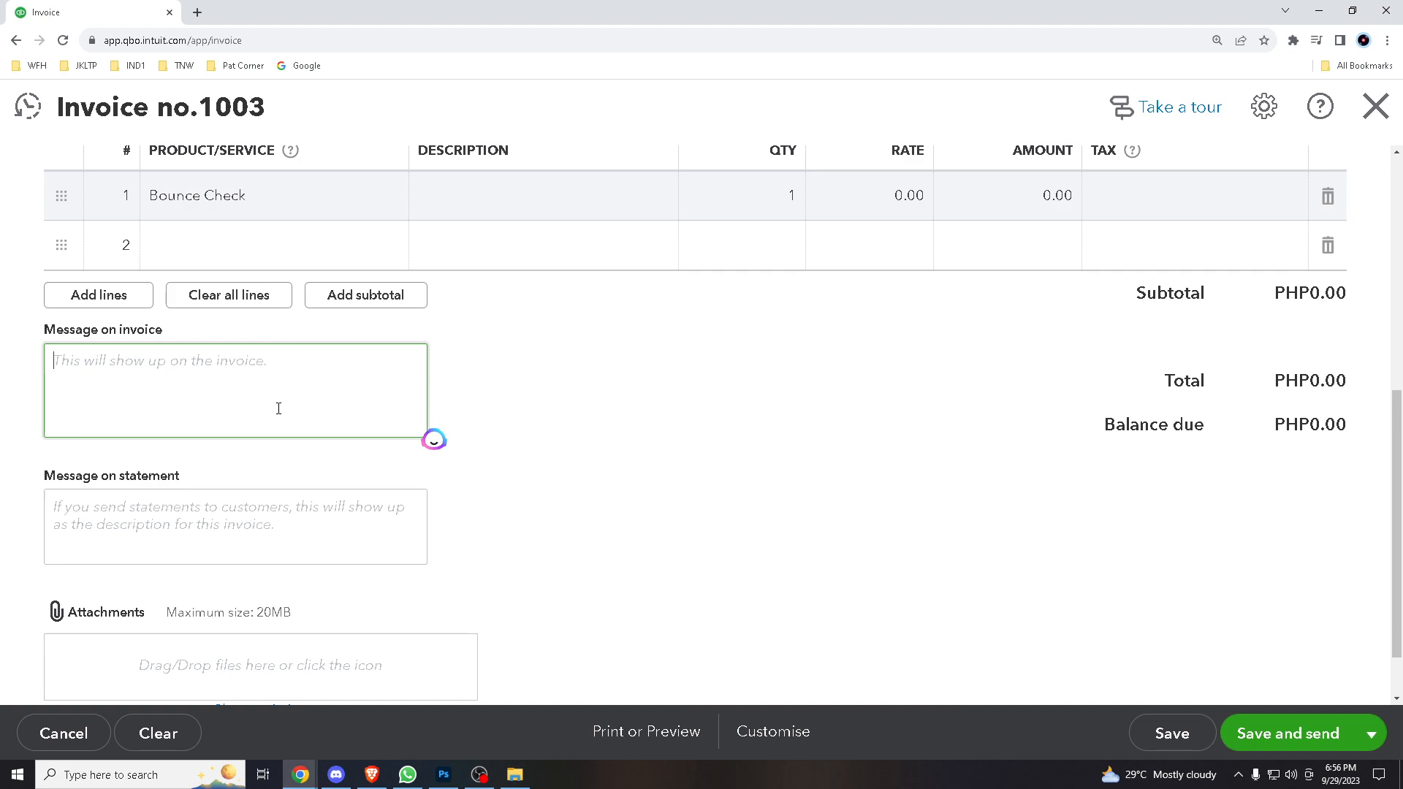
click(235, 528)
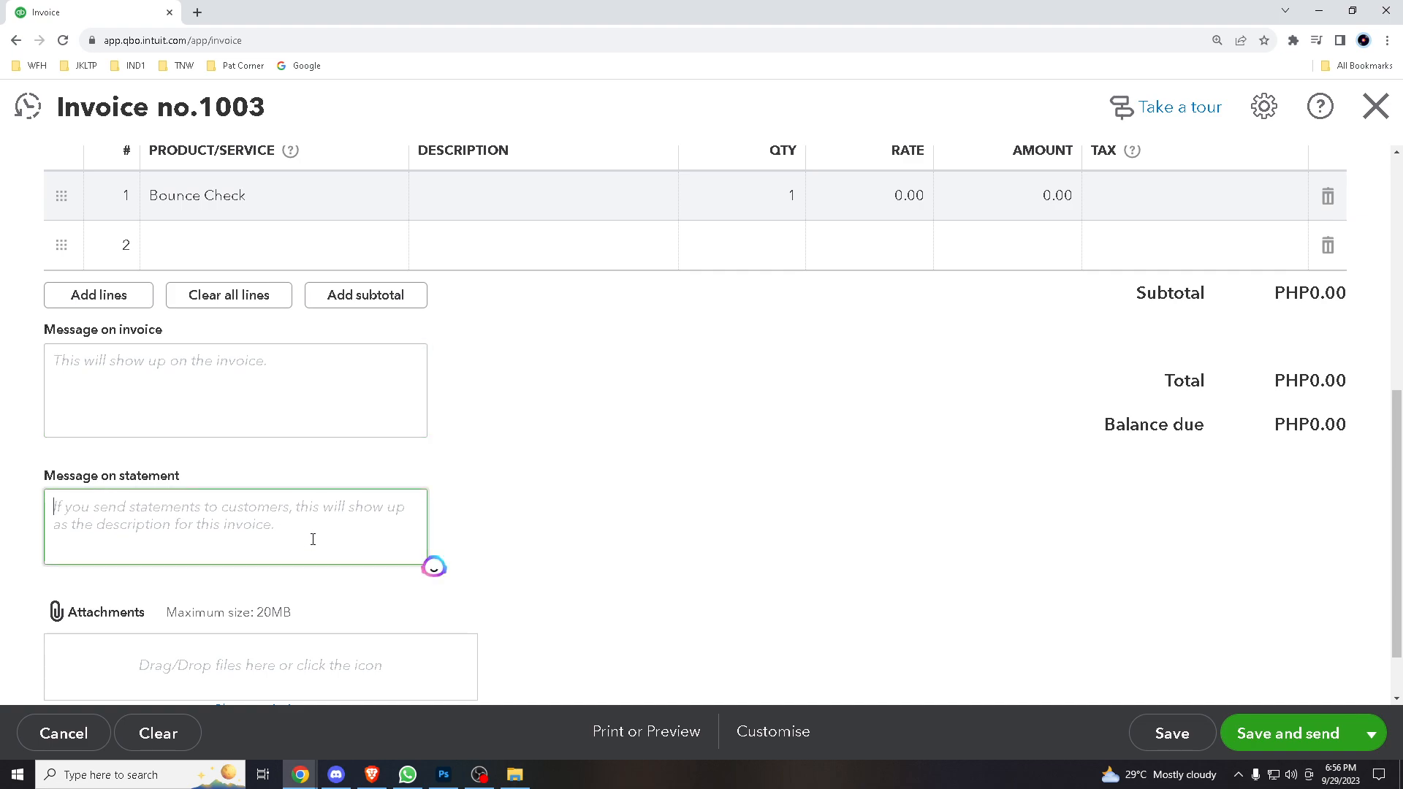
scroll(down, 3)
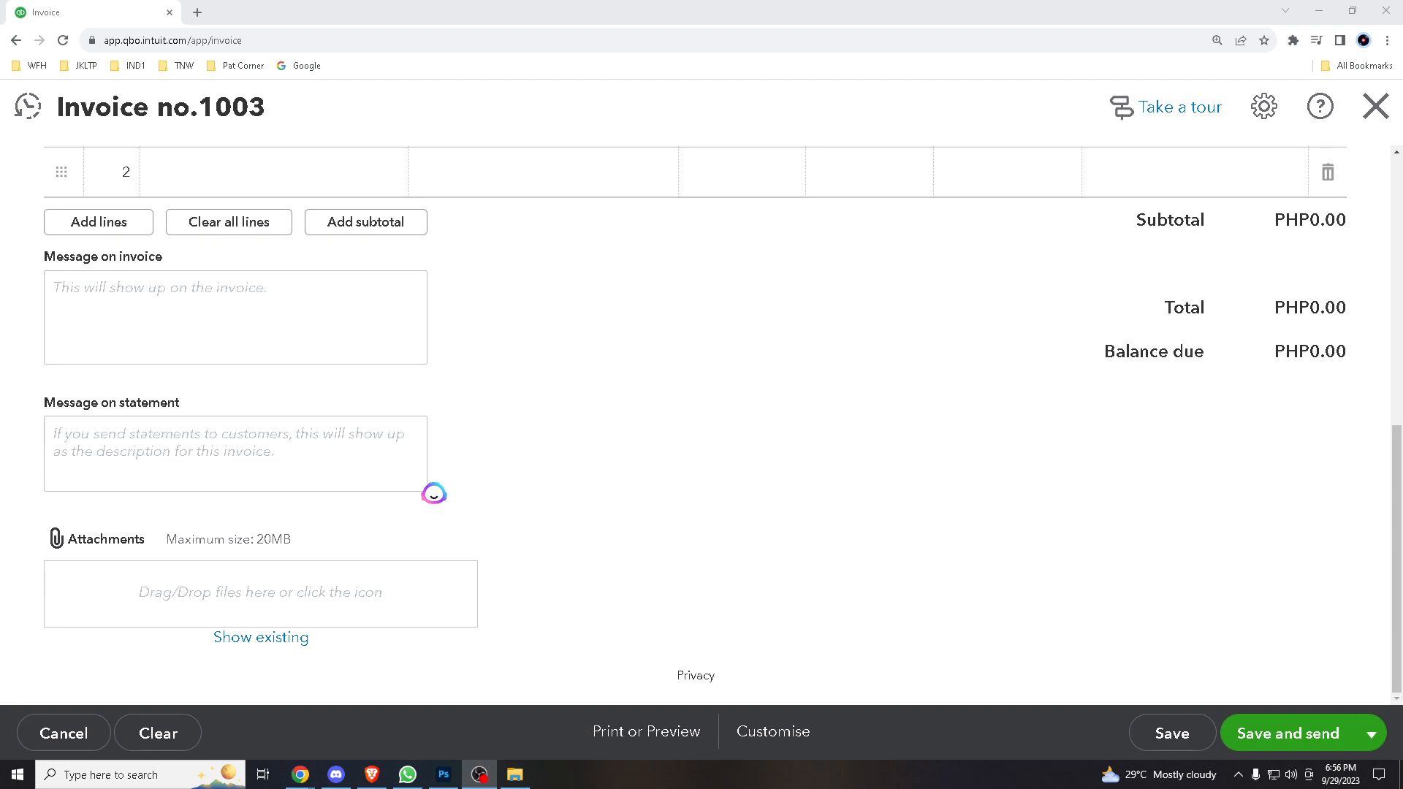
mouse_move(1004, 396)
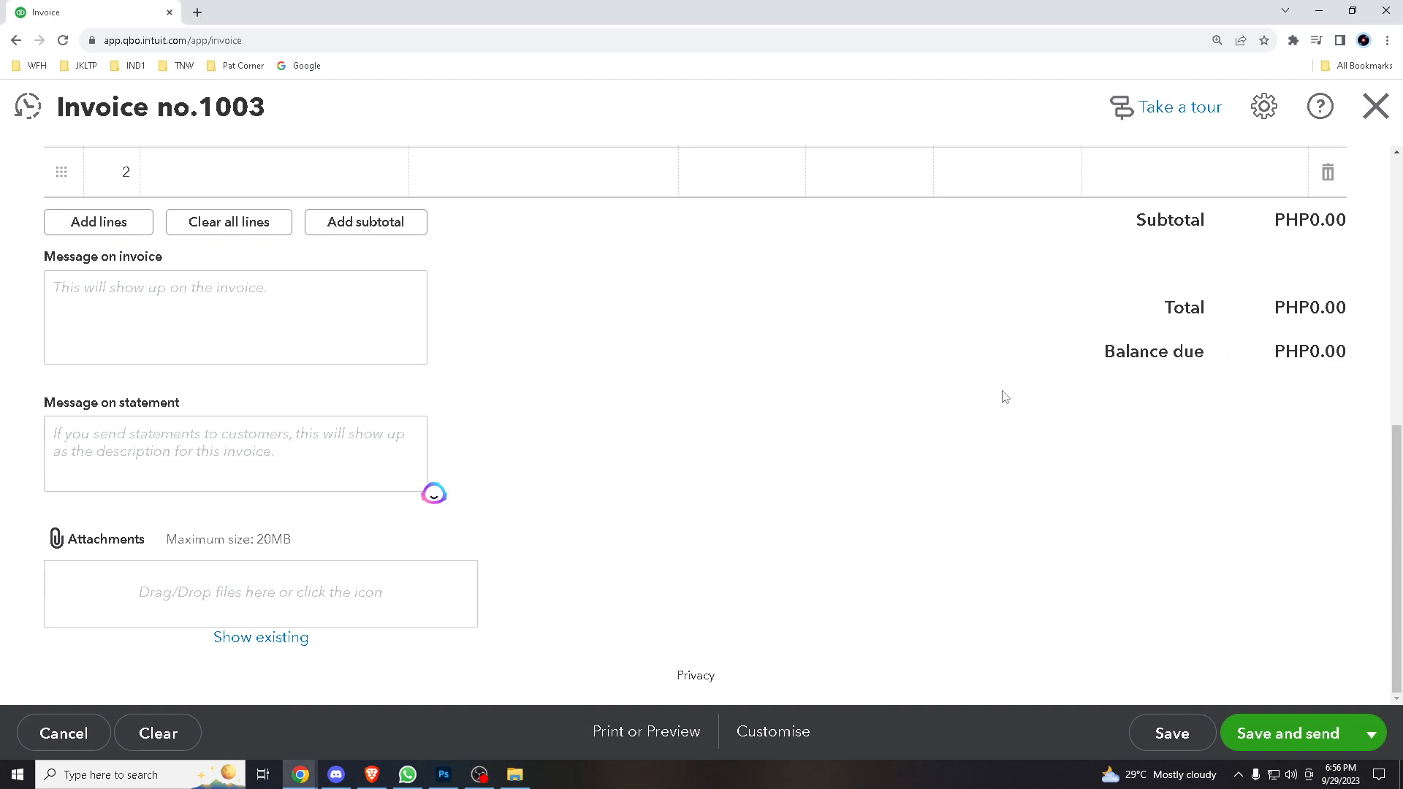
mouse_move(1289, 733)
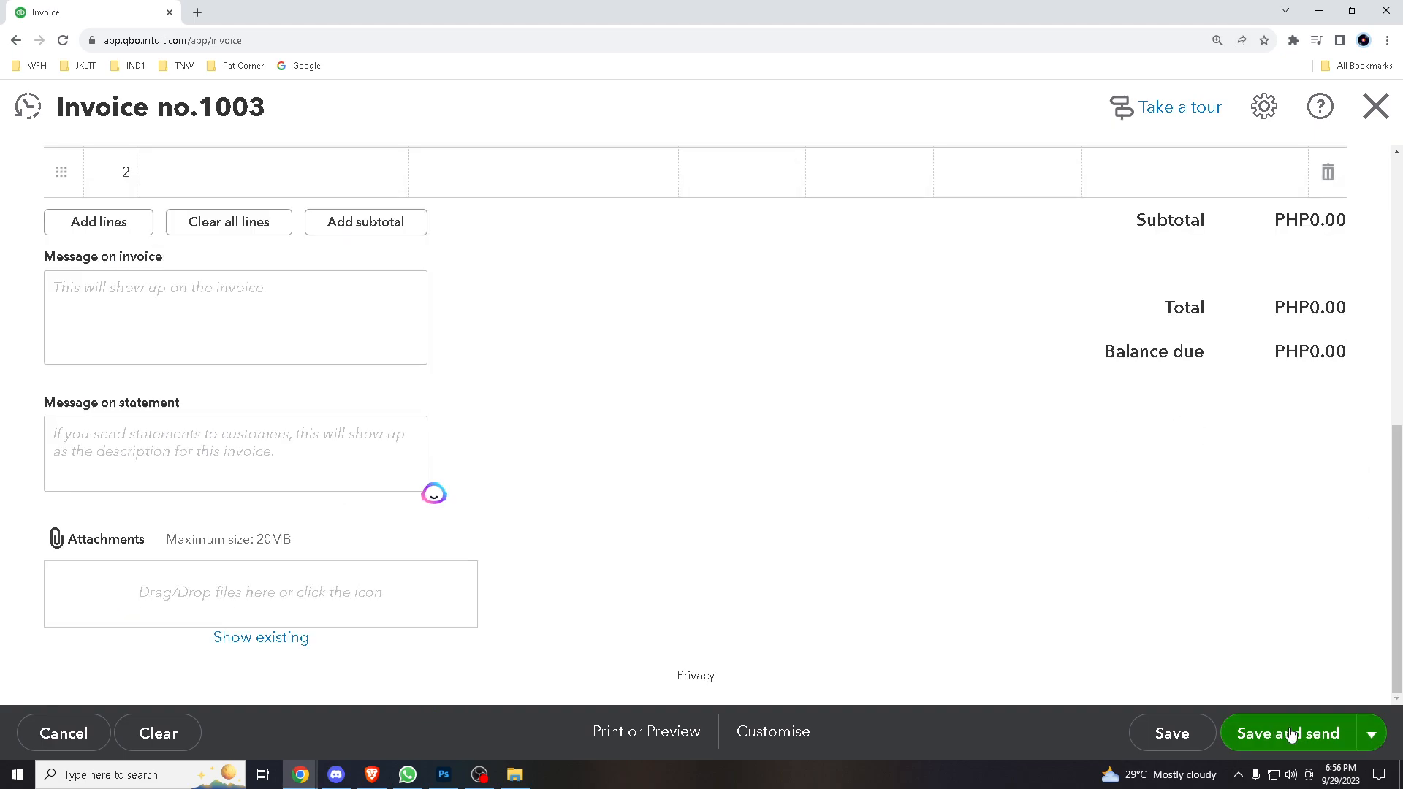
Attempt Save and send on invoice 1003 and review the missing sales tax rate error
click(1286, 732)
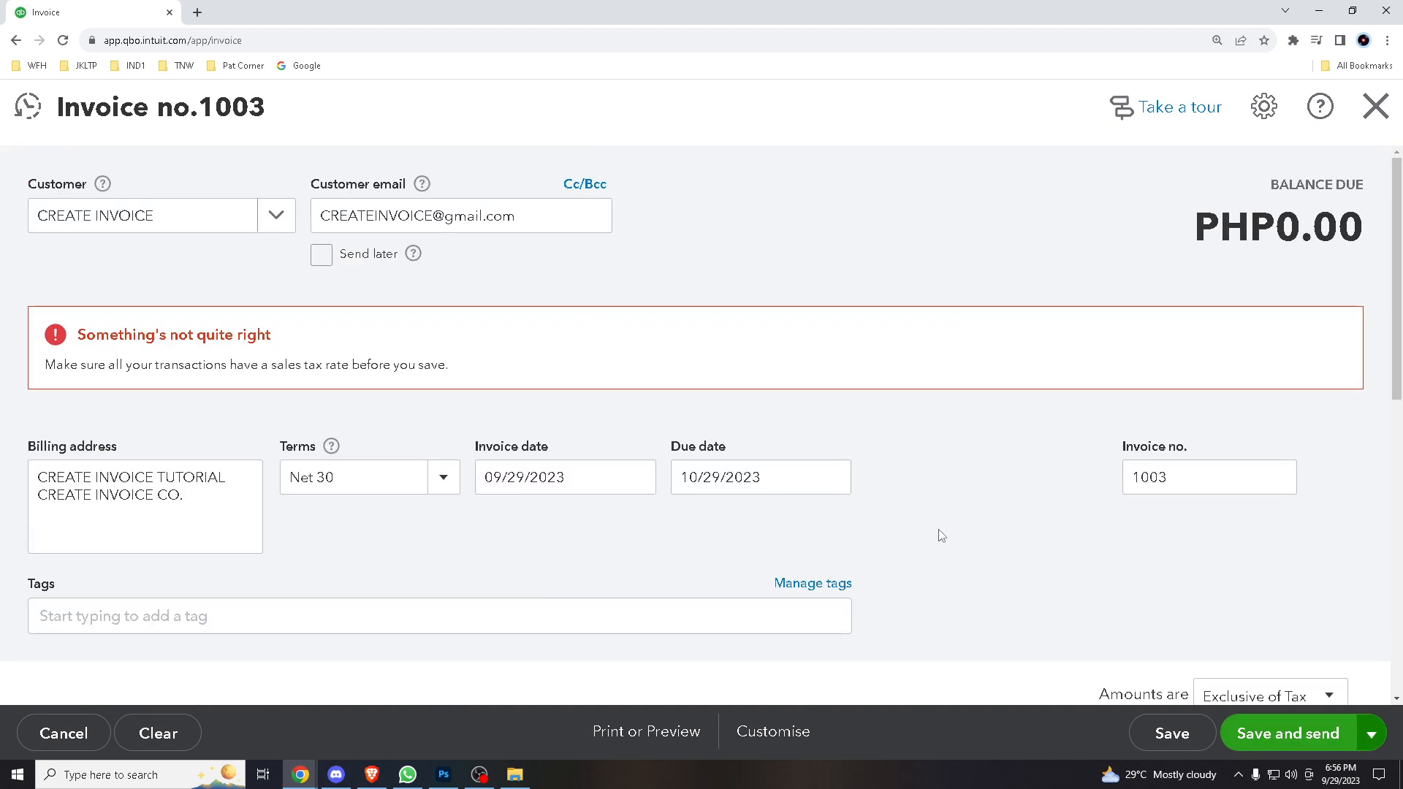
scroll(down, 3)
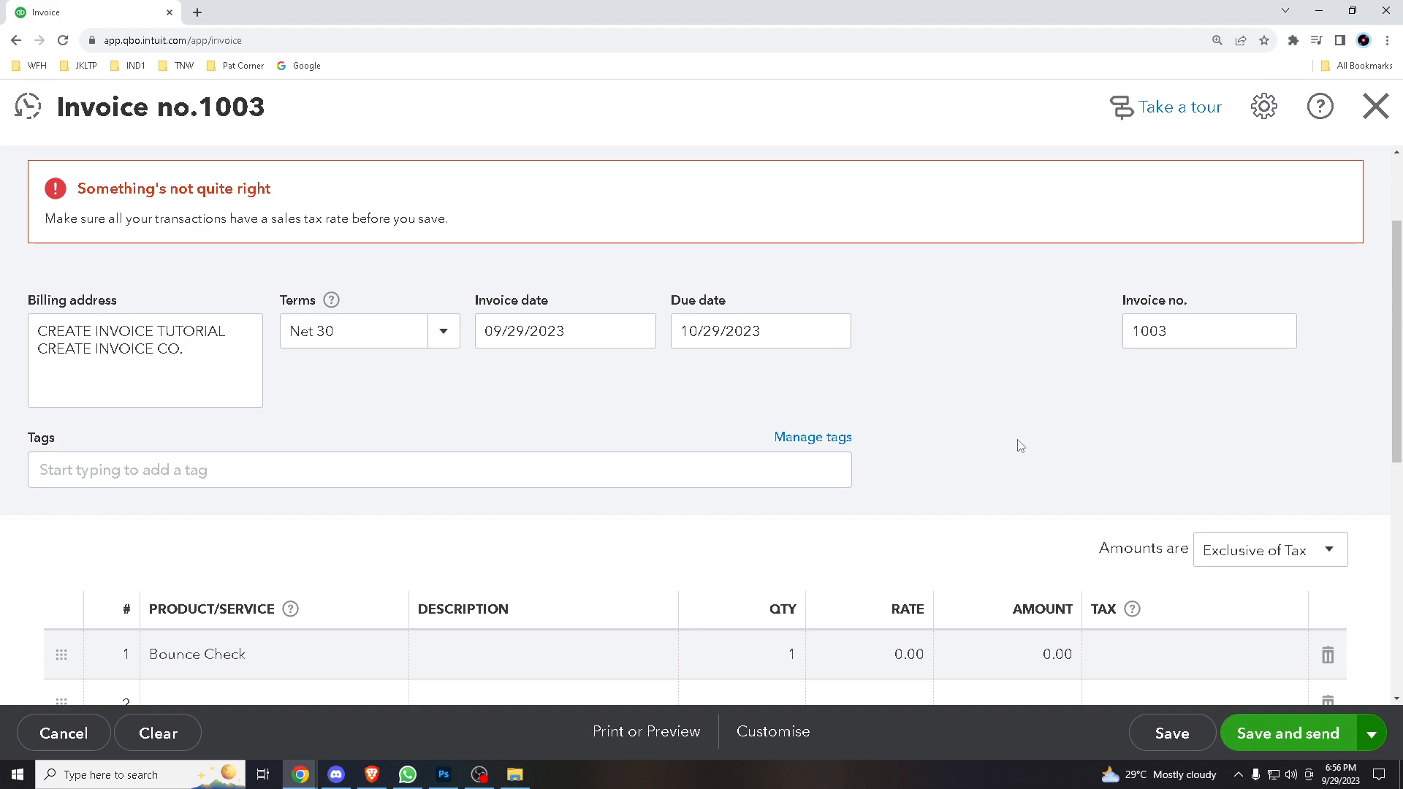
mouse_move(1024, 453)
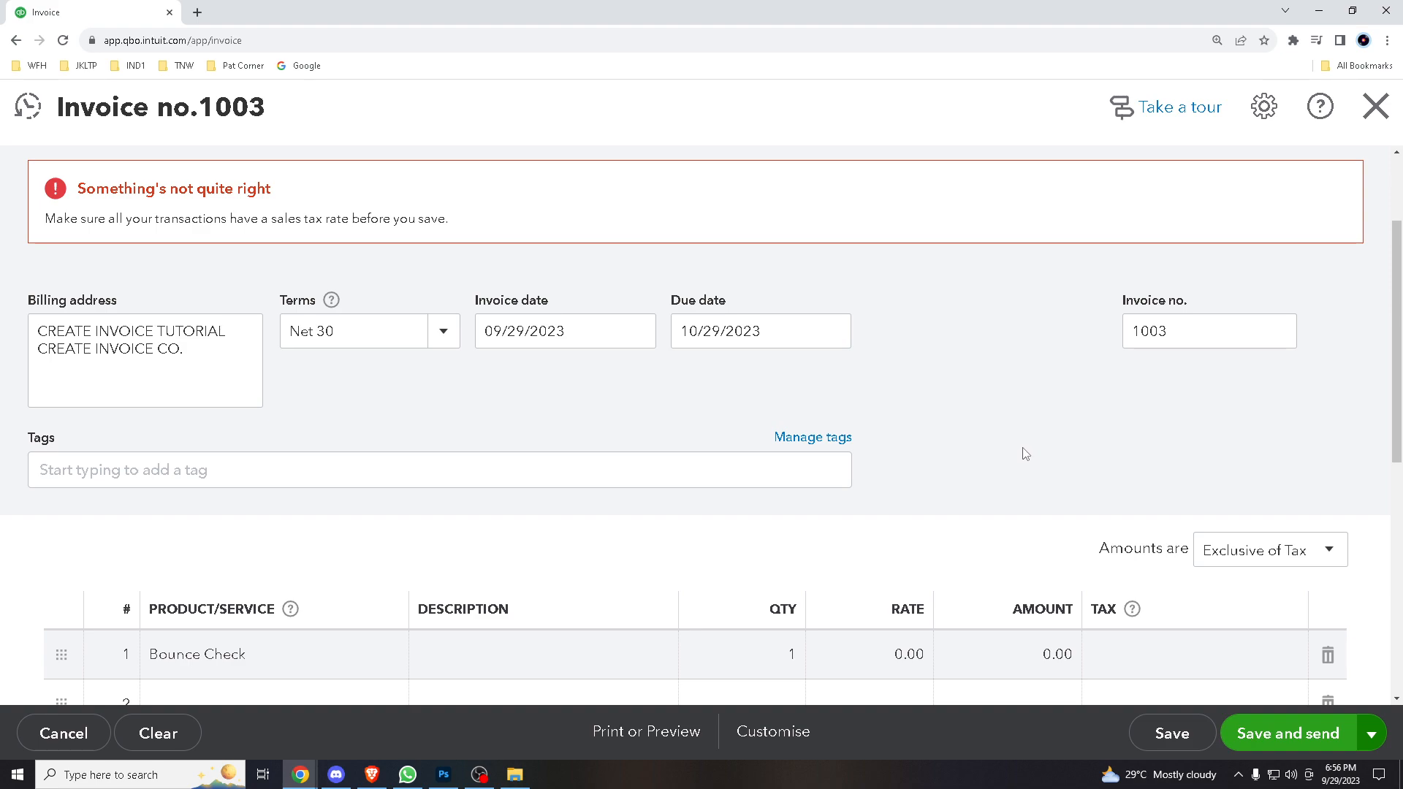
mouse_move(1014, 441)
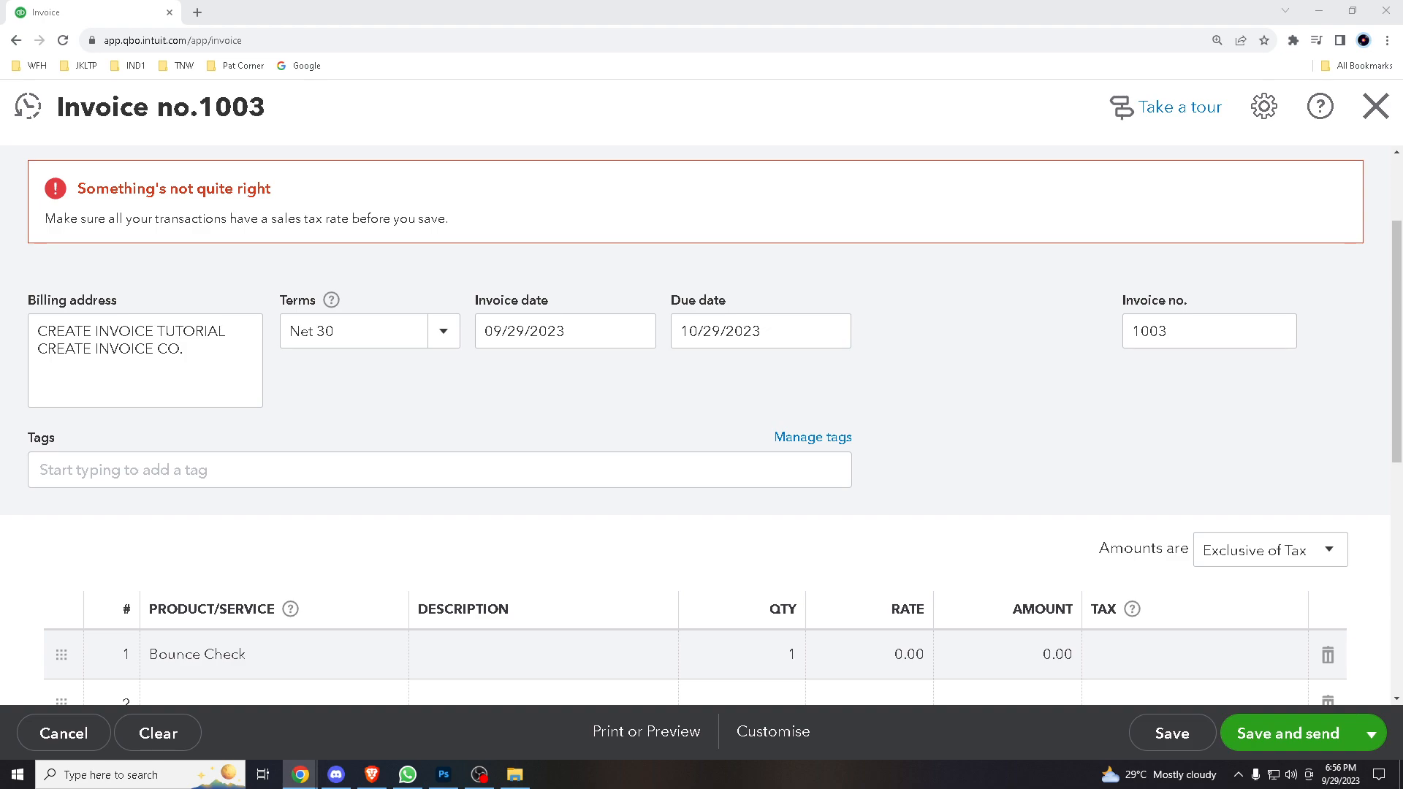
click(1209, 331)
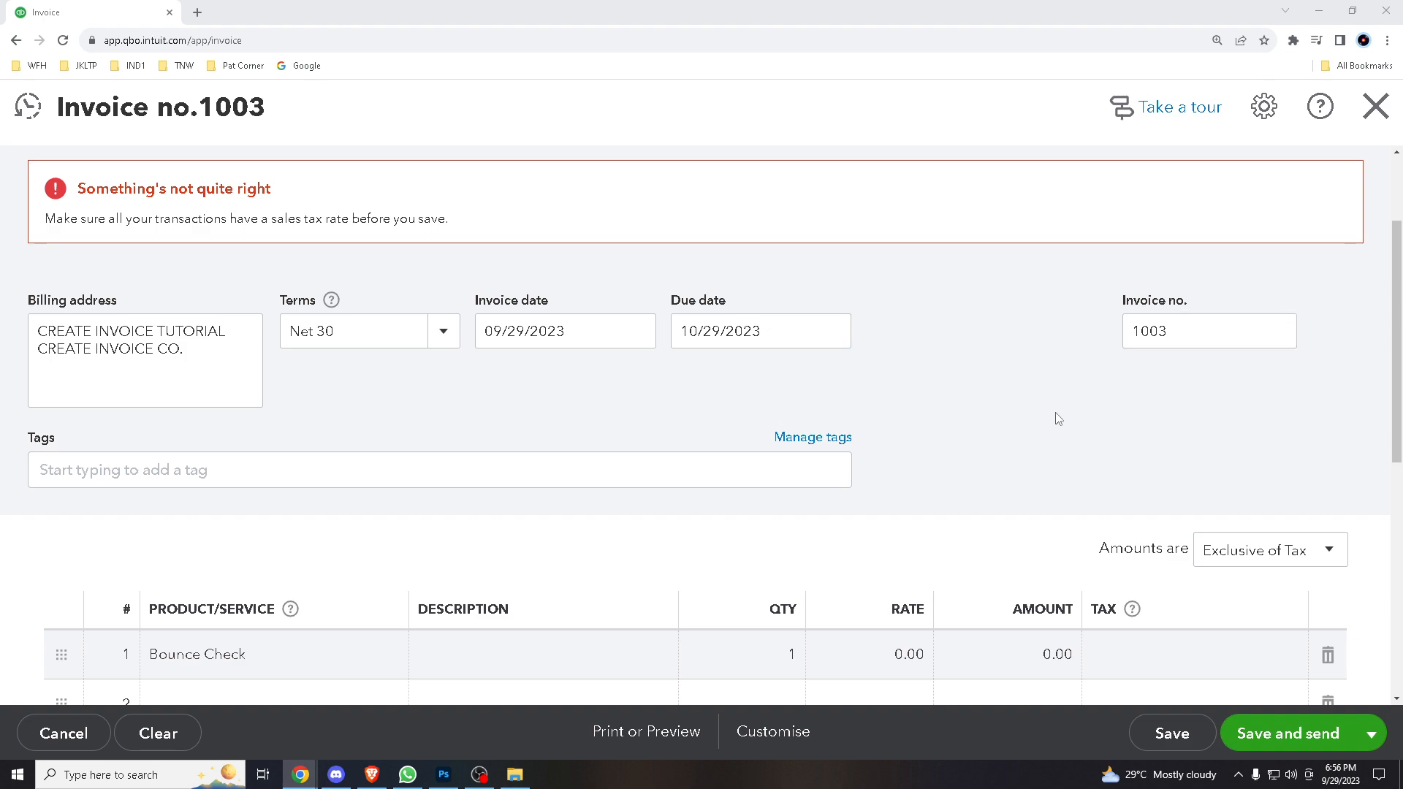
mouse_move(991, 440)
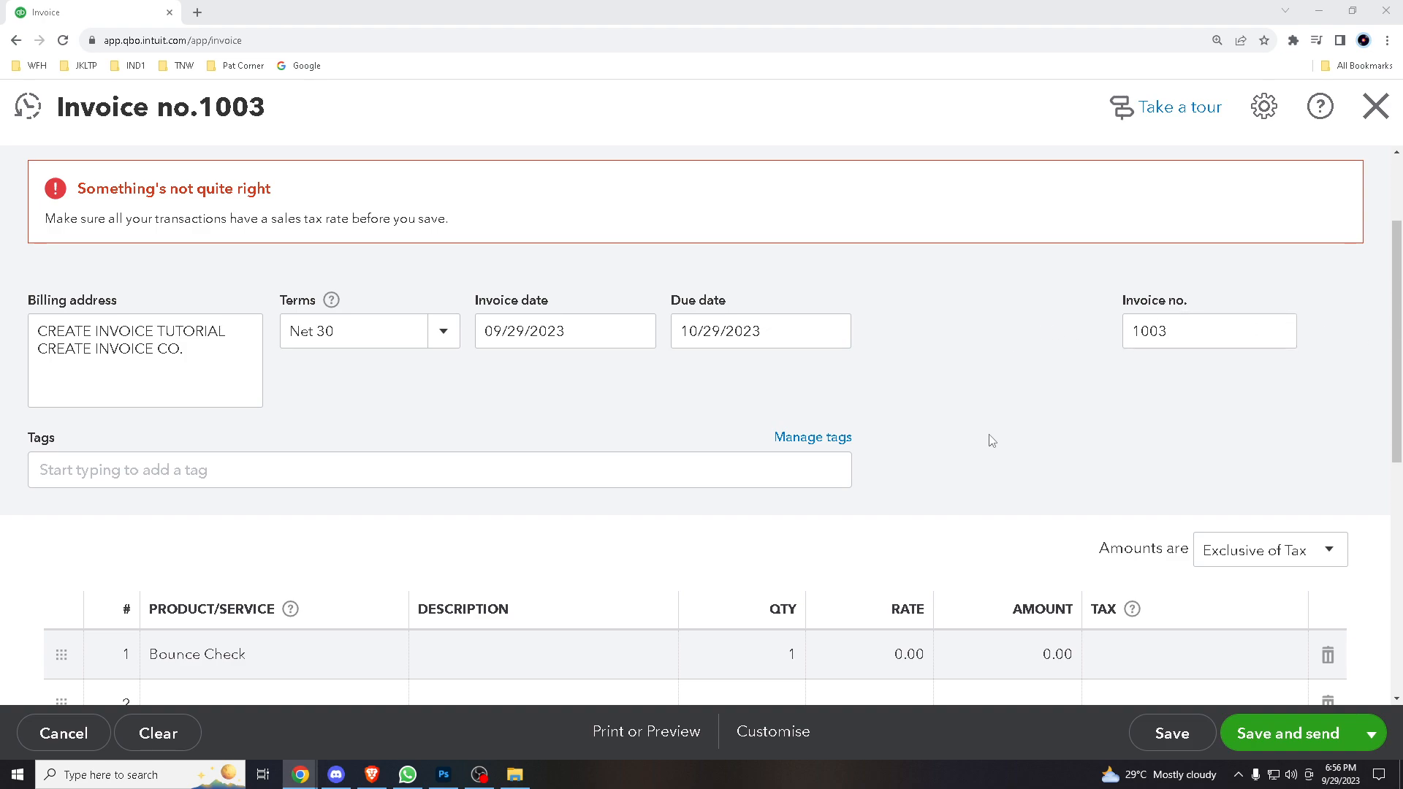
scroll(down, 3)
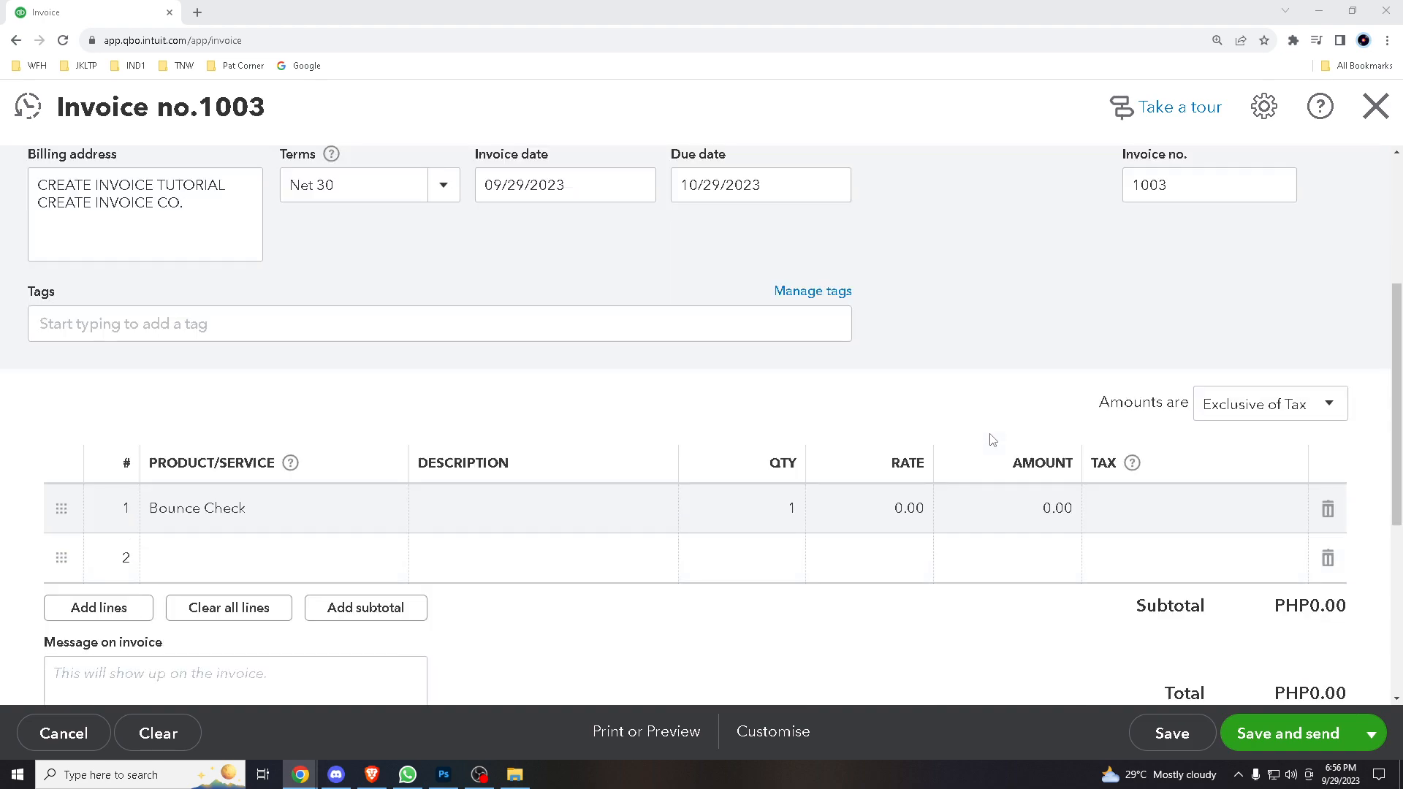
scroll(down, 3)
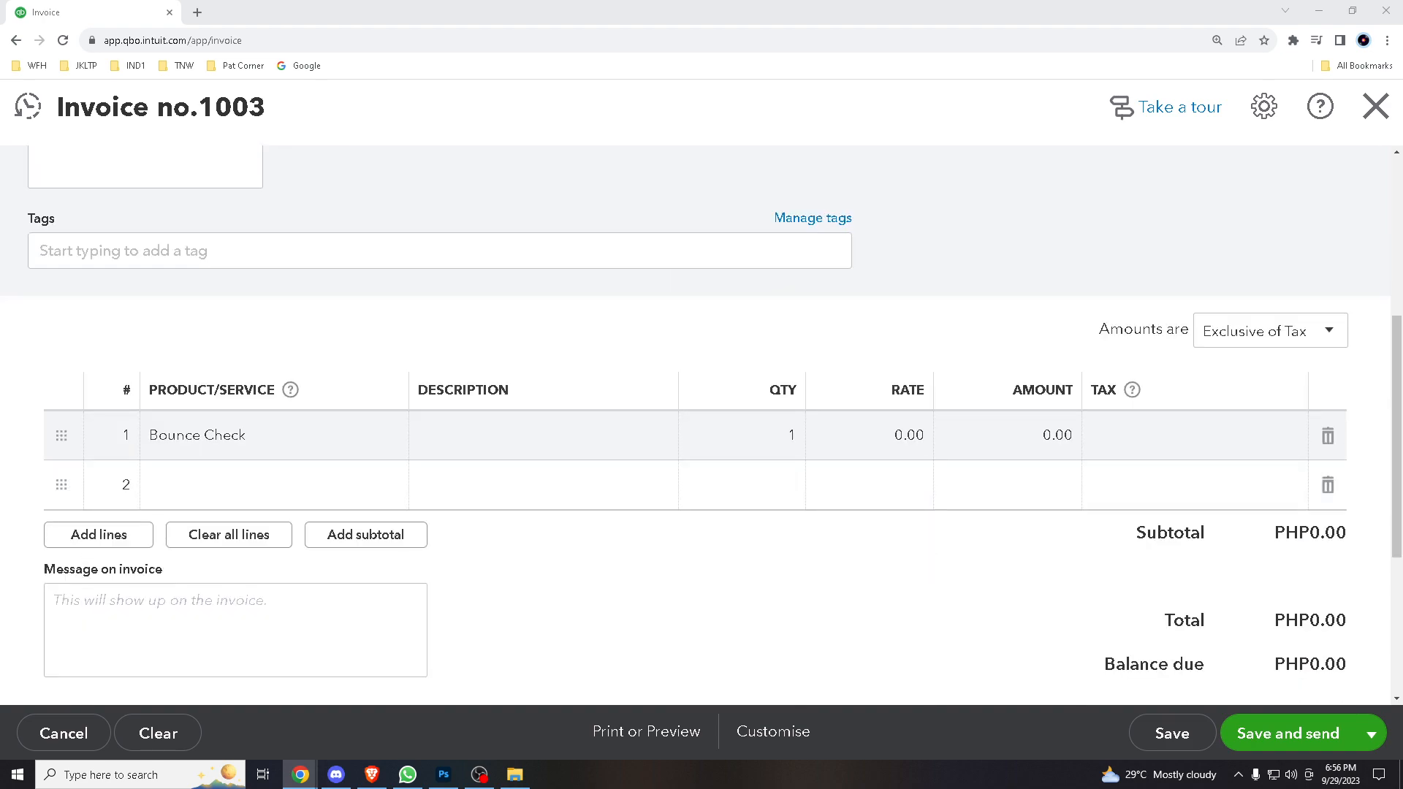